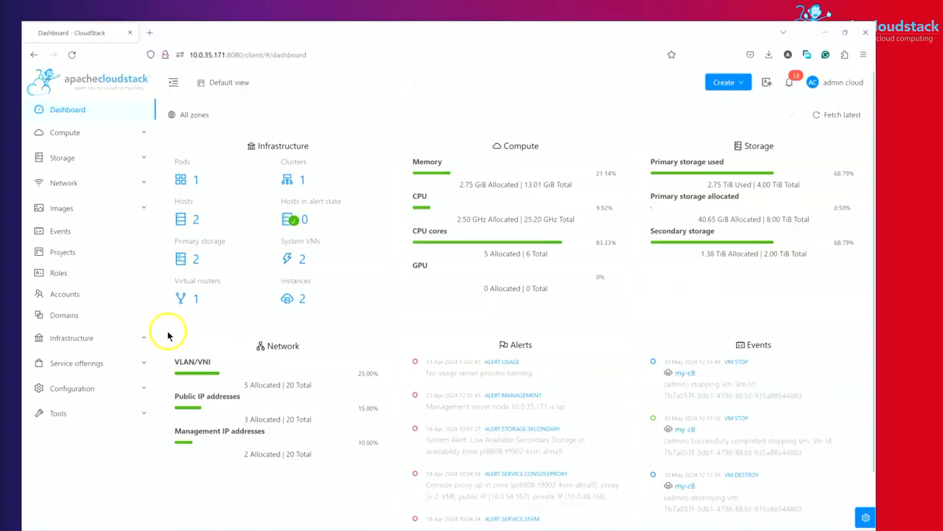
mouse_move(170, 334)
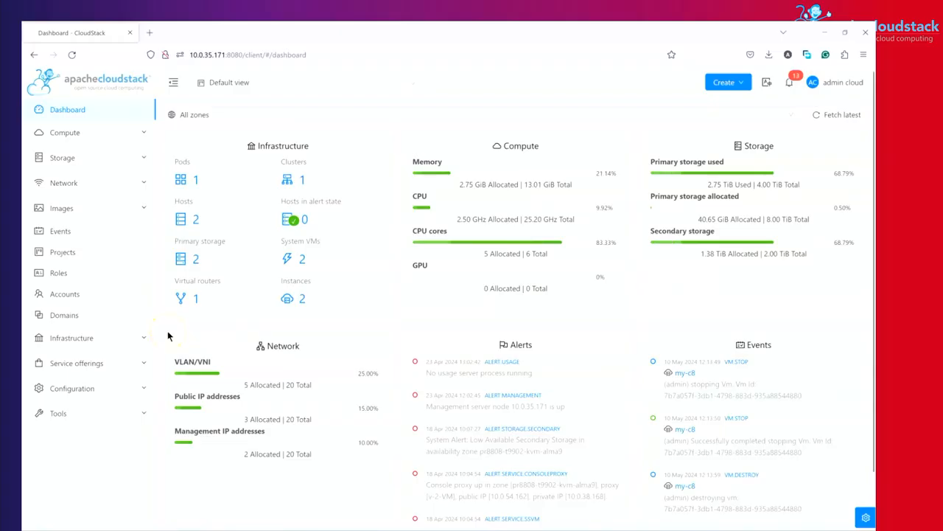
mouse_move(106, 401)
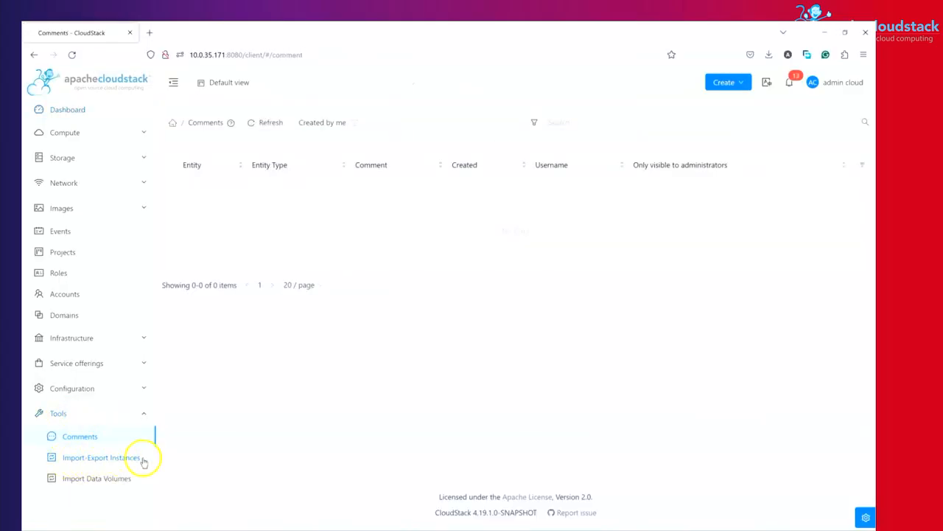
Choose KVM remote-host import on the Import-Export Instances page and enter host 10.0.33.15 with root credentials.
click(103, 457)
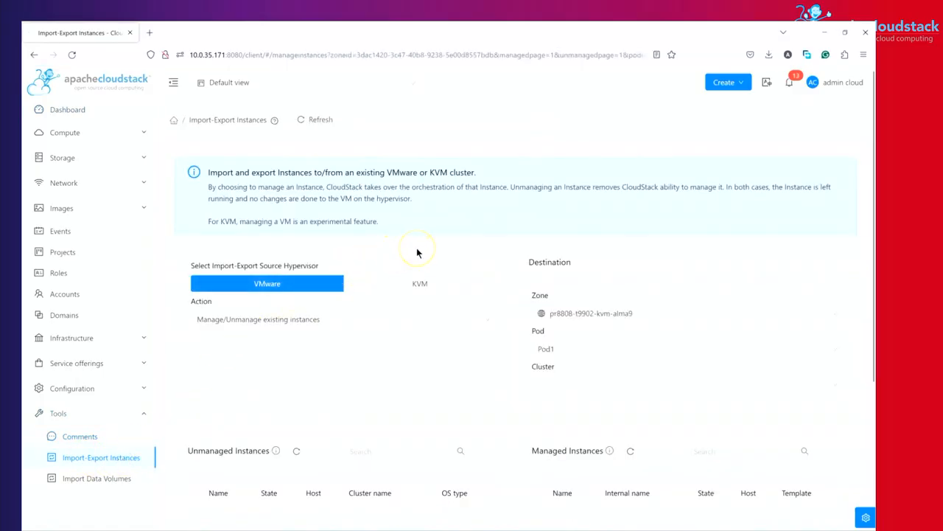
mouse_move(421, 289)
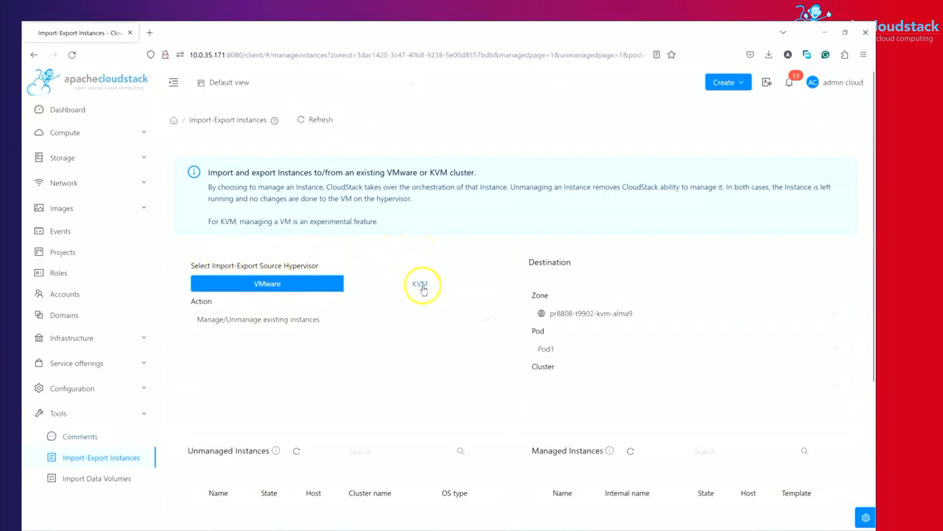
click(422, 283)
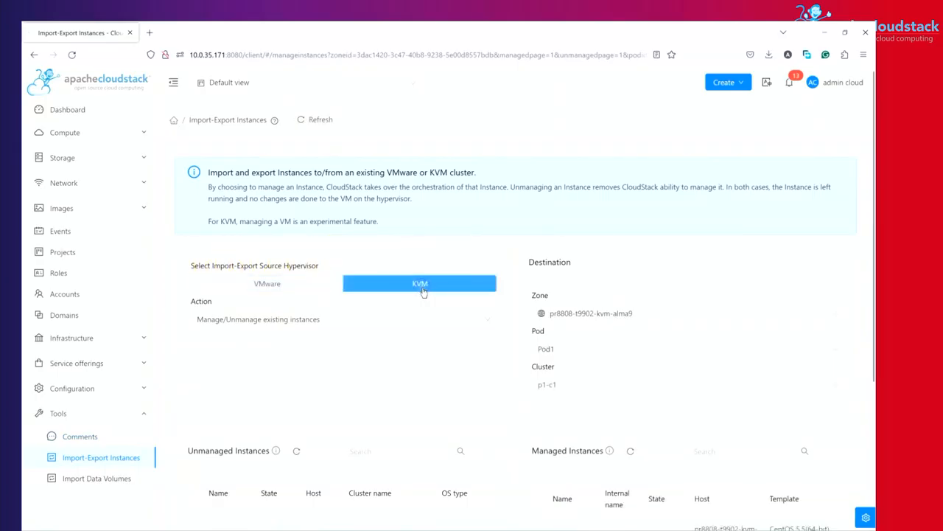
click(339, 319)
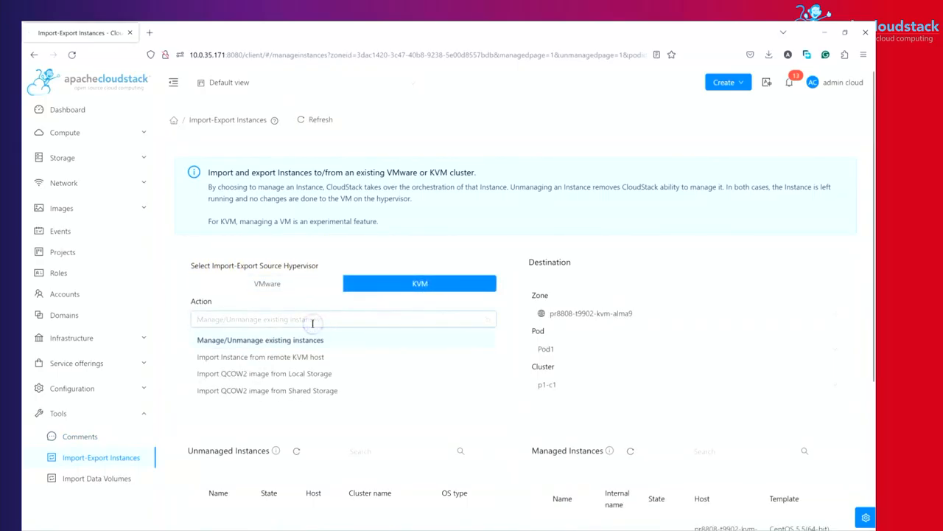
mouse_move(303, 365)
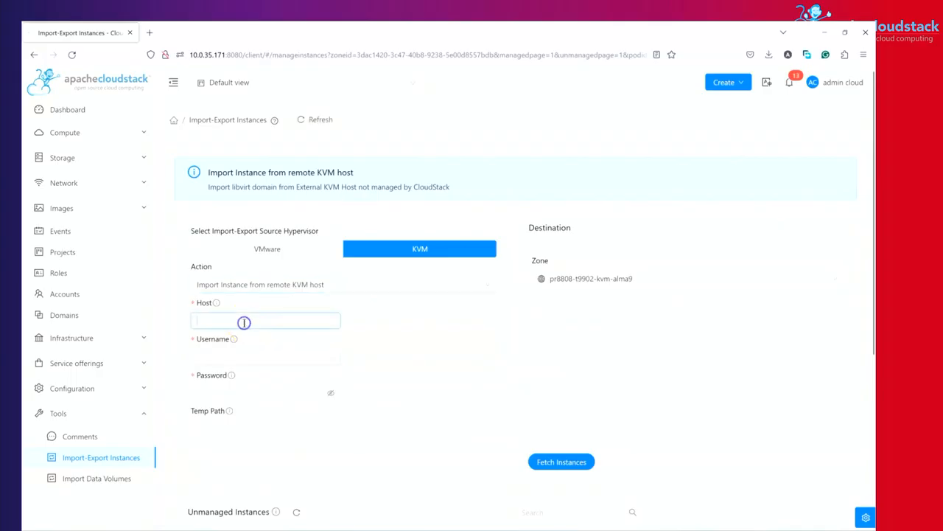
text(10.0.33.15)
click(265, 359)
text(root)
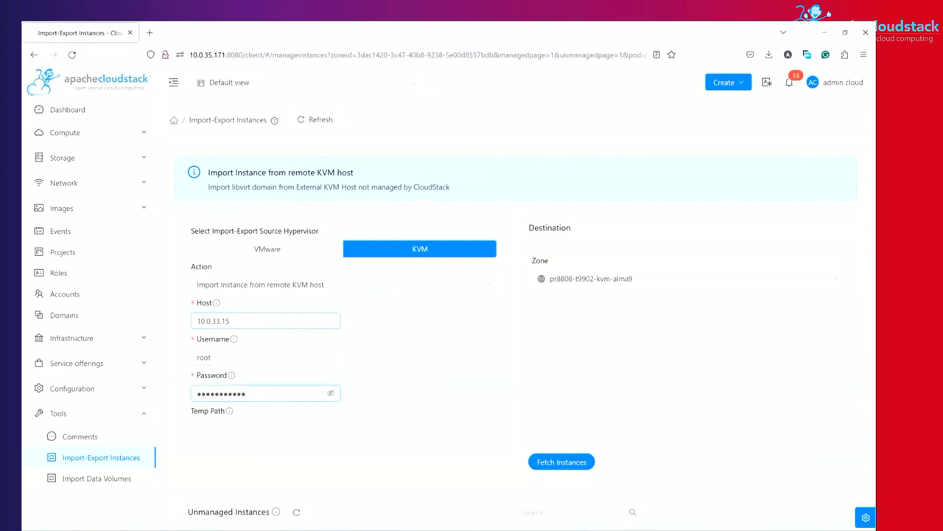
mouse_move(410, 354)
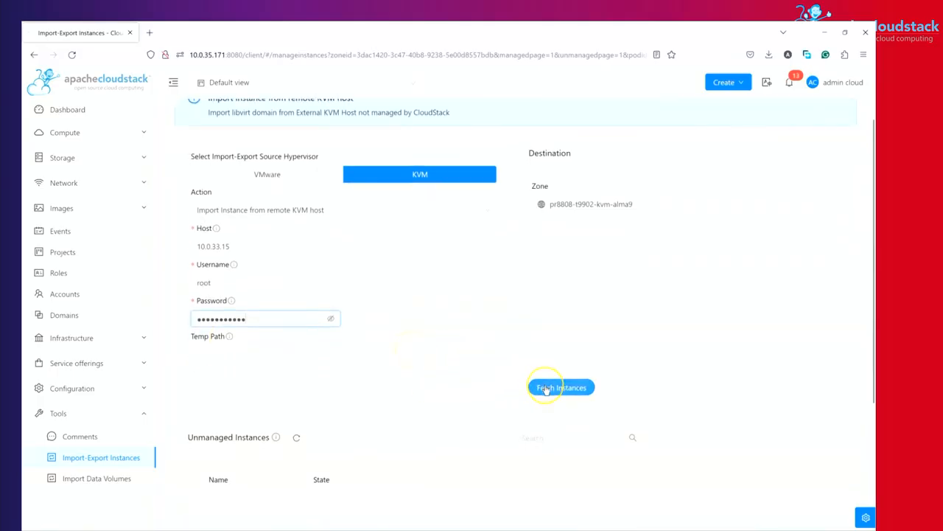
Fetch the host's unmanaged instances and select the powered-off centos8 VM.
click(561, 386)
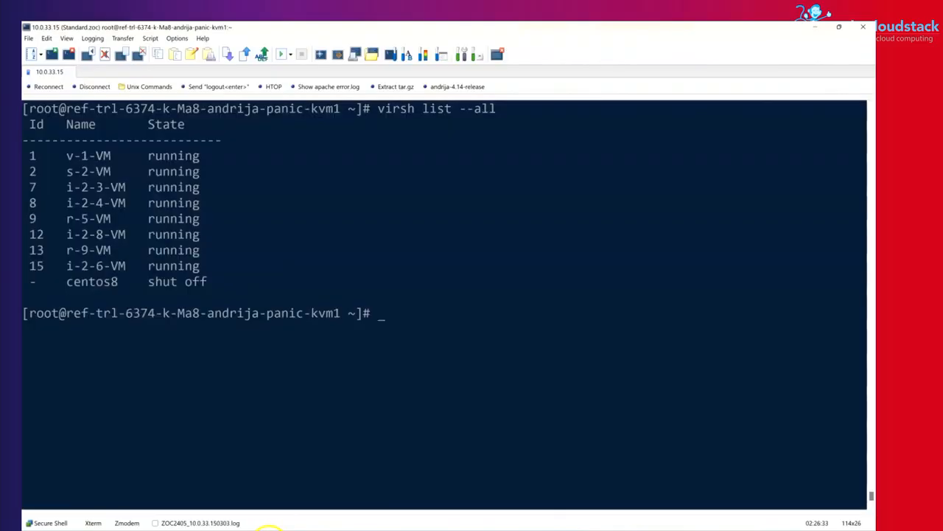
double_click(91, 282)
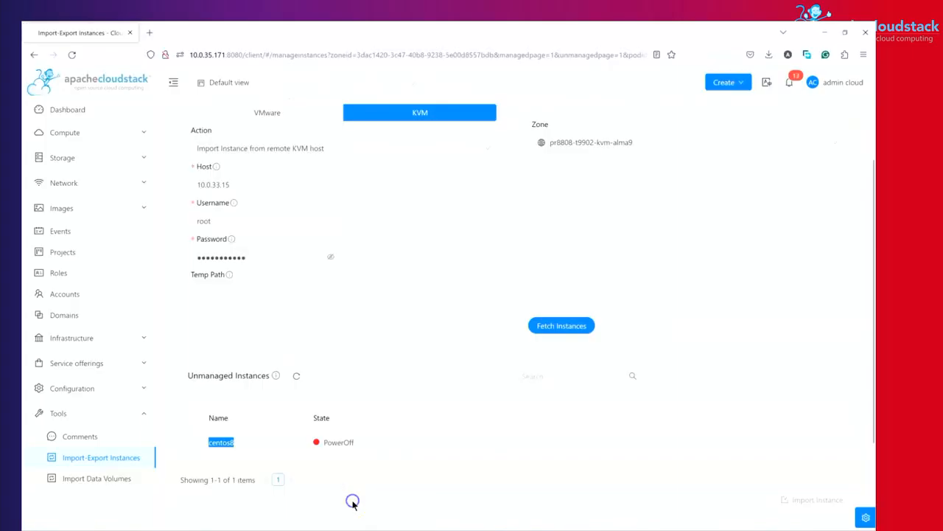
click(197, 443)
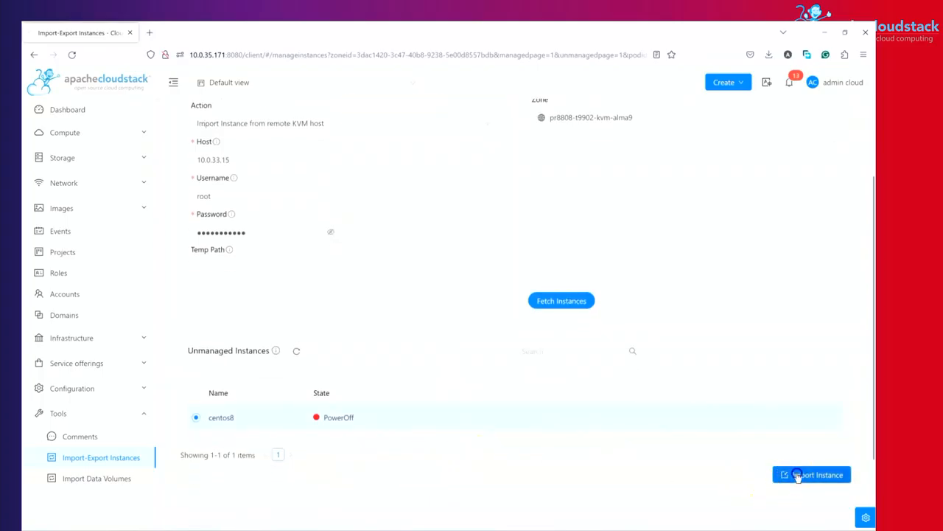
Start the centos8 import and name it my-c8 for display name and host name.
click(811, 474)
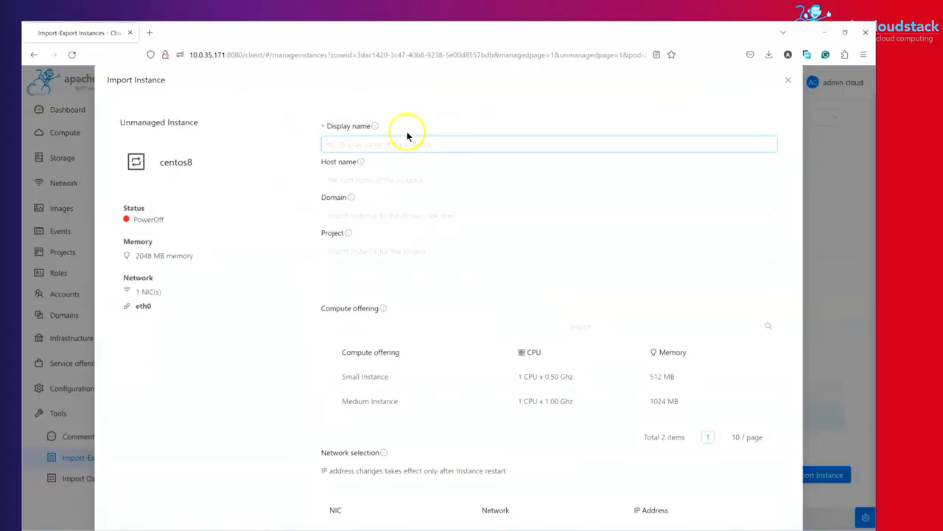
text(my-c8)
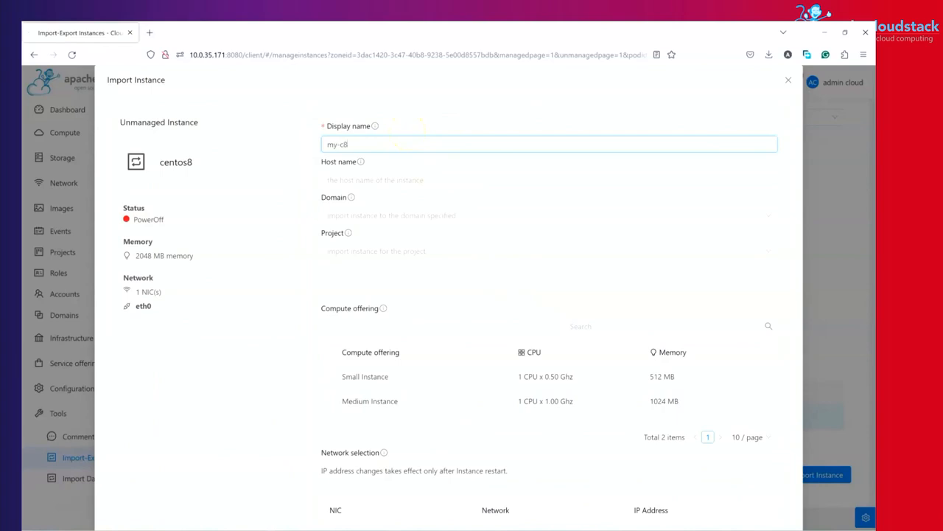
click(548, 179)
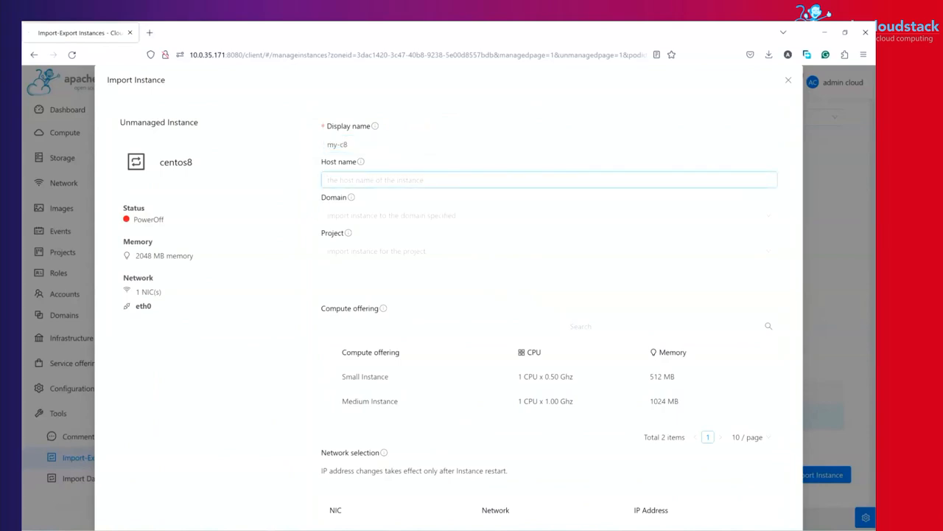
mouse_move(354, 199)
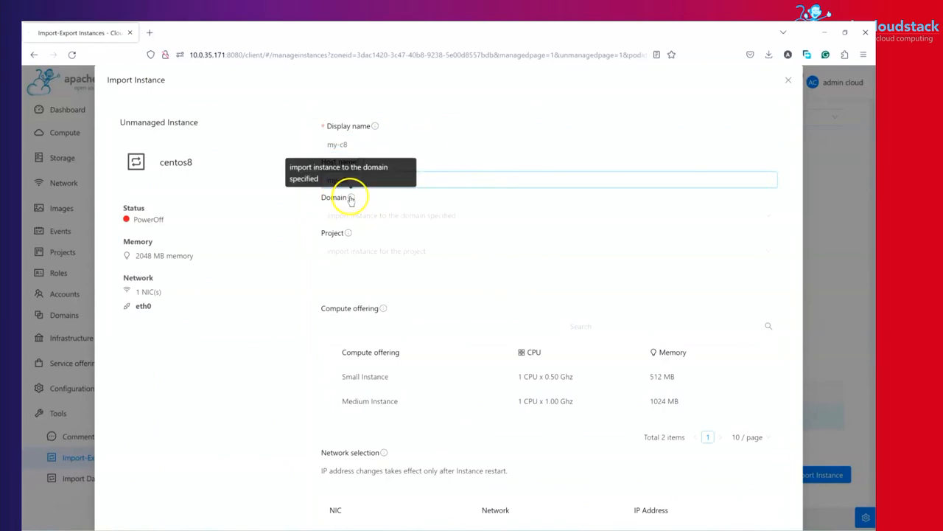
mouse_move(351, 237)
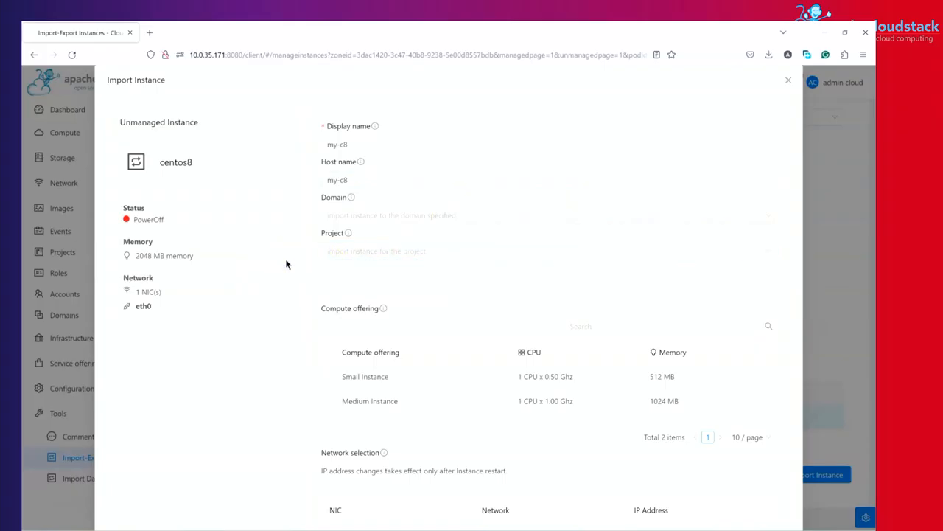
Assign the Medium Instance compute offering to the imported VM.
scroll(down, 3)
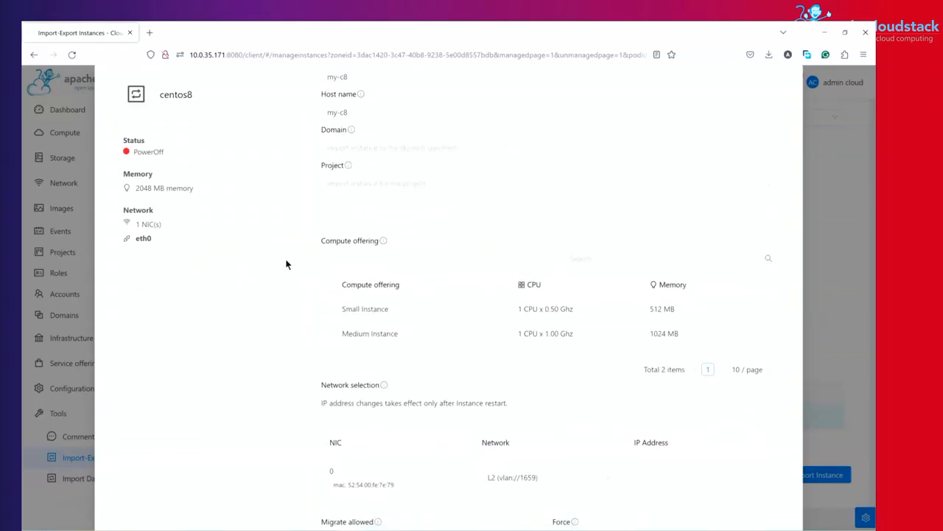
click(330, 339)
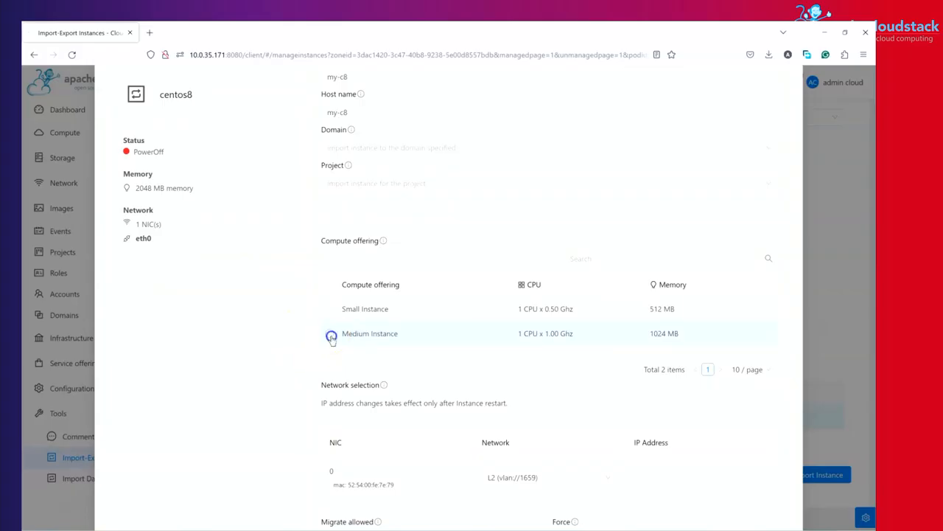
click(330, 333)
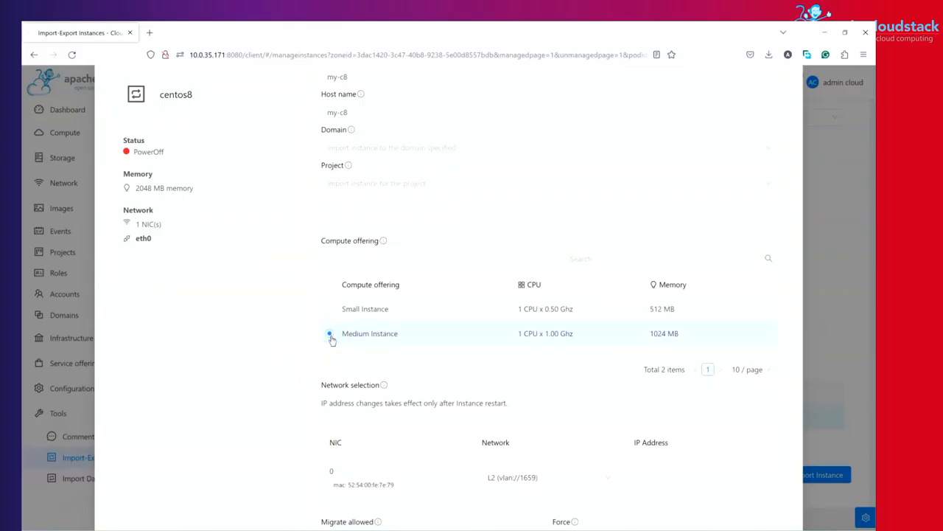
scroll(down, 3)
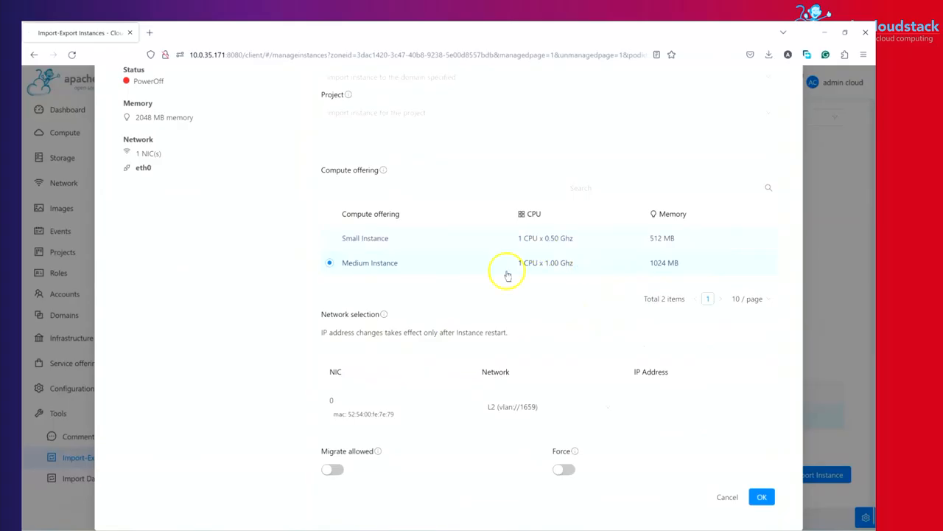
Attach the NIC to vpc-net1, enable Force, and confirm the import.
click(549, 407)
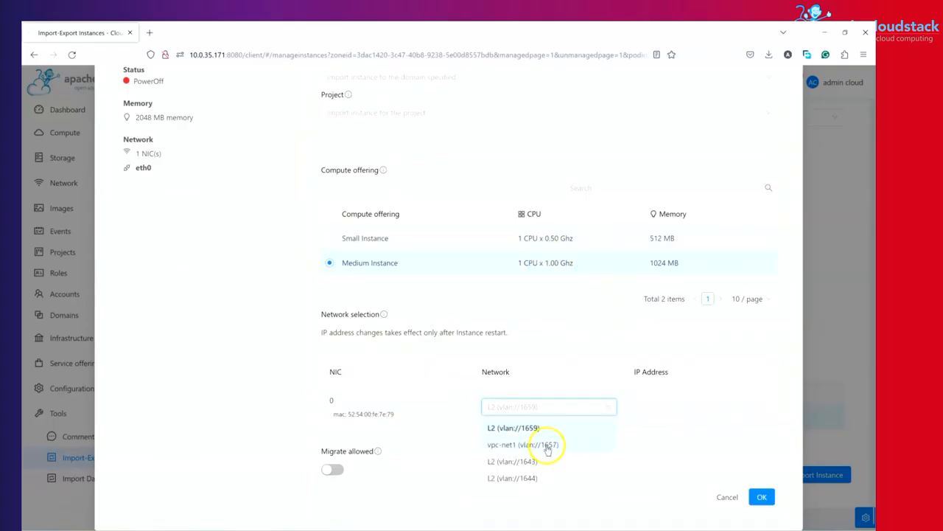
click(517, 445)
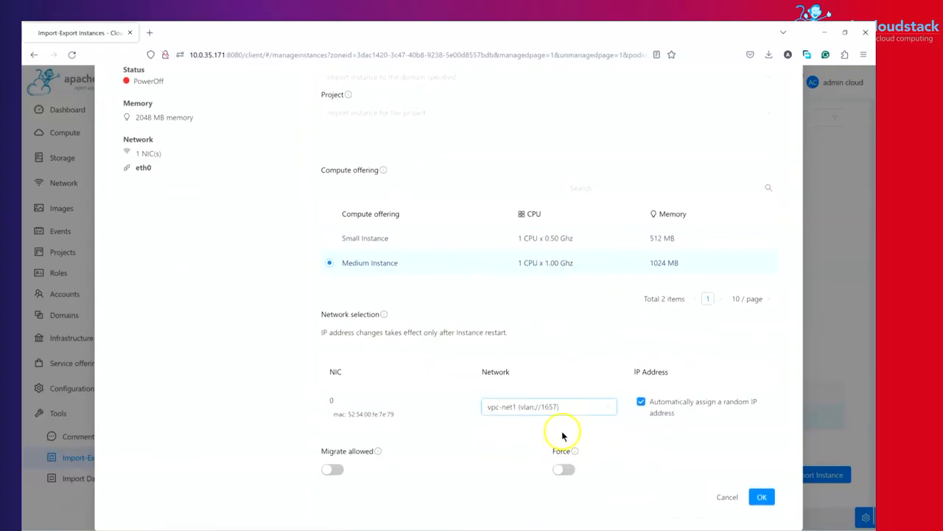
click(563, 471)
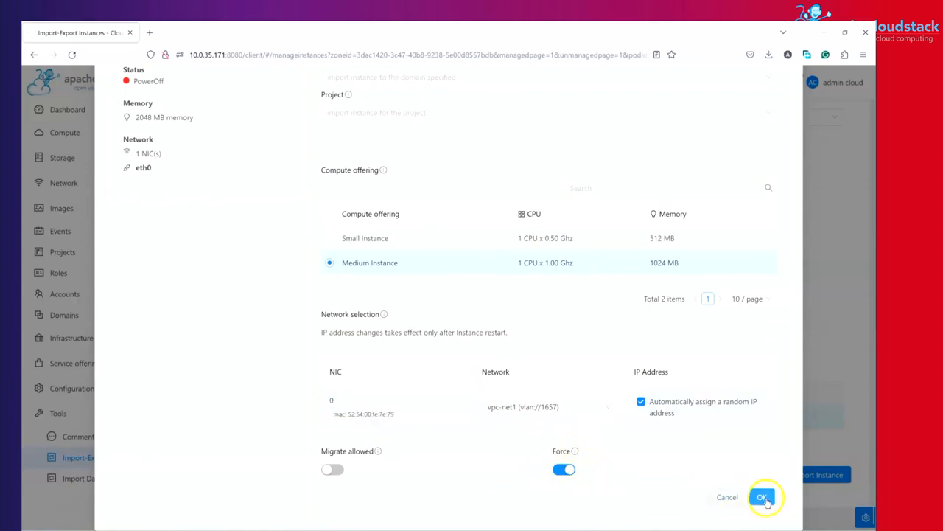
click(764, 495)
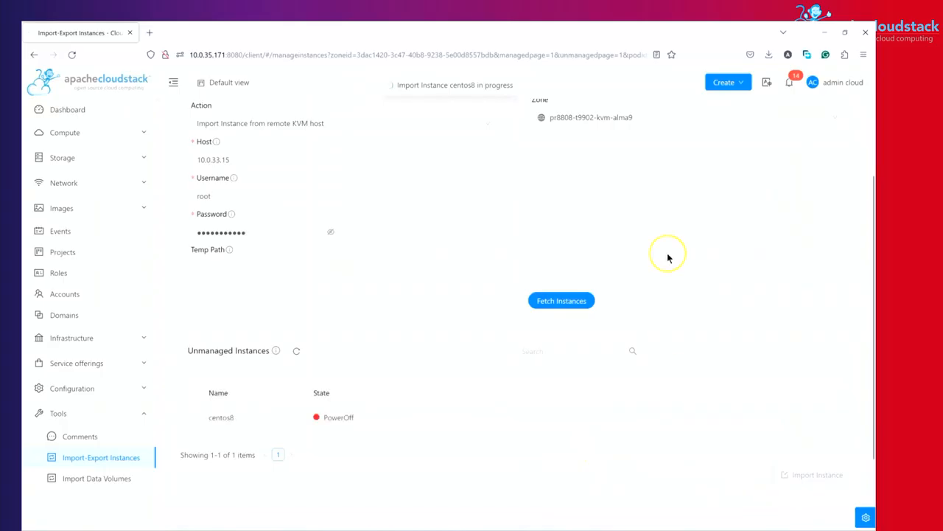
mouse_move(400, 84)
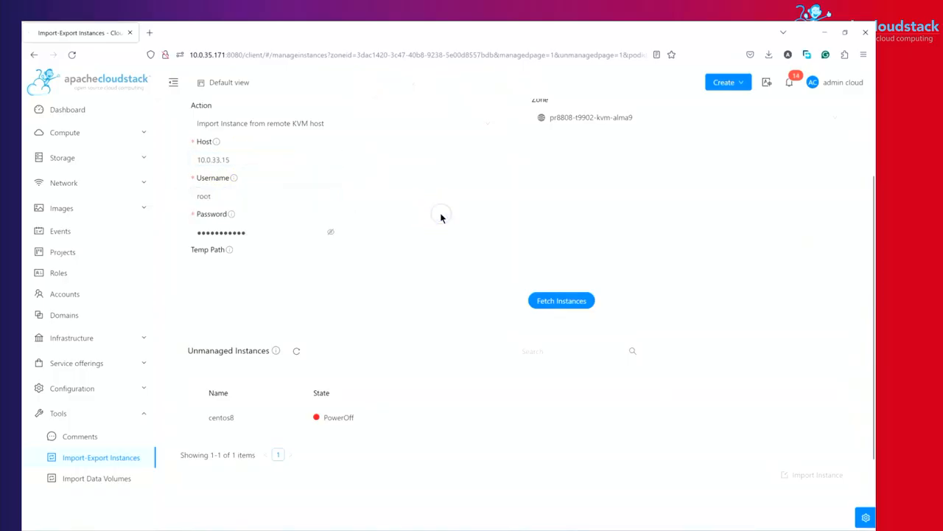
mouse_move(85, 145)
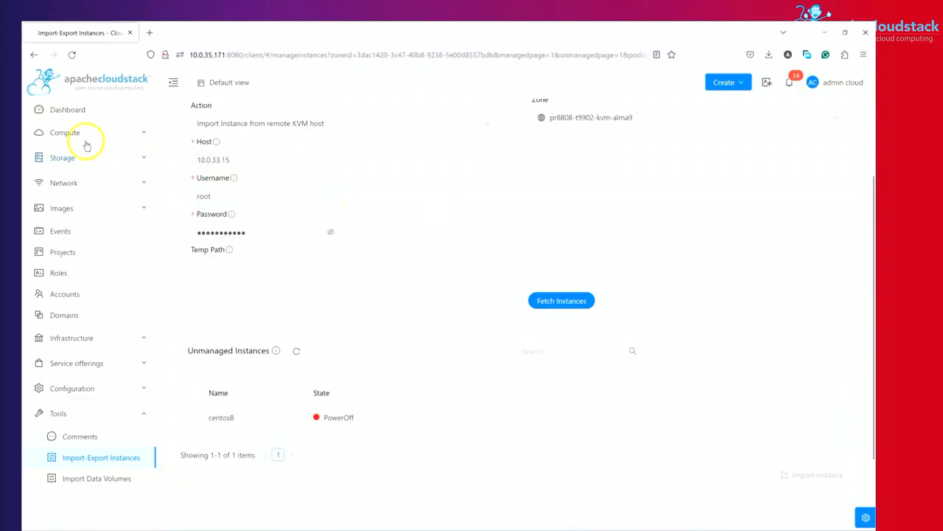
Show Compute > Instances and start the imported my-c8 instance.
click(74, 156)
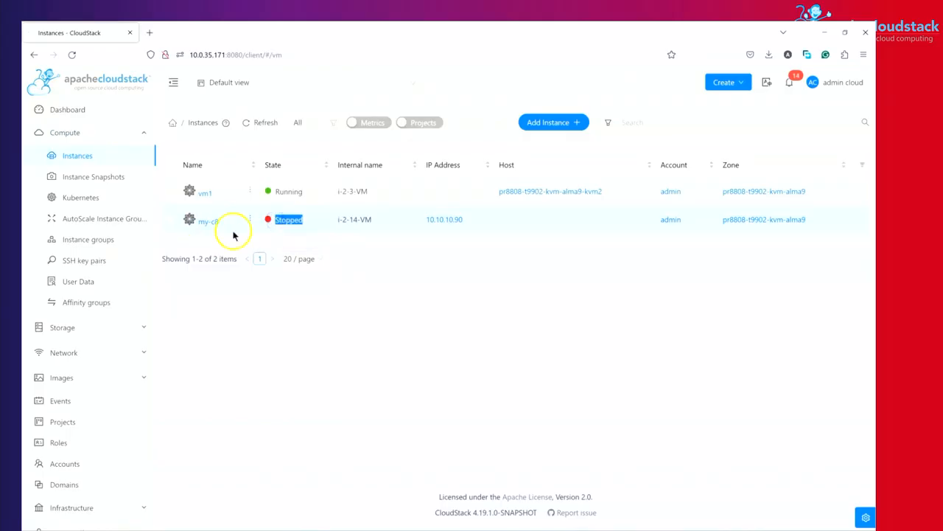
click(320, 188)
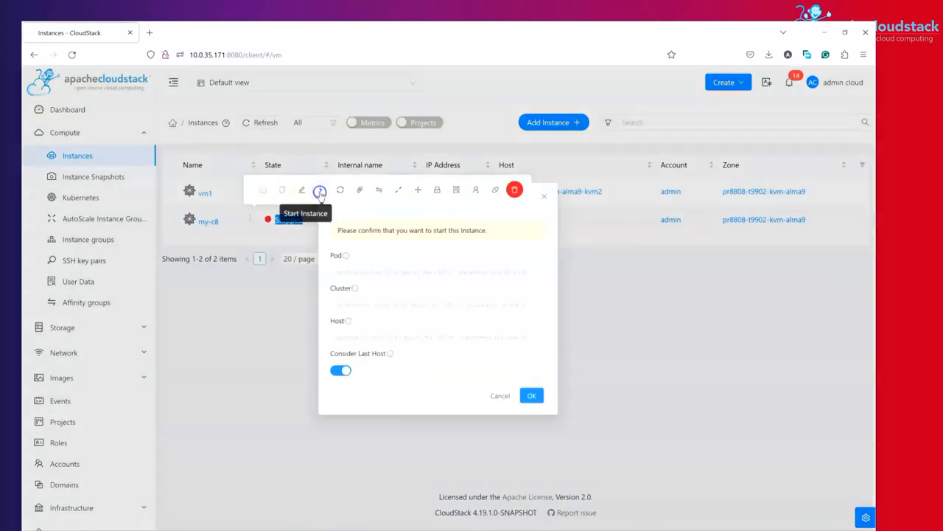
click(531, 395)
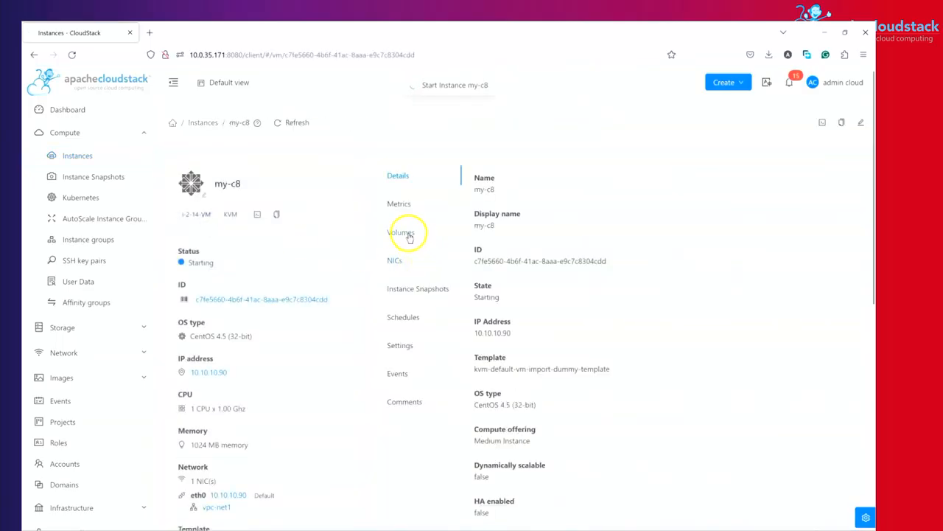
Review my-c8's ROOT volume and vpc-net1 NIC, then refresh to confirm the Running state.
click(401, 233)
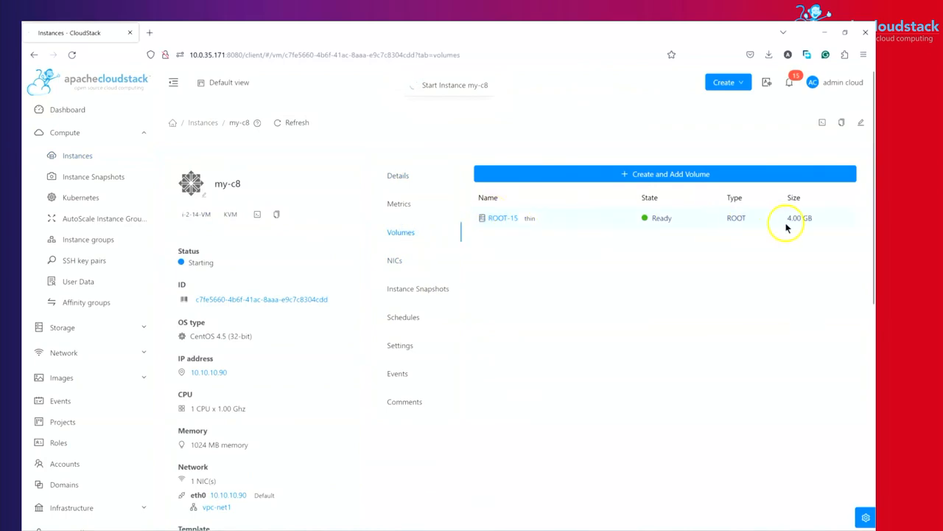
click(395, 260)
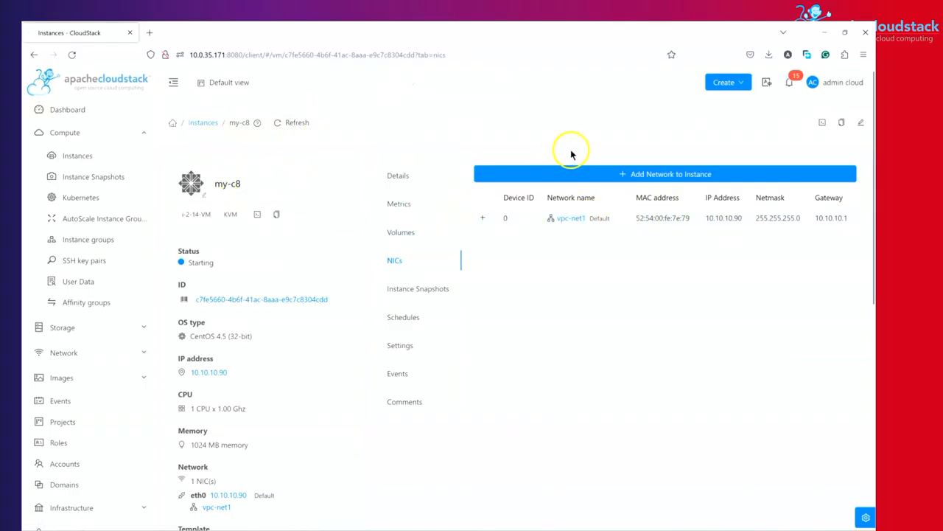
click(292, 122)
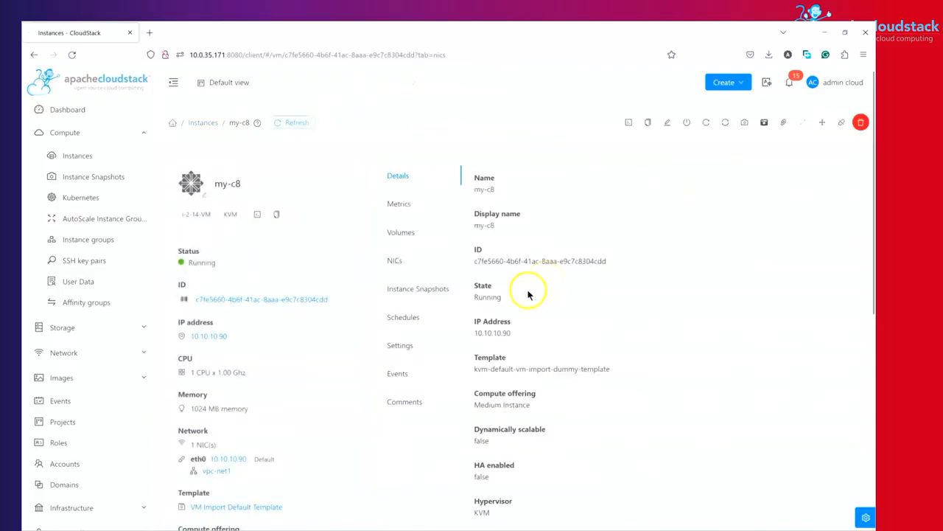
double_click(487, 297)
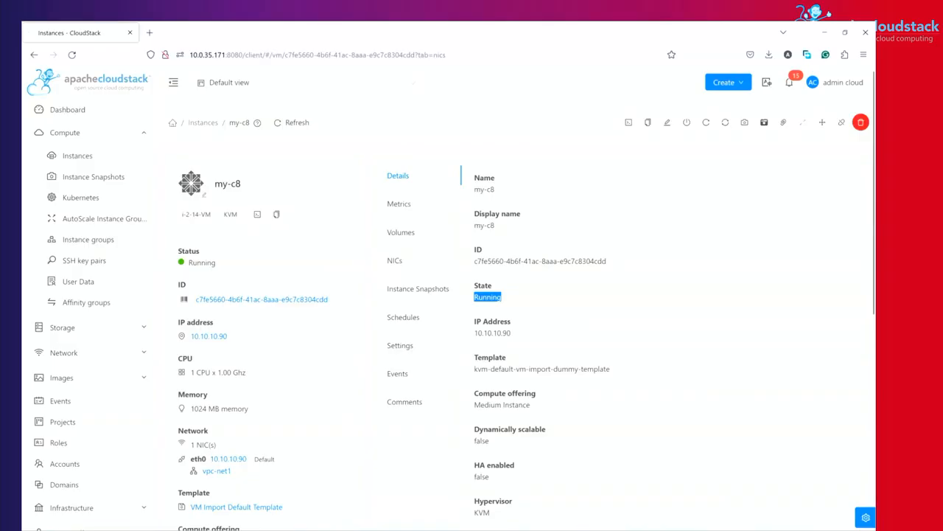
click(68, 109)
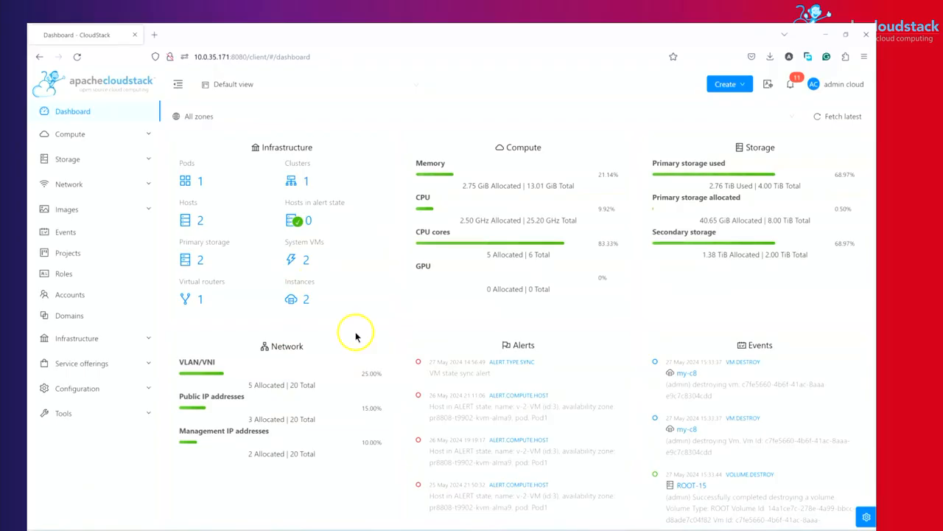
mouse_move(62, 413)
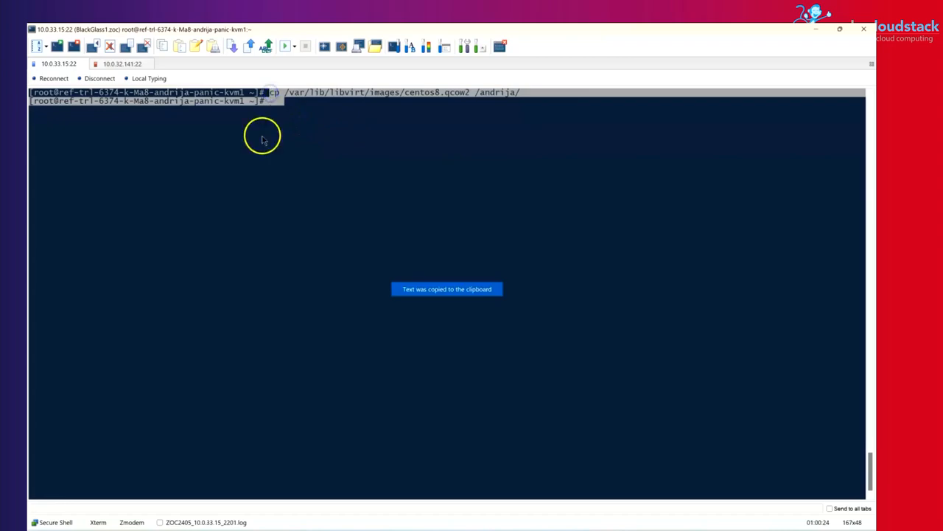
Switch to the alma9 KVM host's 10.0.32.141 terminal session.
click(124, 63)
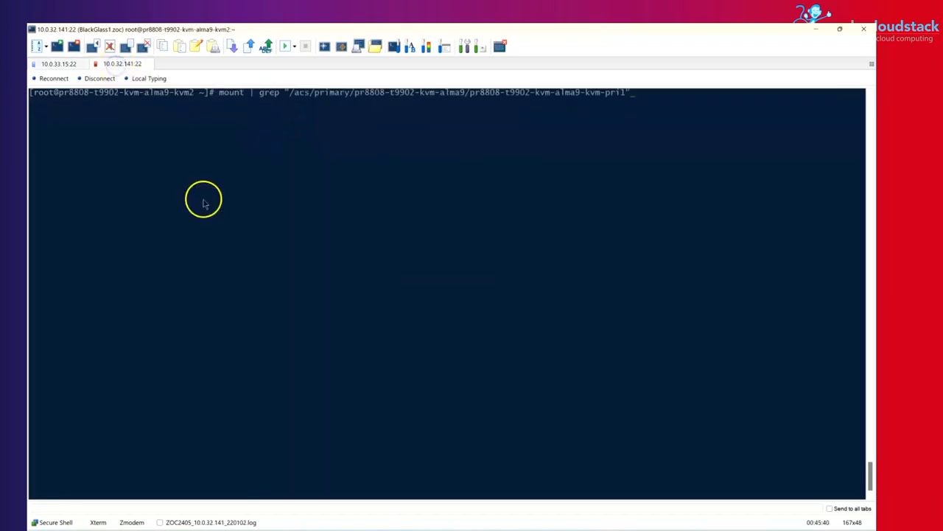
mouse_move(327, 484)
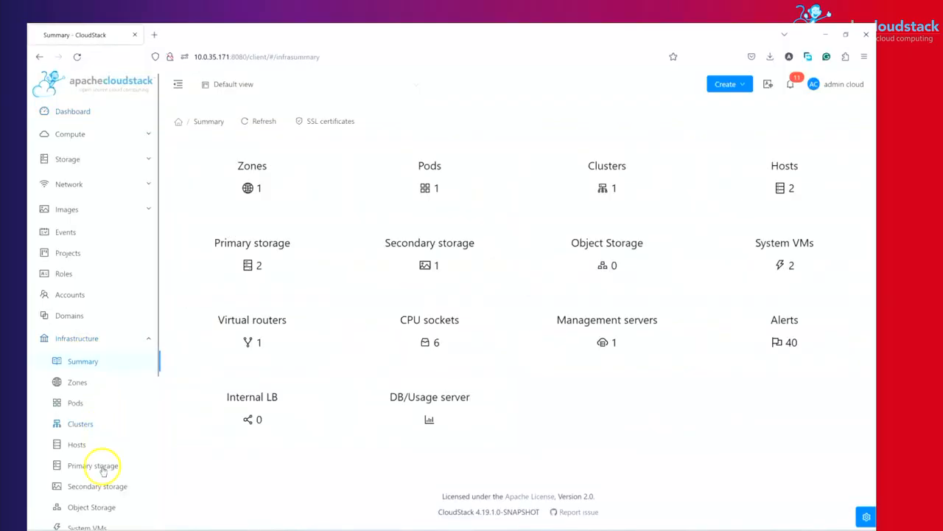
List the primary storage pools and copy the pri1 pool's NFS path.
click(89, 466)
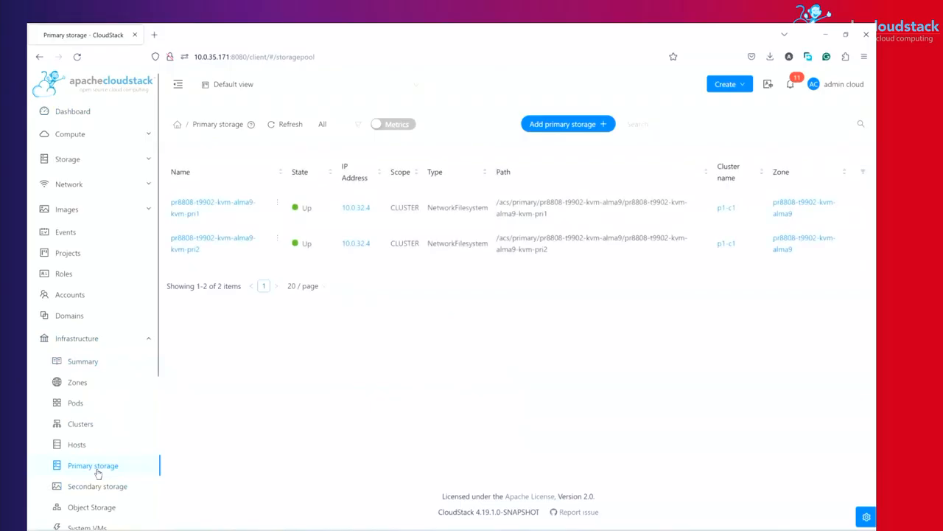
mouse_move(242, 234)
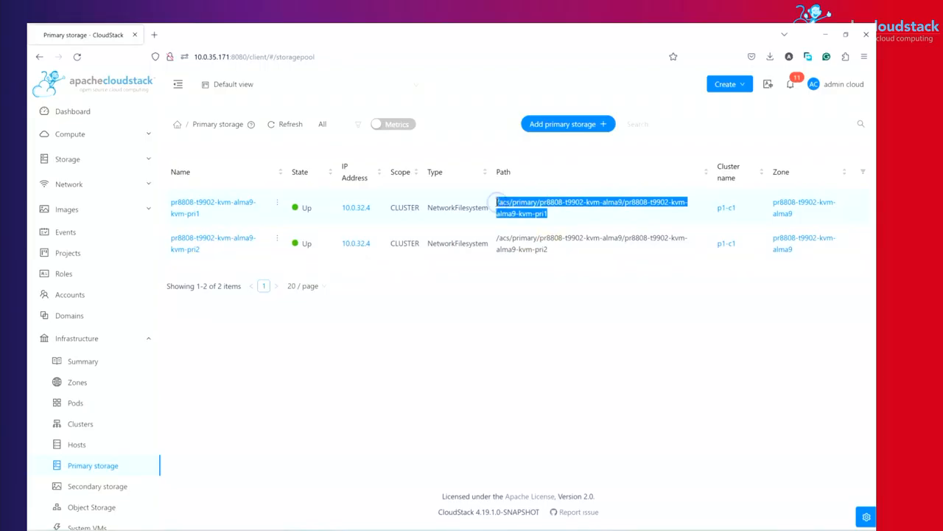
right_click(546, 208)
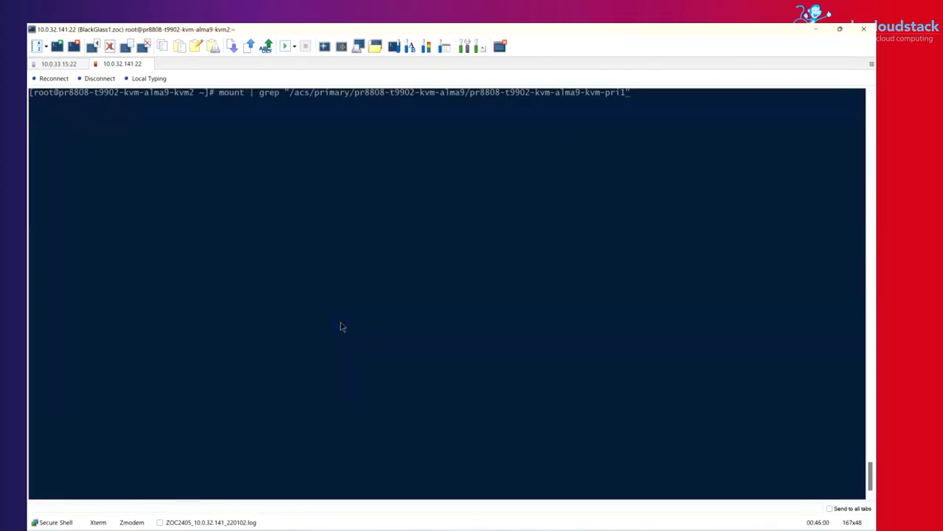
List the pool's mount point /mnt/01d83d15-aeee-3cb6-aedf-3ed8811ca35c/ to find centos8.qcow2.
drag(219, 92, 351, 92)
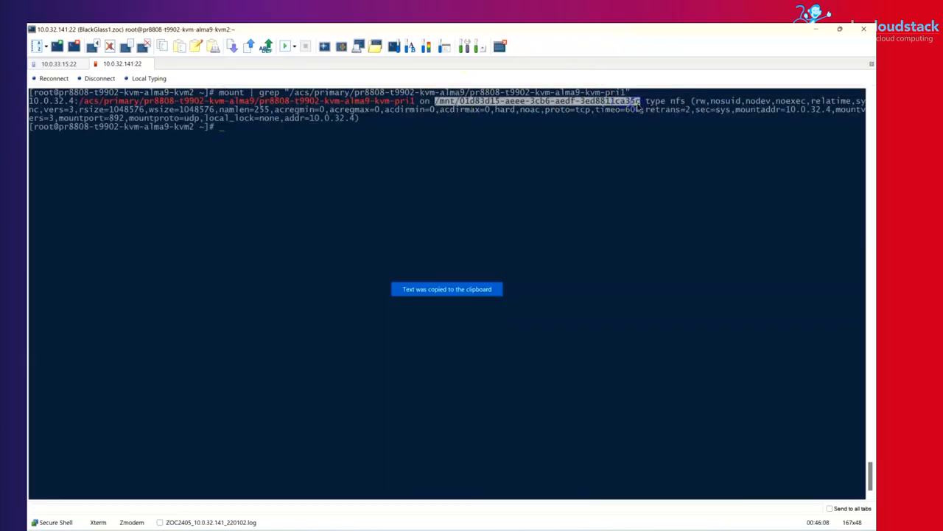
text(ls -la /mnt/01d83d15-aeee-3cb6-aedf-3ed8811ca35c/)
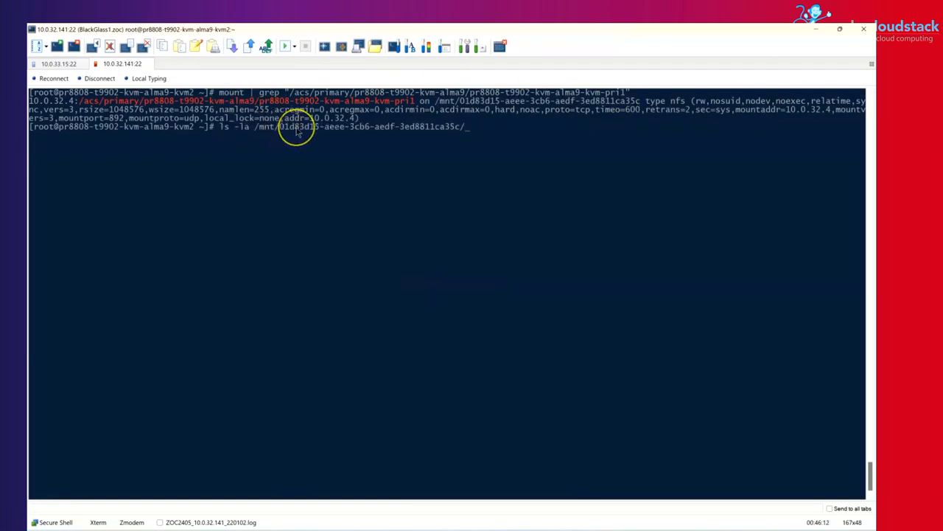
key(Return)
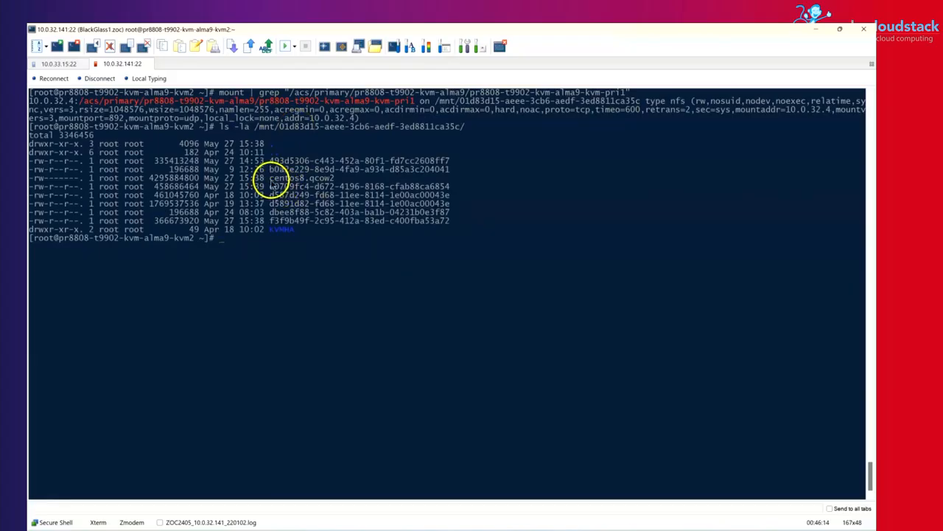
mouse_move(280, 321)
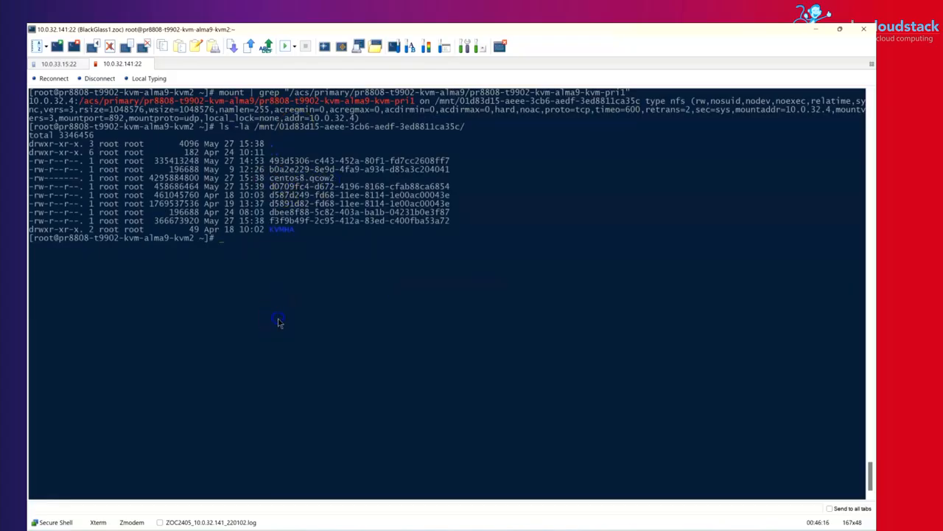
Check centos8.qcow2 with qemu-img info as a 4 GiB qcow2 image and copy its file name.
text(qemu-img info /mnt/01d83d15-aeee-3cb6-aedf-3ed8811ca35c/centos8.qcow2)
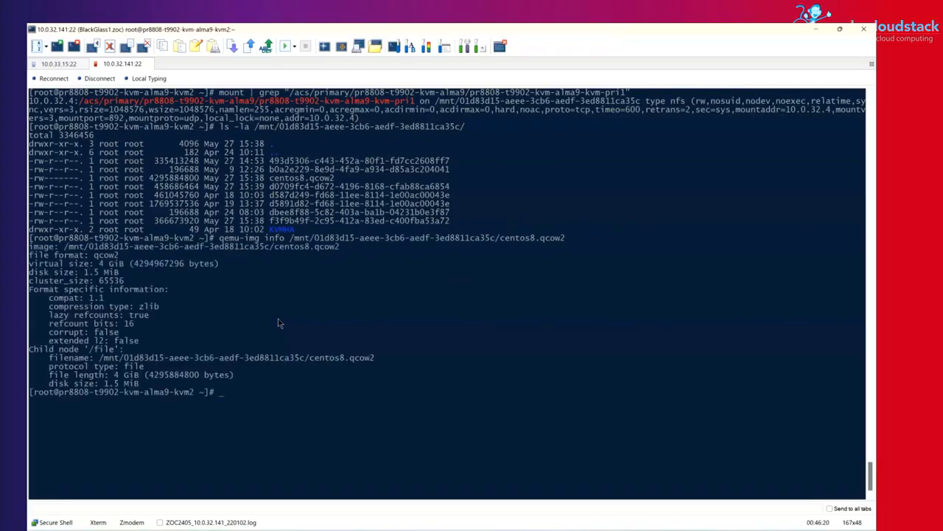
double_click(82, 261)
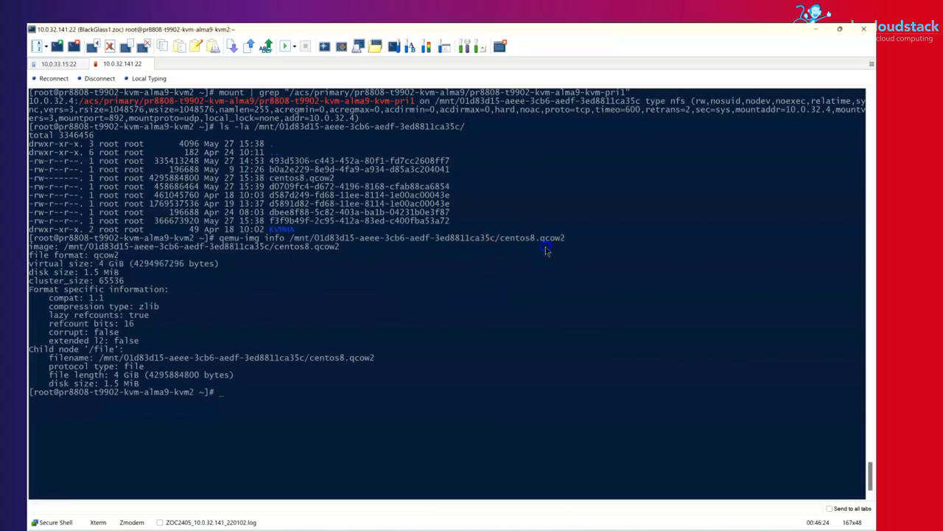
double_click(544, 237)
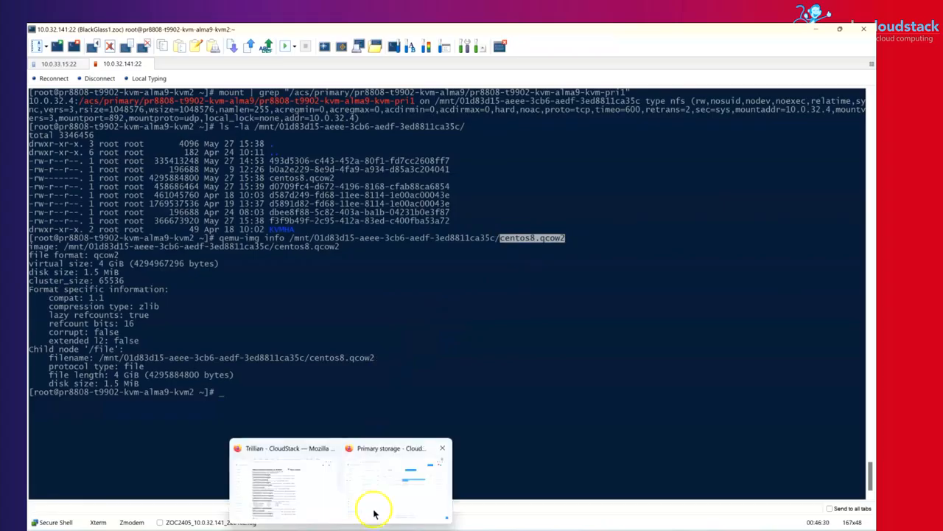
Return to Import-Export Instances, choose KVM, and list its import actions including QCOW2 image import.
click(390, 448)
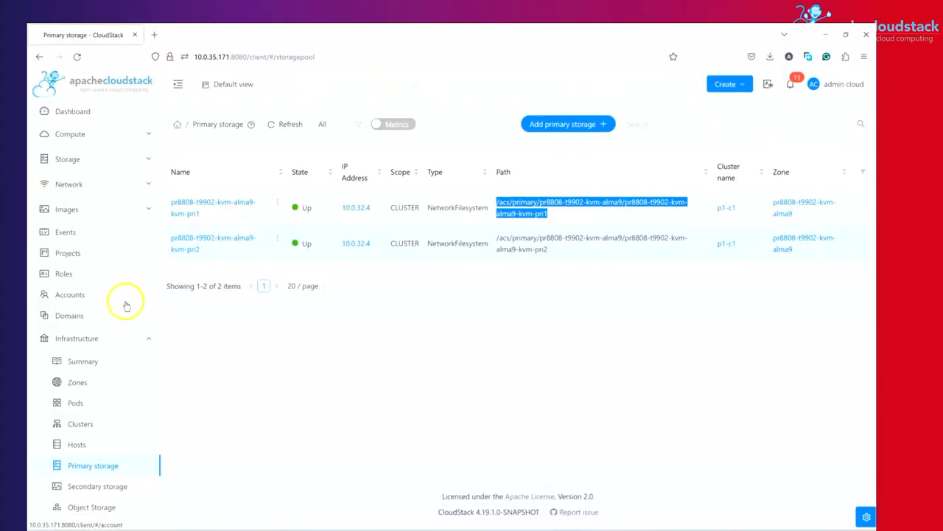
click(77, 338)
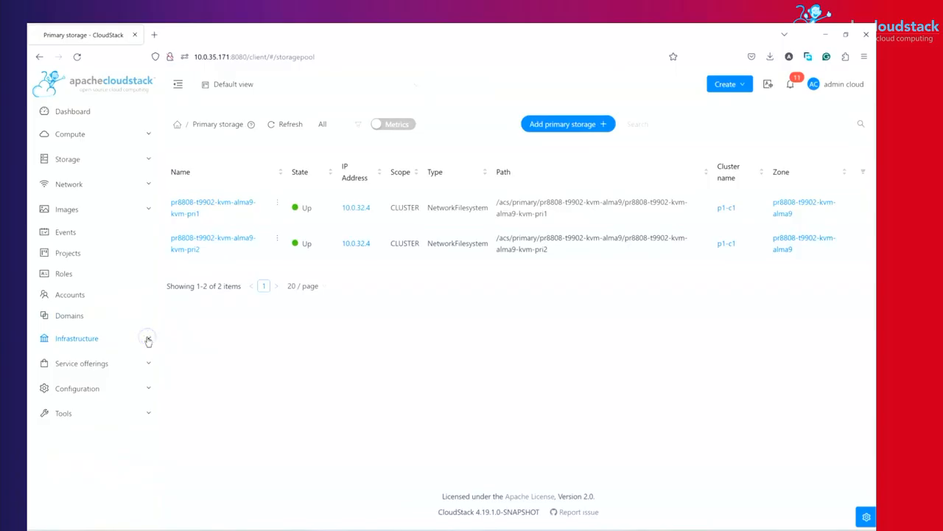
click(65, 413)
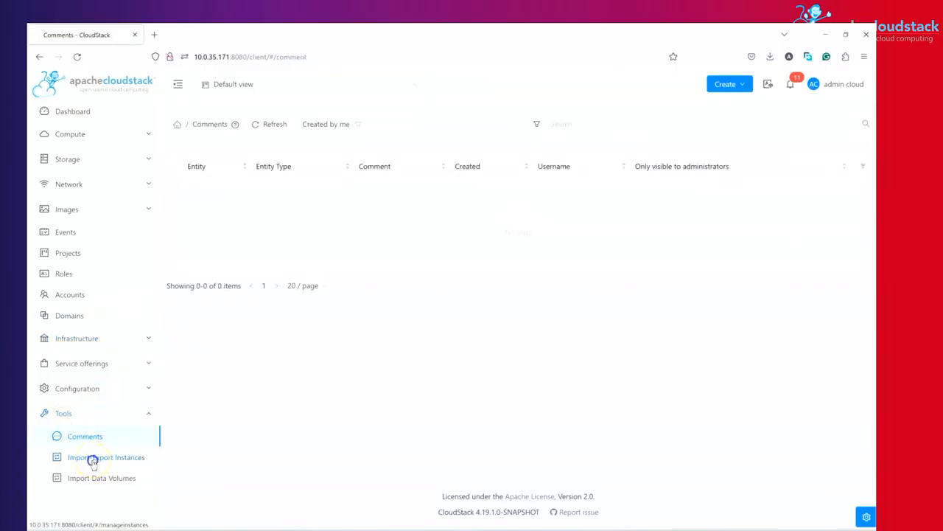
click(106, 457)
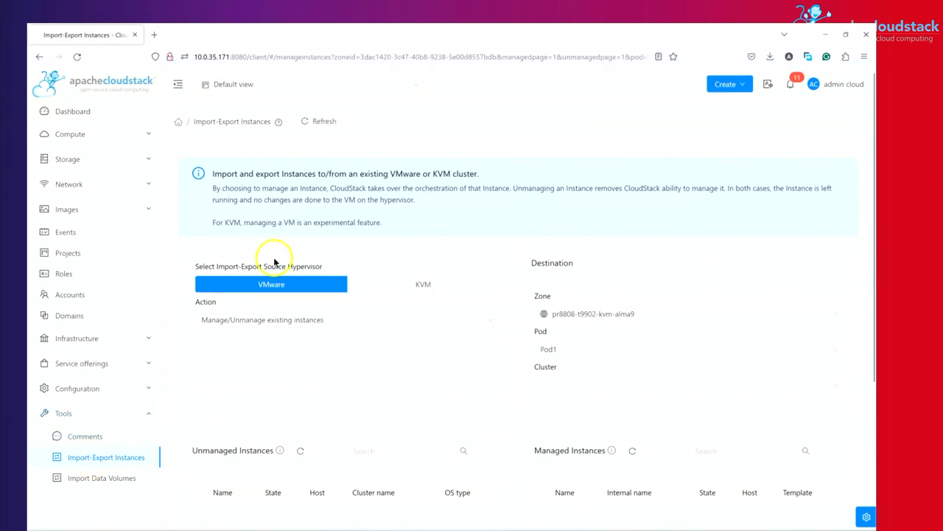
double_click(292, 265)
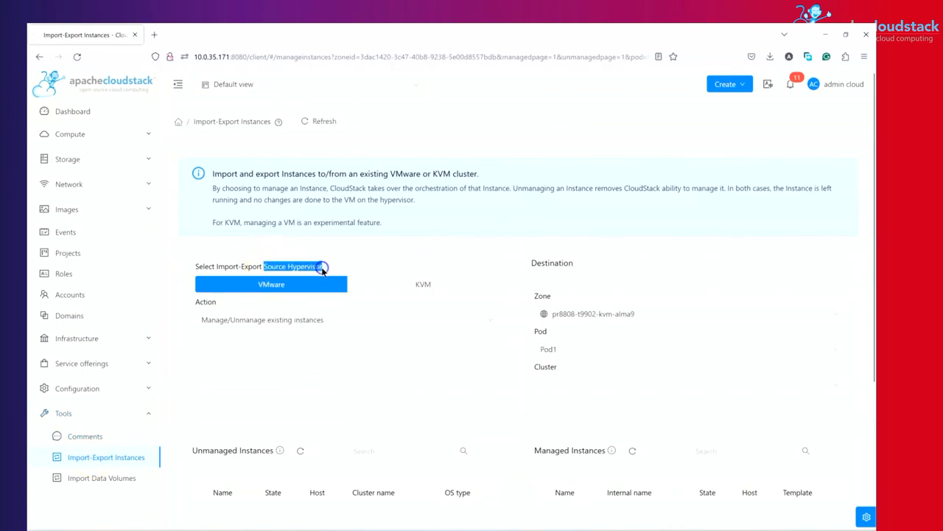
click(422, 283)
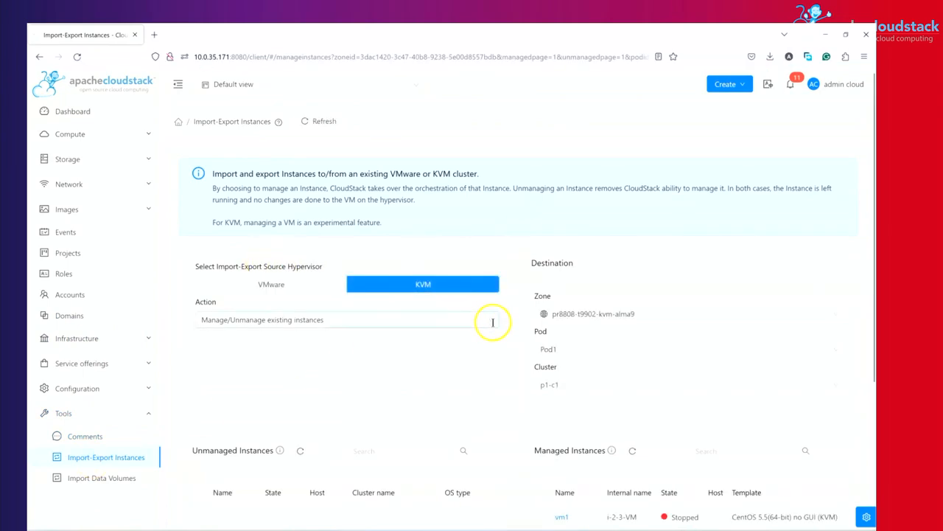
click(346, 318)
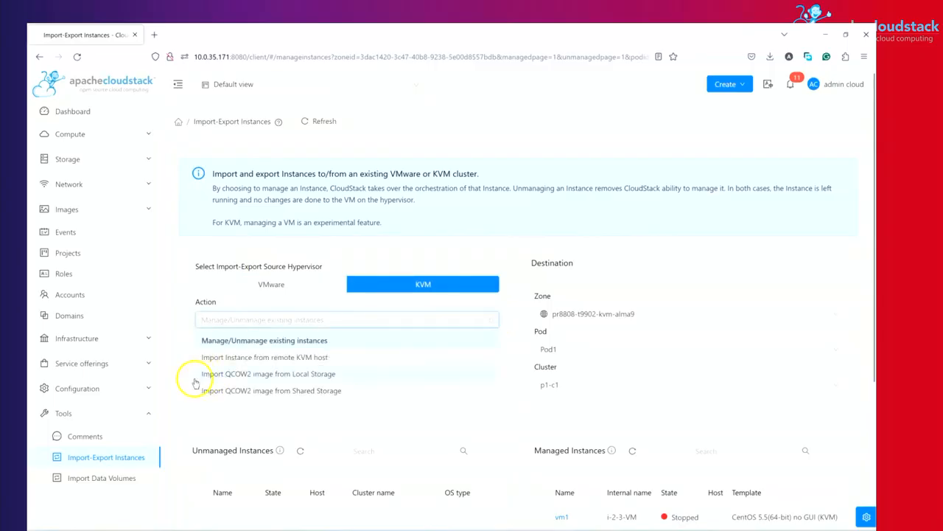
mouse_move(311, 398)
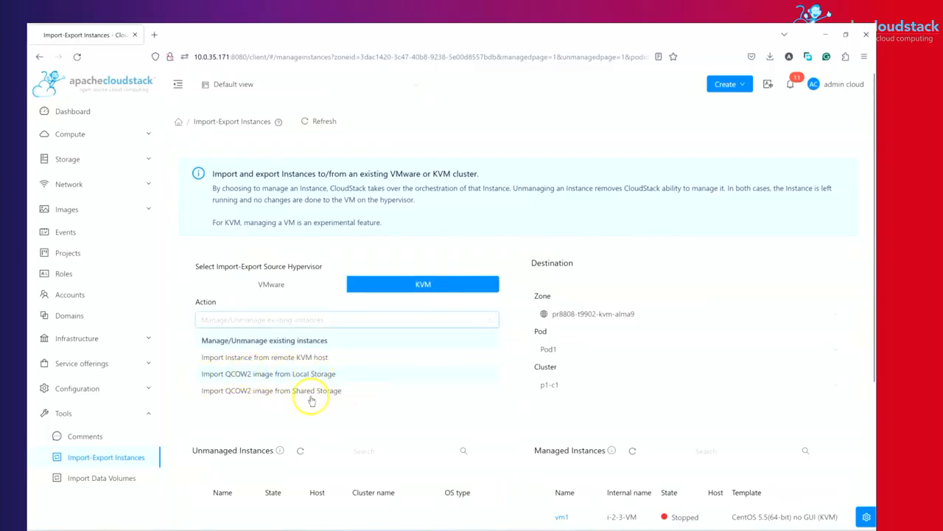
mouse_move(324, 383)
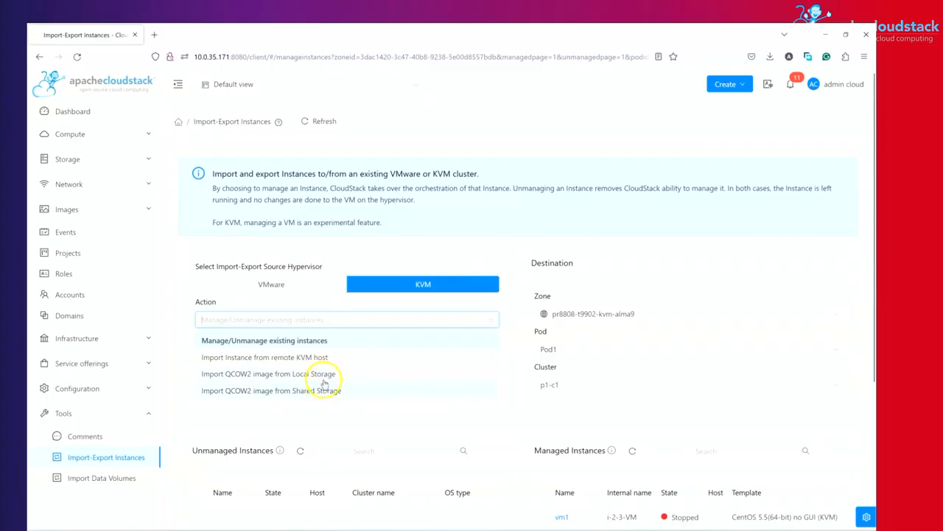
mouse_move(283, 391)
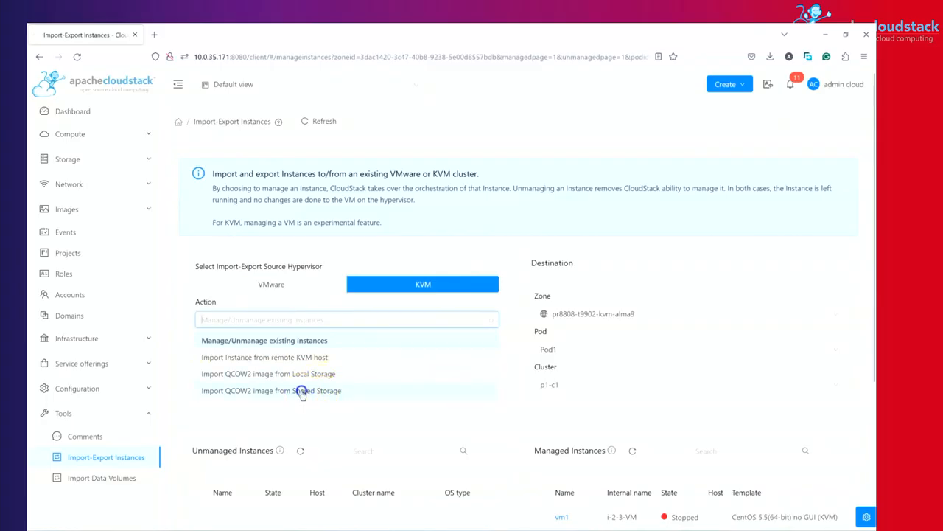
Choose QCOW2 import from shared storage on pool pri1 with disk centos8.qcow2 pasted in.
click(272, 390)
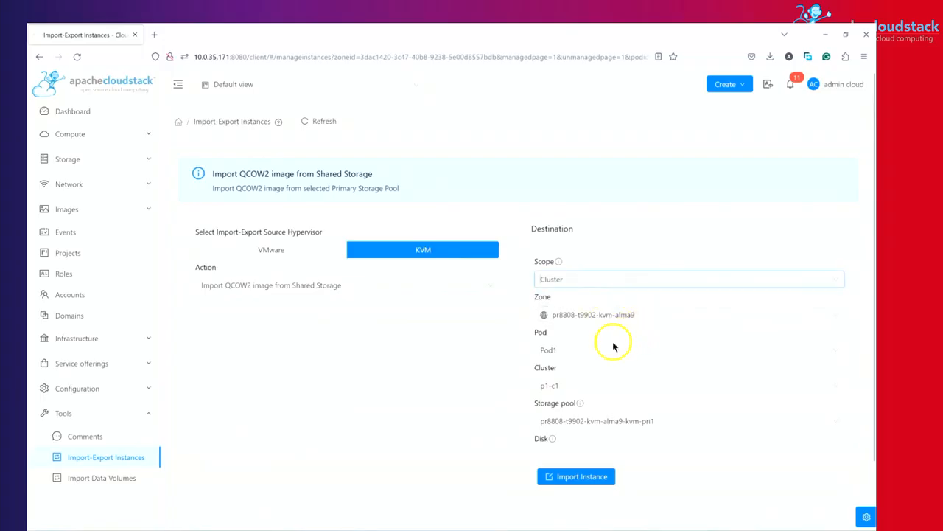
click(686, 421)
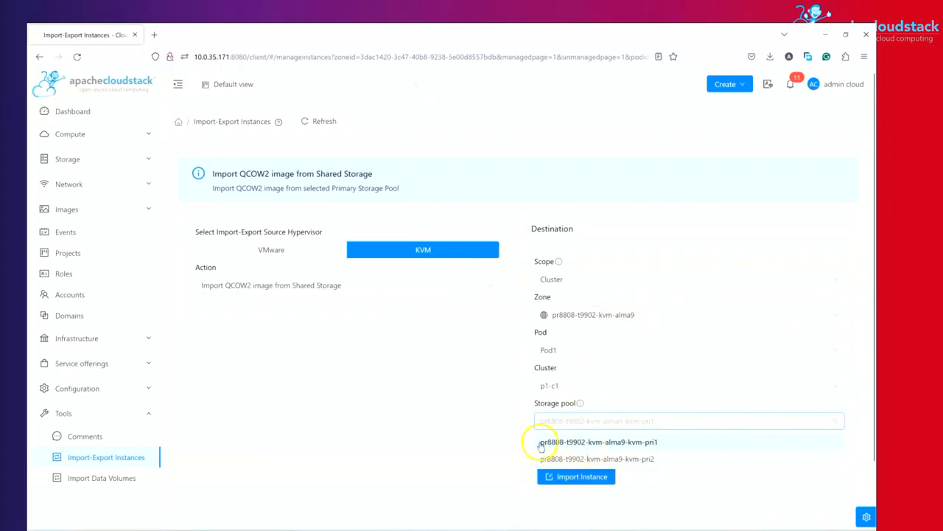
click(596, 443)
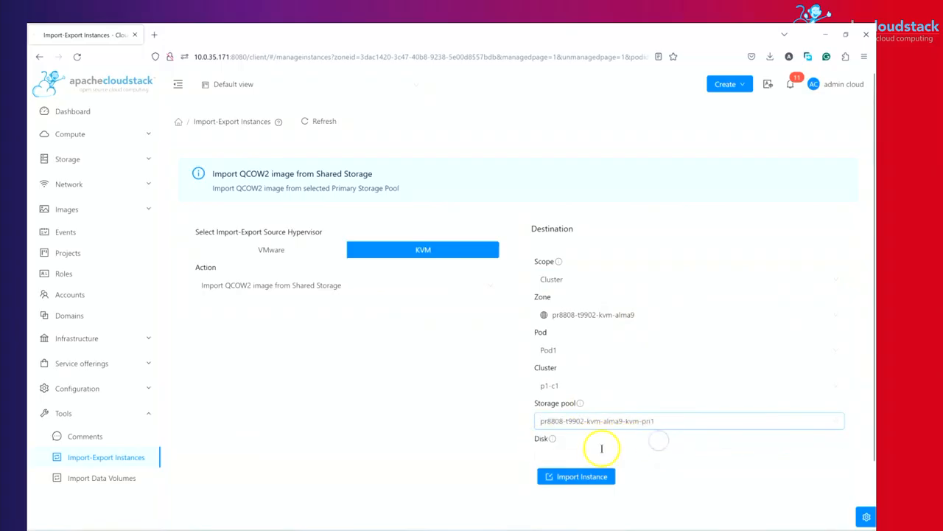
right_click(602, 449)
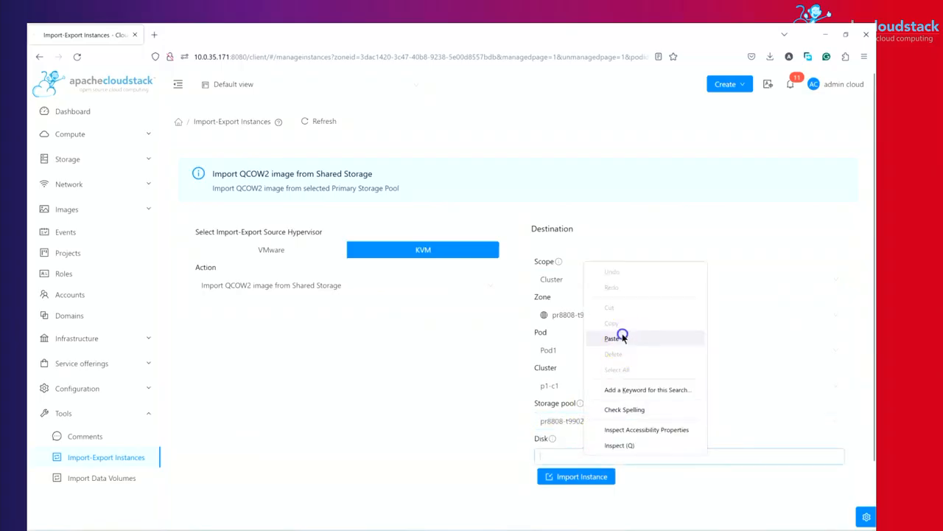
click(611, 338)
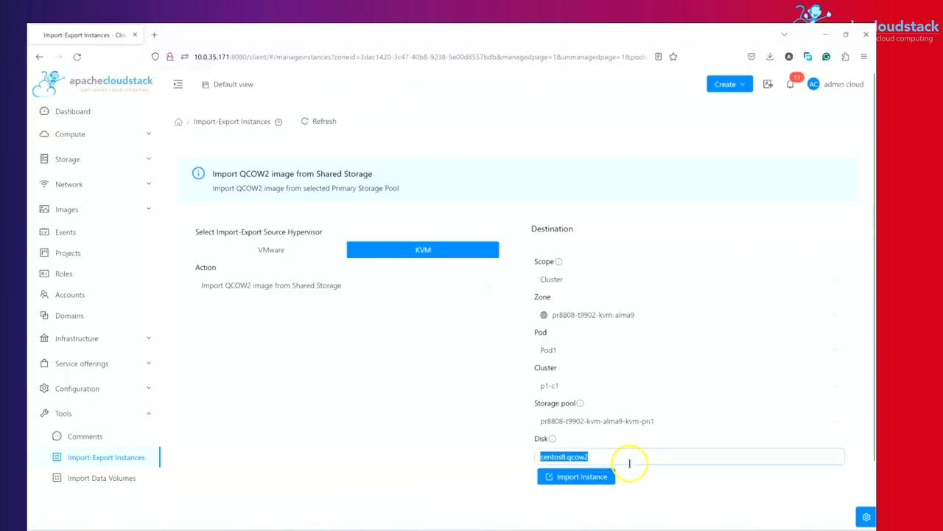
Import the disk as instance MyCent8, no project, Medium Instance offering on vpc-net1.
click(575, 477)
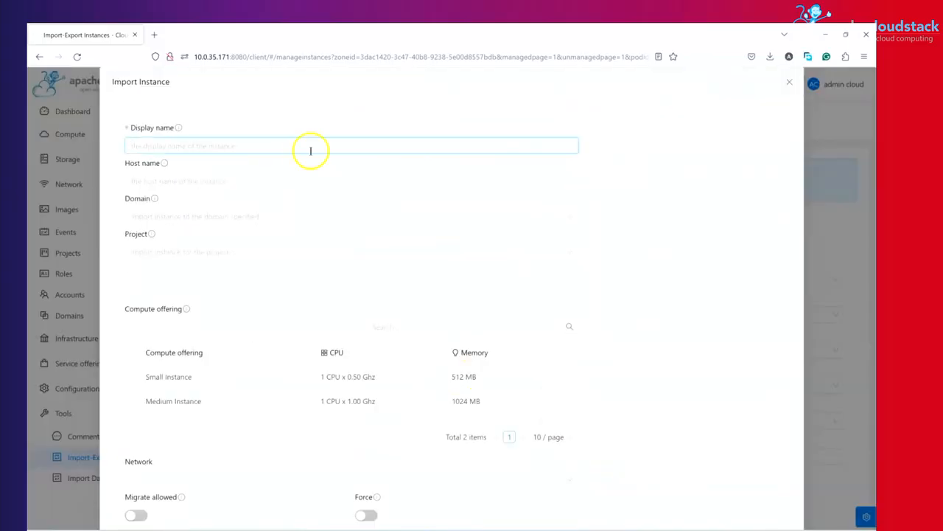
text(MyCent8)
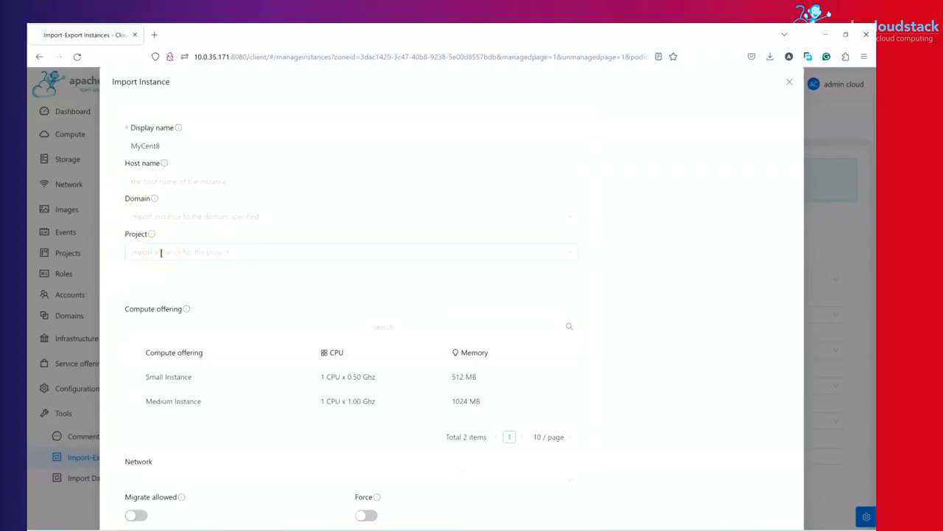
click(350, 250)
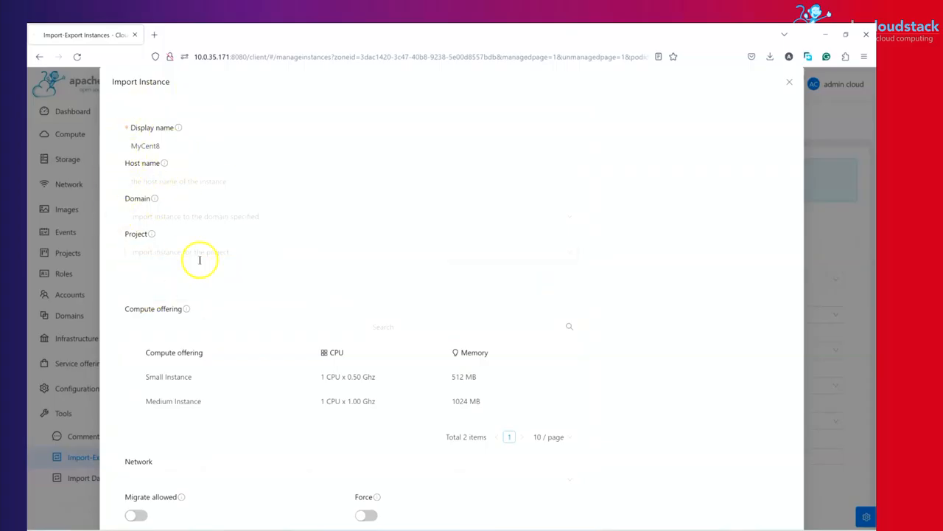
click(135, 401)
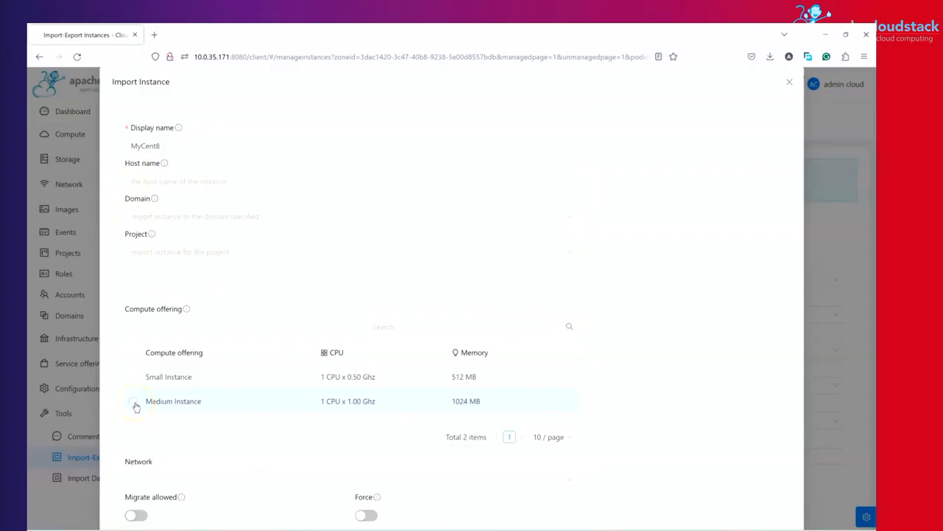
click(135, 404)
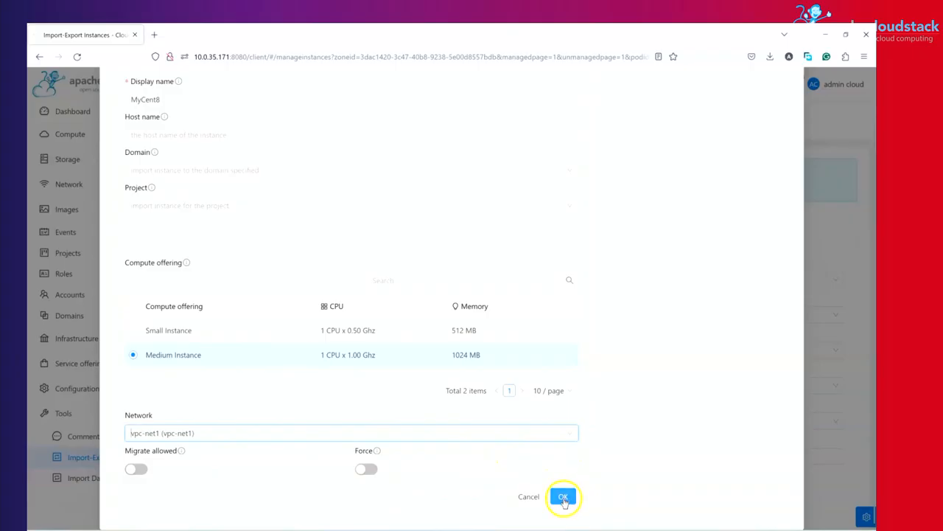
click(563, 495)
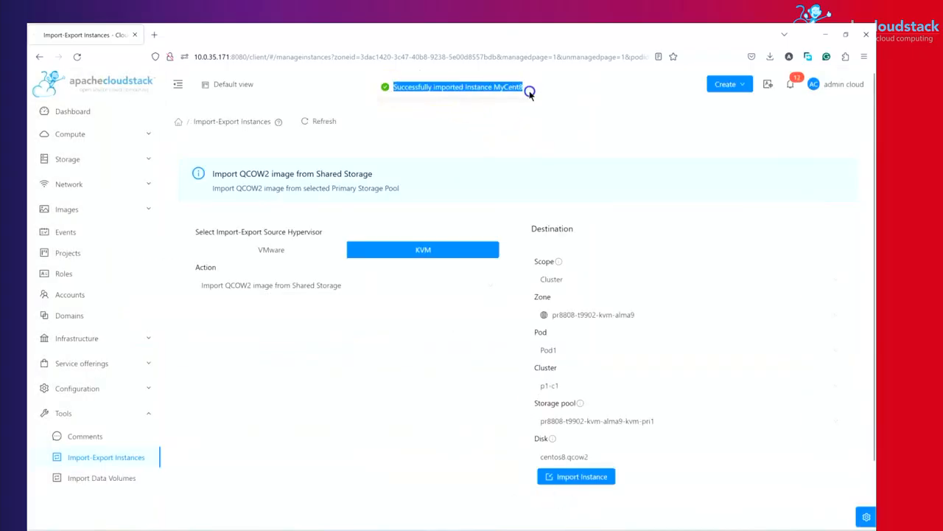
mouse_move(84, 136)
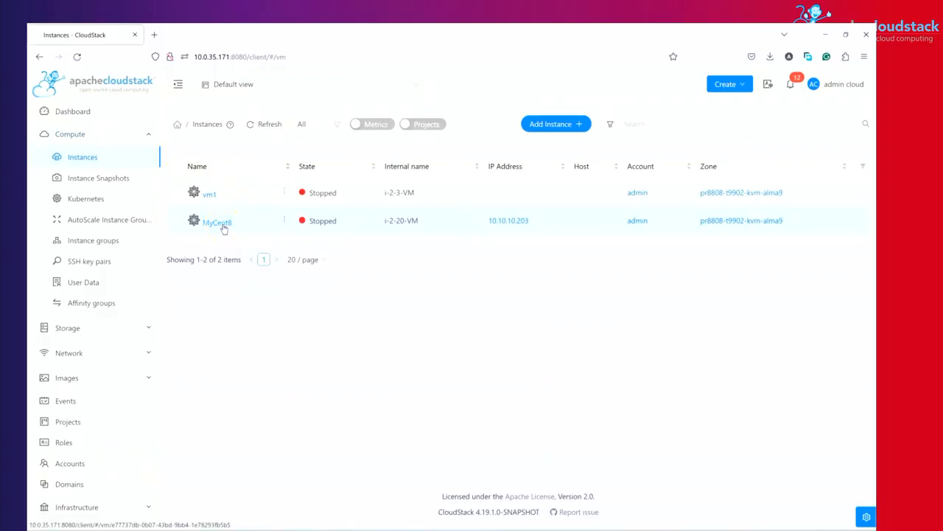
Open MyCent8's details showing IP 10.10.10.203, Medium Instance and vpc-net1.
click(214, 221)
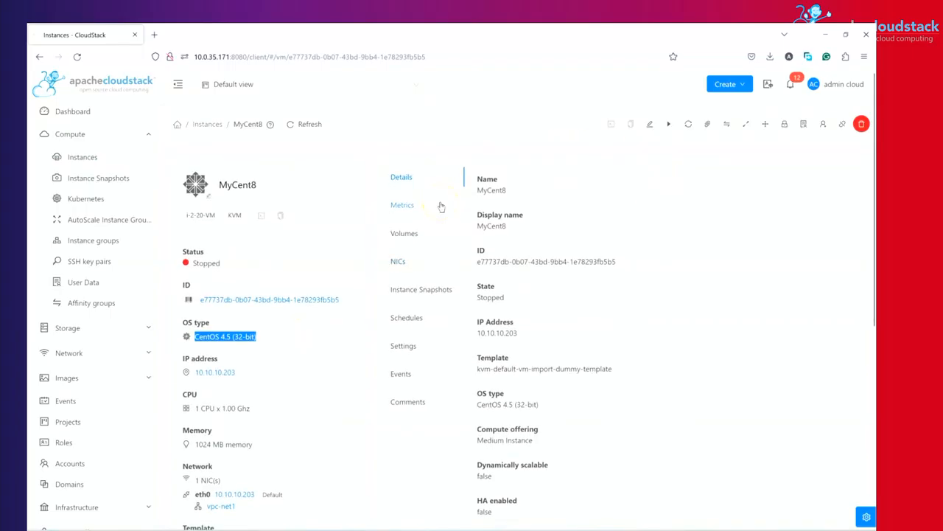
mouse_move(649, 124)
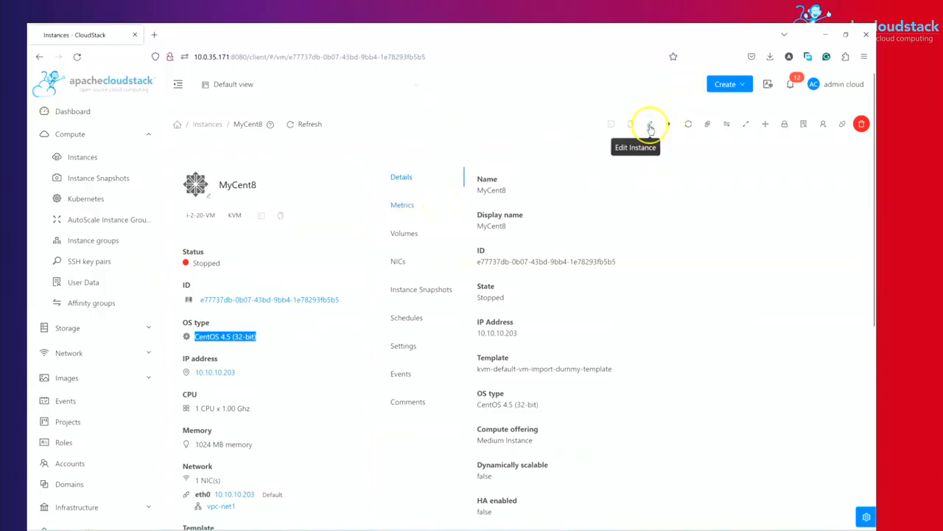
Edit MyCent8 so its OS type becomes CentOS 8 and save the change.
click(650, 123)
text(centos 8)
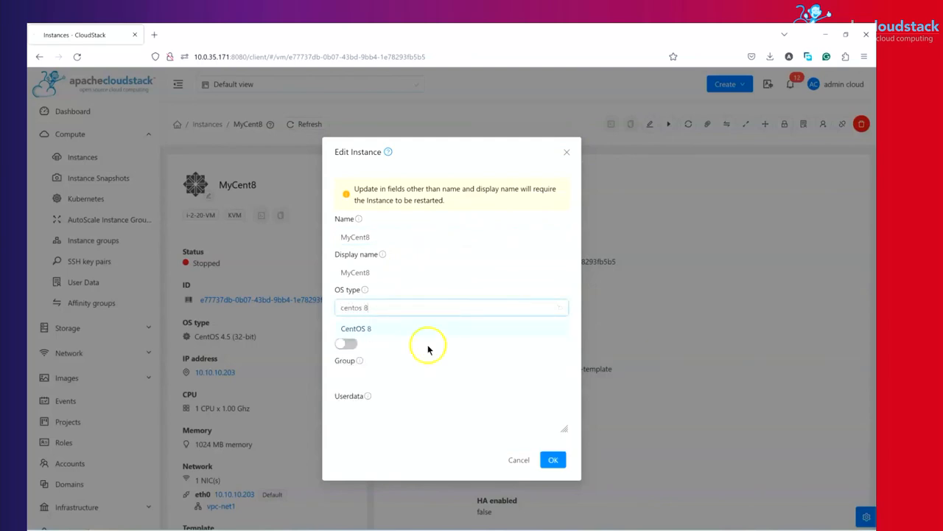
mouse_move(389, 331)
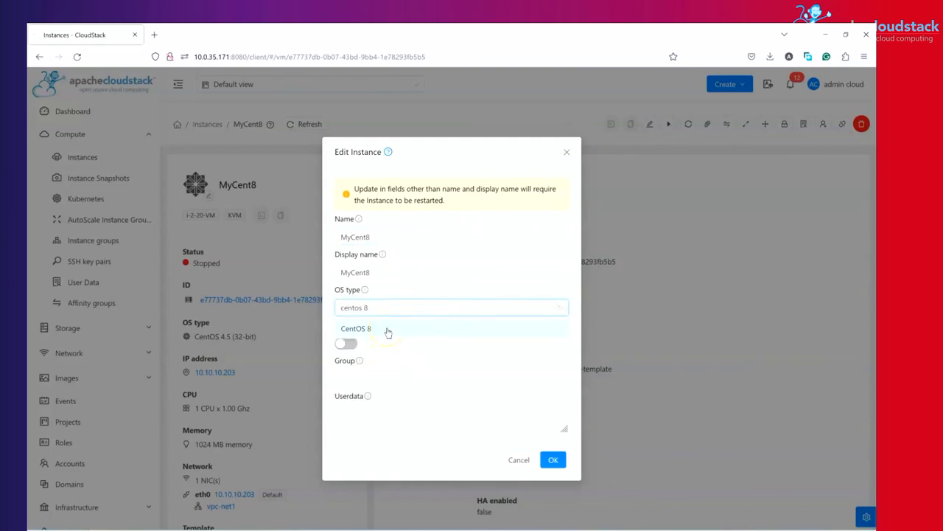
click(357, 329)
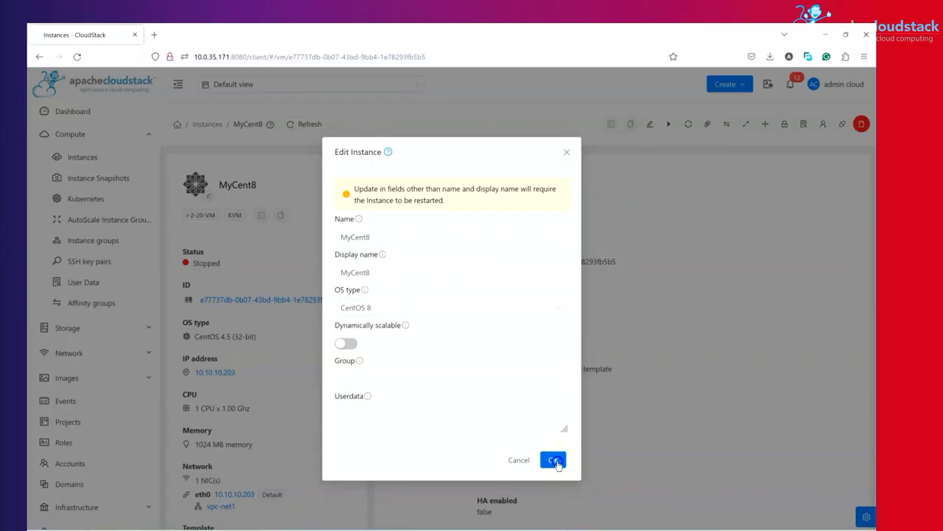
click(552, 460)
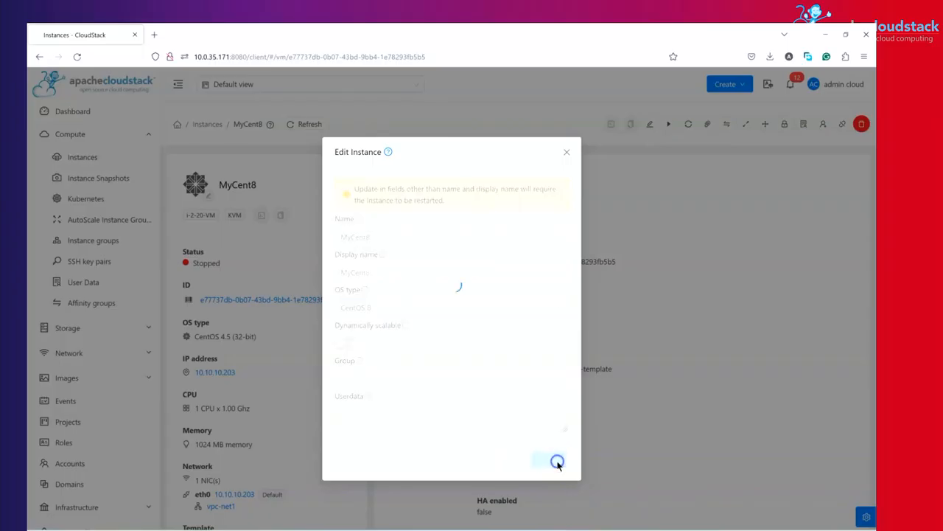
click(557, 460)
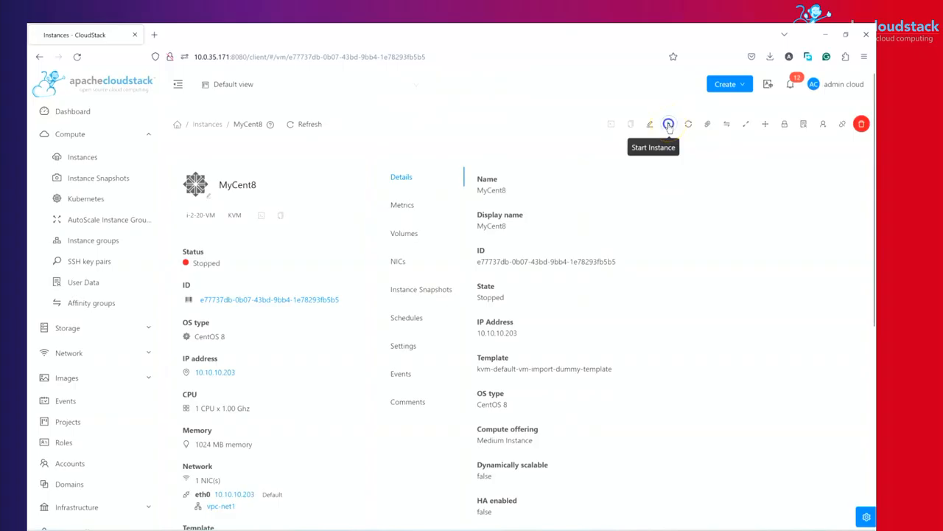
Start MyCent8 to Running and show its Ready 4 GB ROOT volume.
click(669, 124)
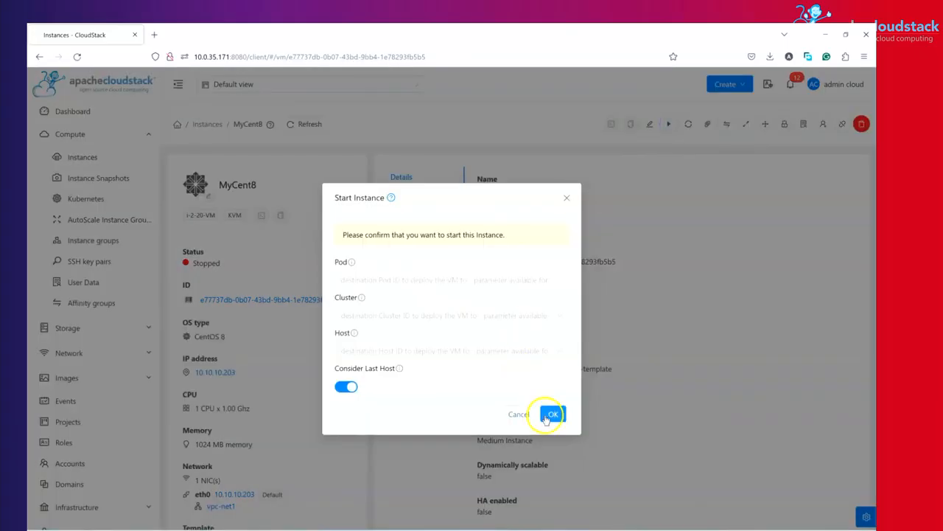
click(551, 413)
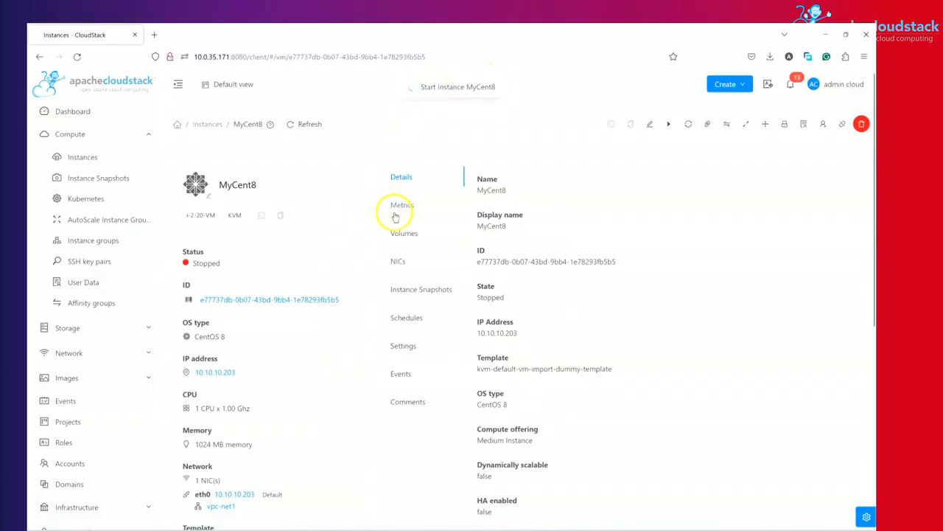
mouse_move(410, 239)
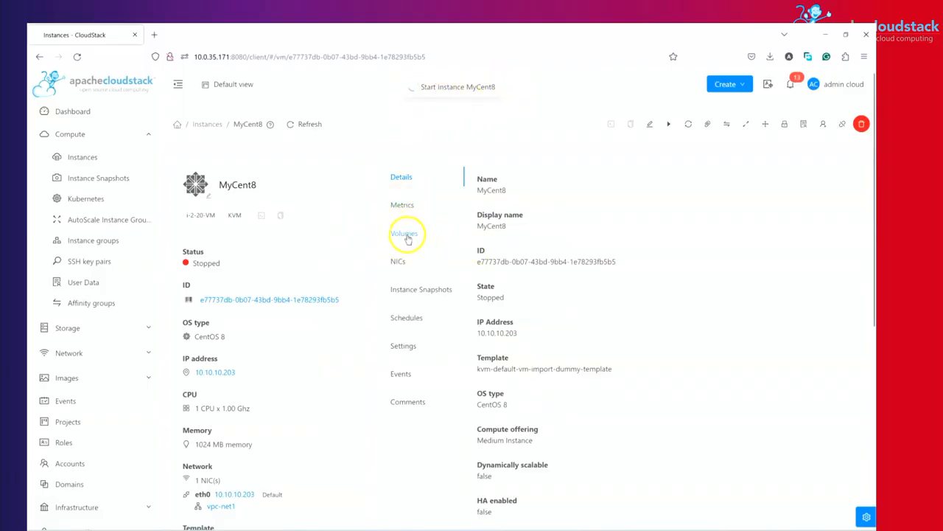
click(669, 124)
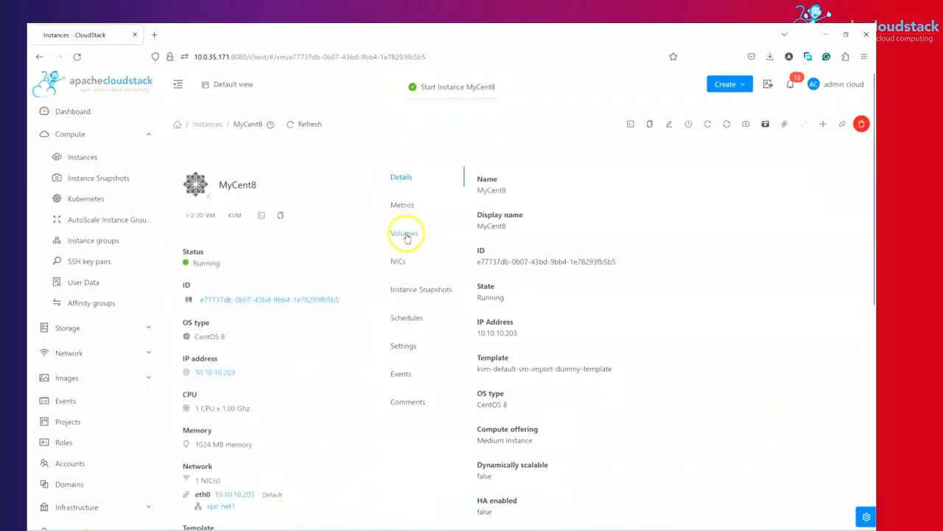
click(404, 233)
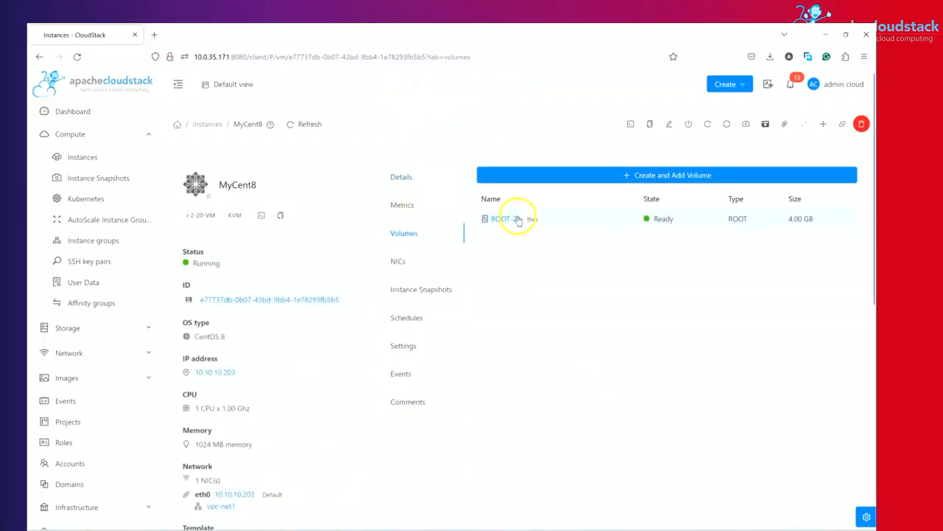
Confirm ROOT-21's path is centos8.qcow2 on pri1, then return to MyCent8's details.
click(504, 218)
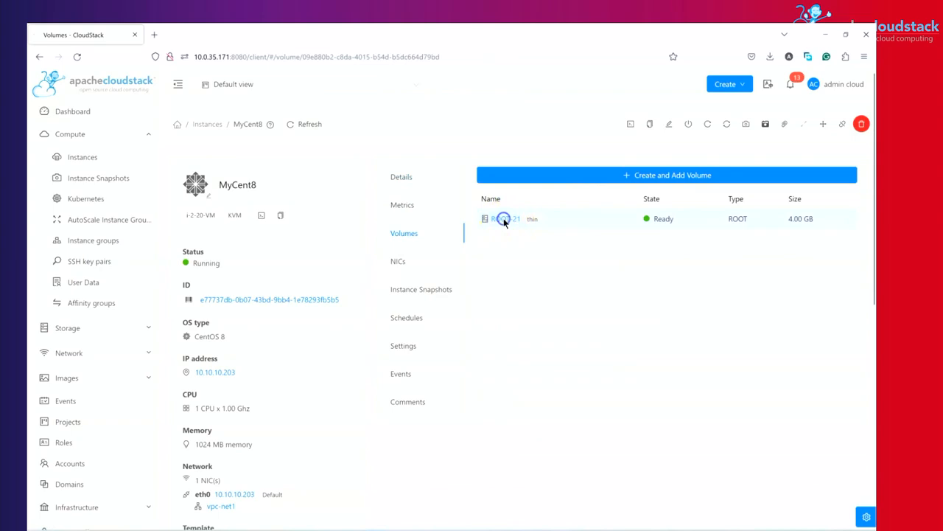
click(504, 218)
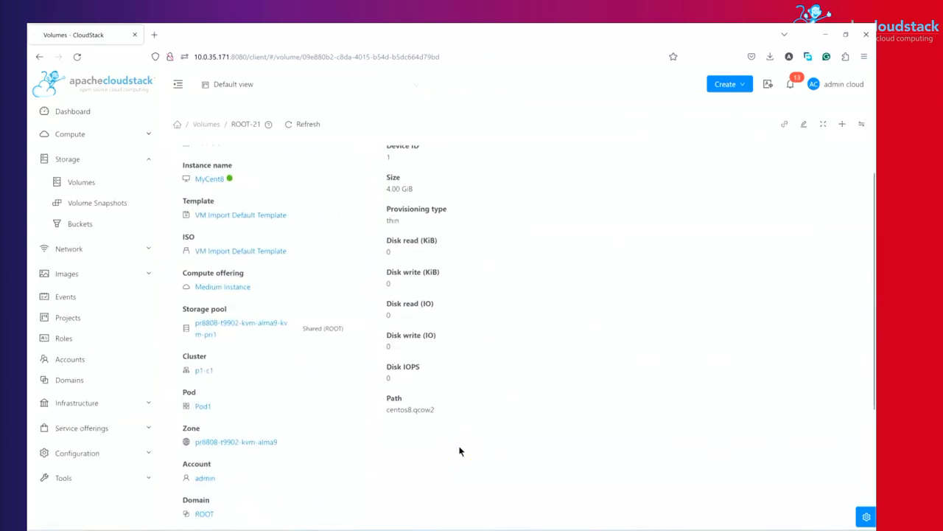
double_click(409, 410)
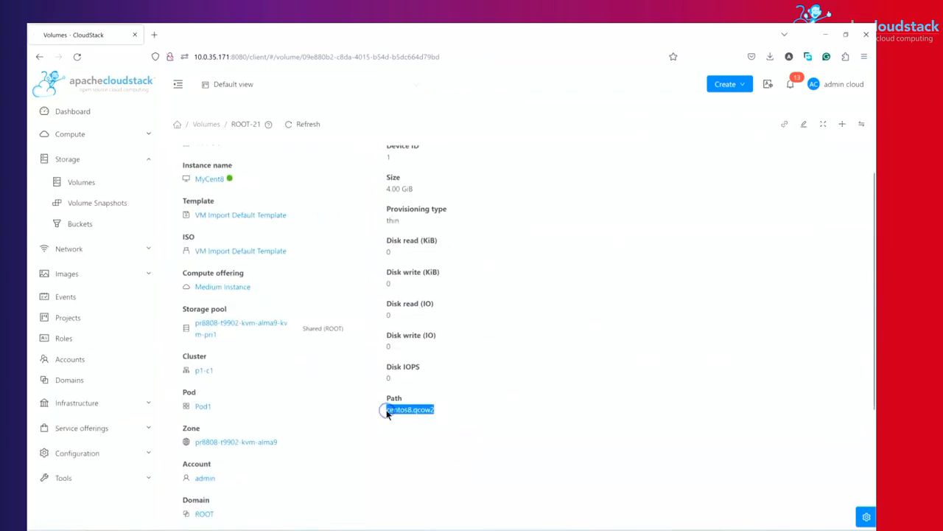
mouse_move(233, 337)
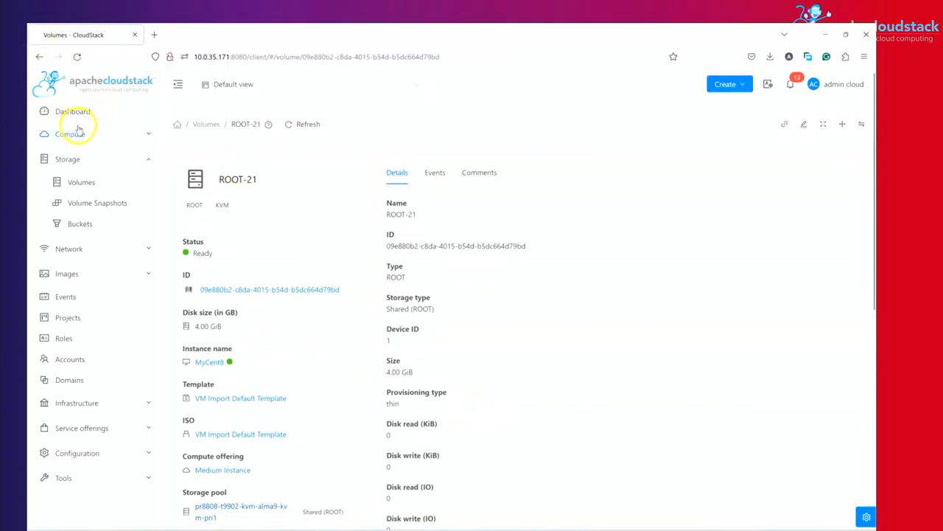
click(210, 363)
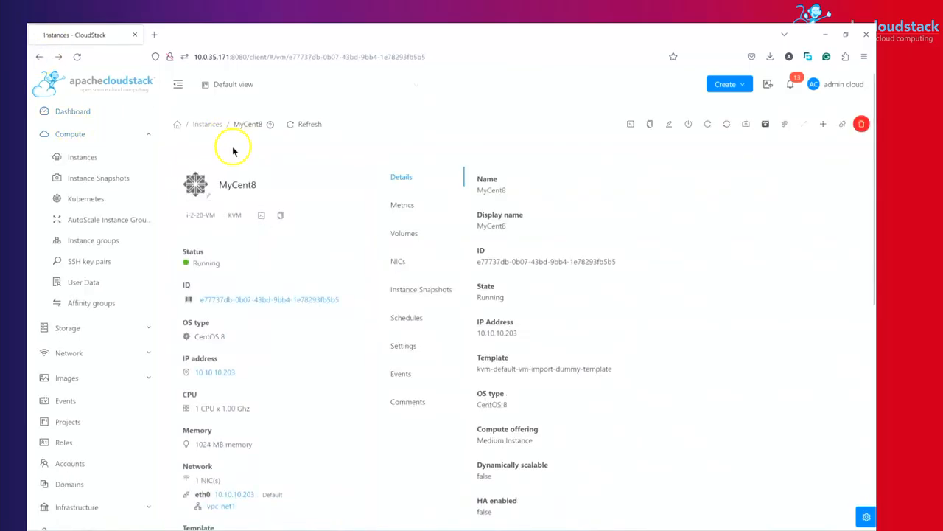
mouse_move(412, 371)
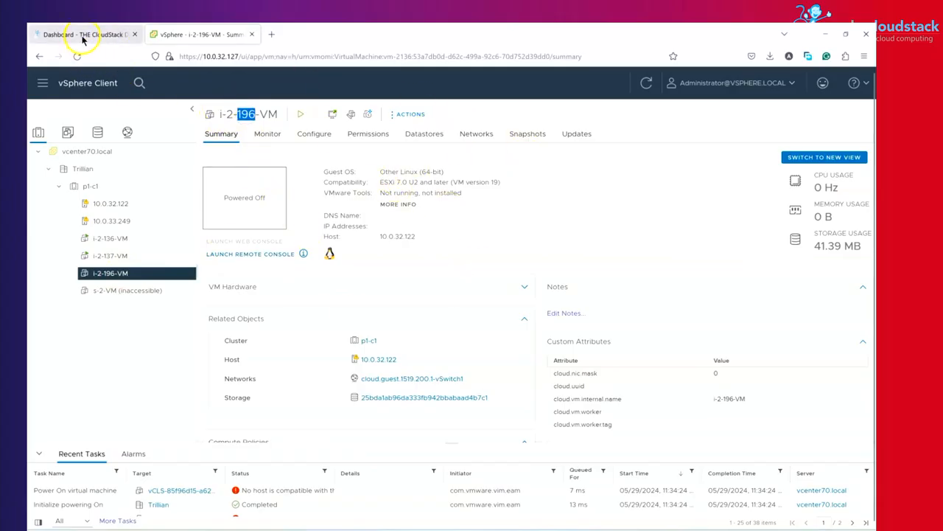
From the dashboard, reach Import-Export Instances under Tools on the second server.
click(81, 32)
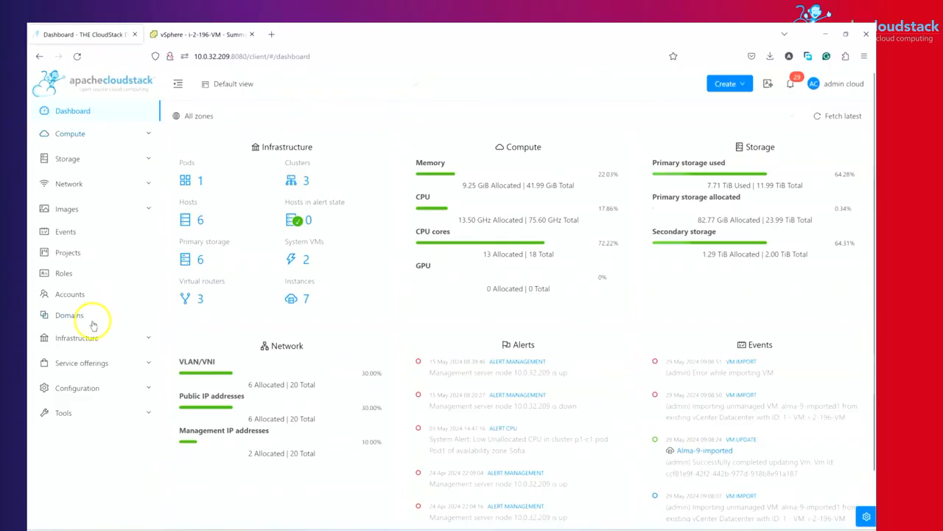
mouse_move(83, 412)
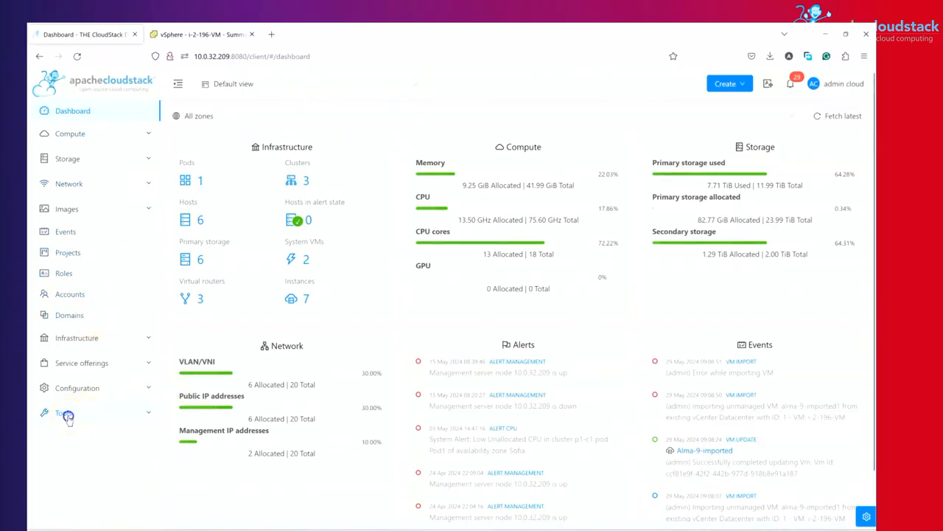
click(63, 412)
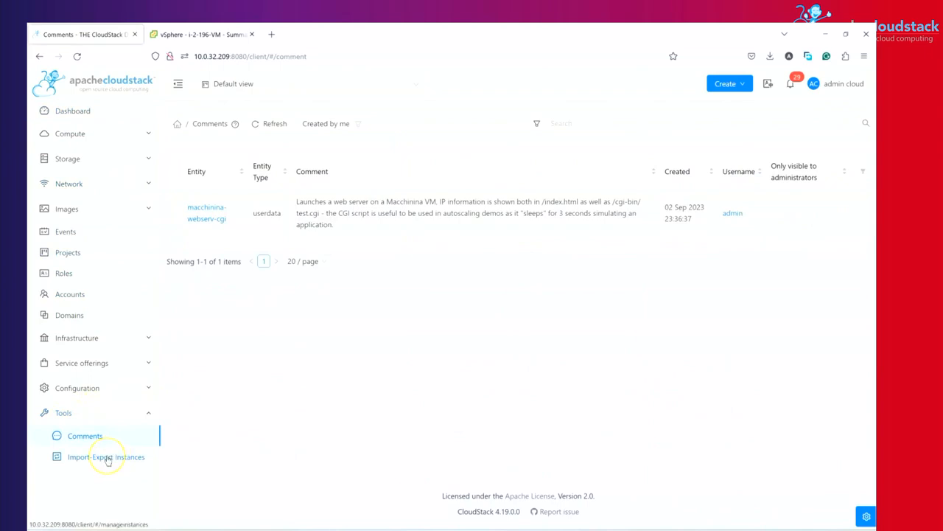
click(107, 457)
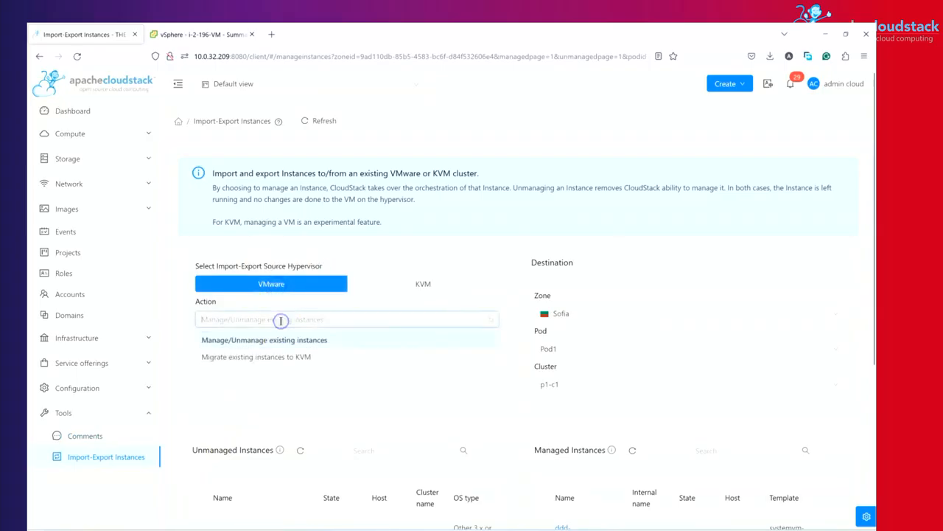
mouse_move(286, 361)
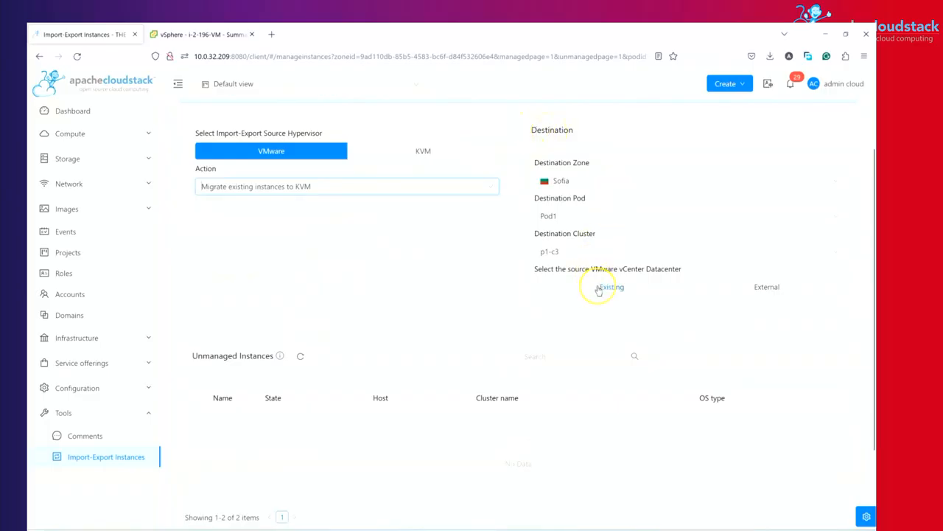
mouse_move(534, 271)
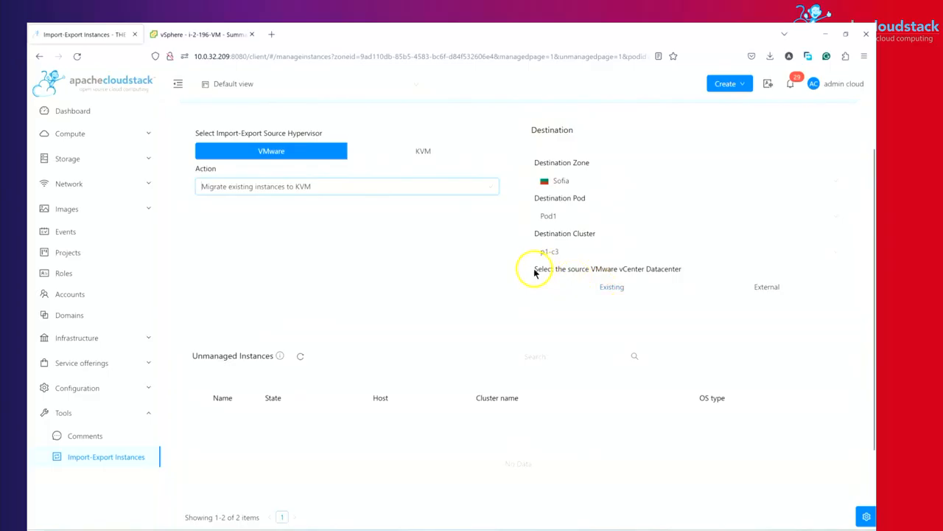
Highlight the source vCenter datacenter choice for the migrate-to-KVM import targeting Sofia, Pod1, p1-c3.
click(609, 269)
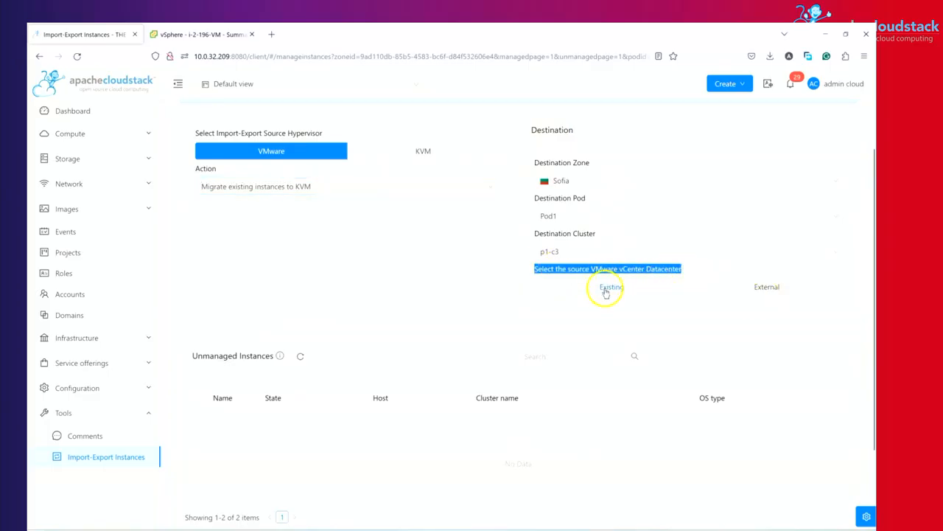
Choose an external vCenter datacenter as source, glancing at the source VM in vSphere.
click(611, 286)
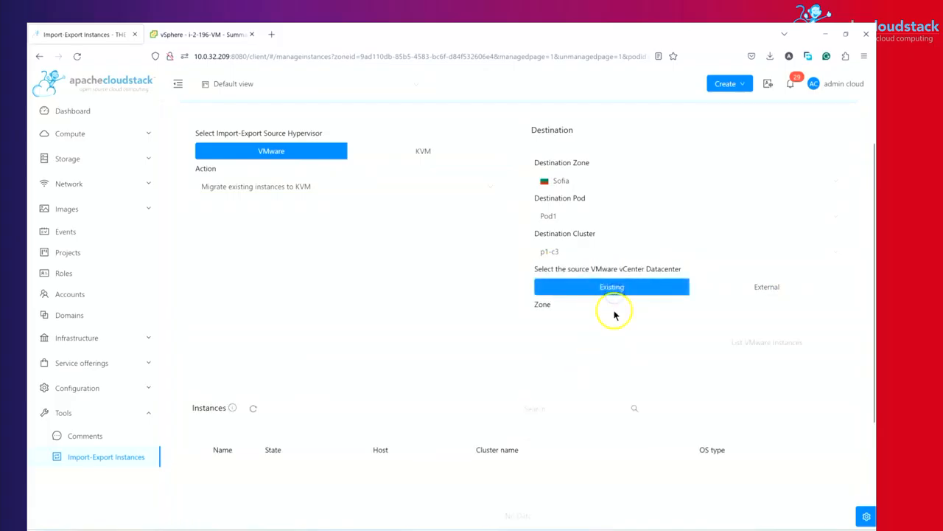
click(766, 286)
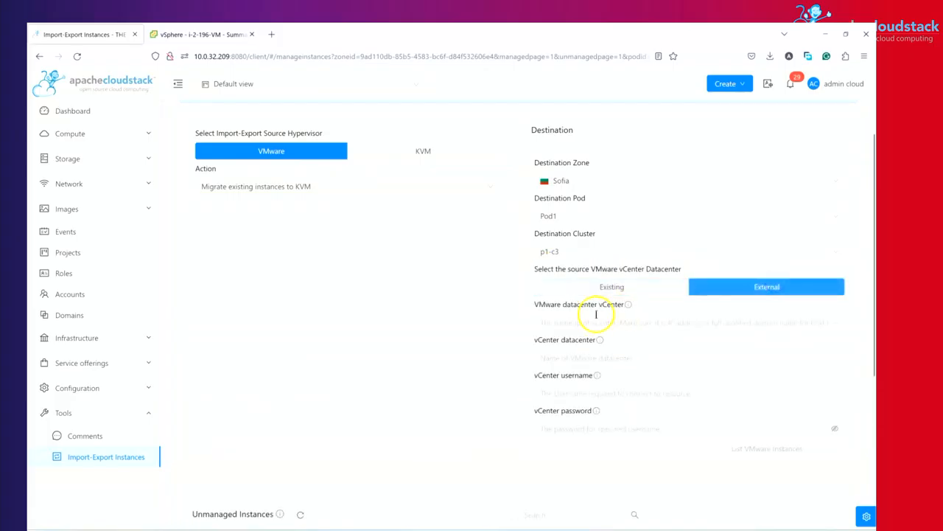
mouse_move(628, 304)
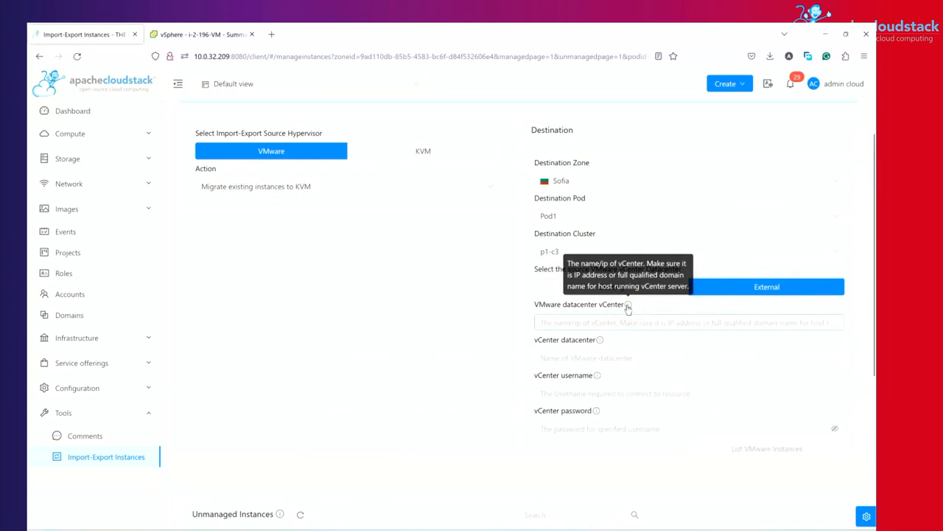
mouse_move(602, 342)
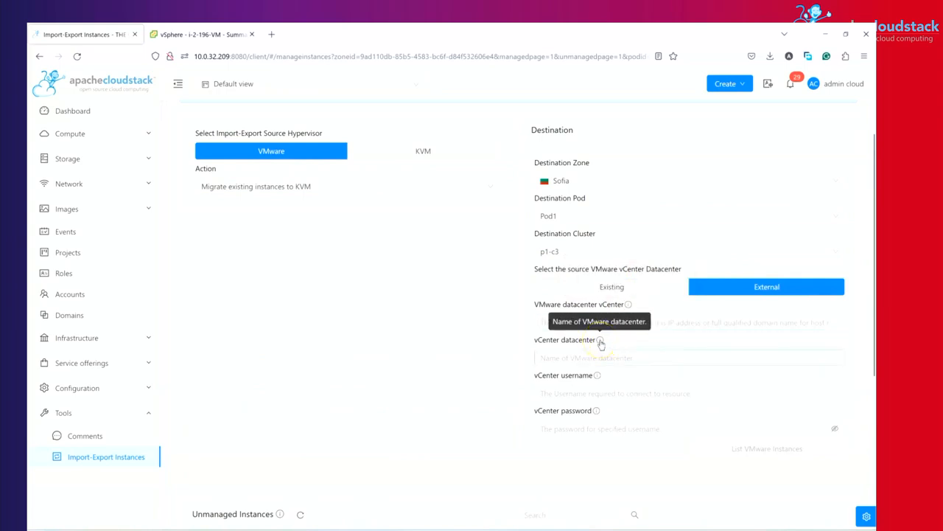
mouse_move(687, 368)
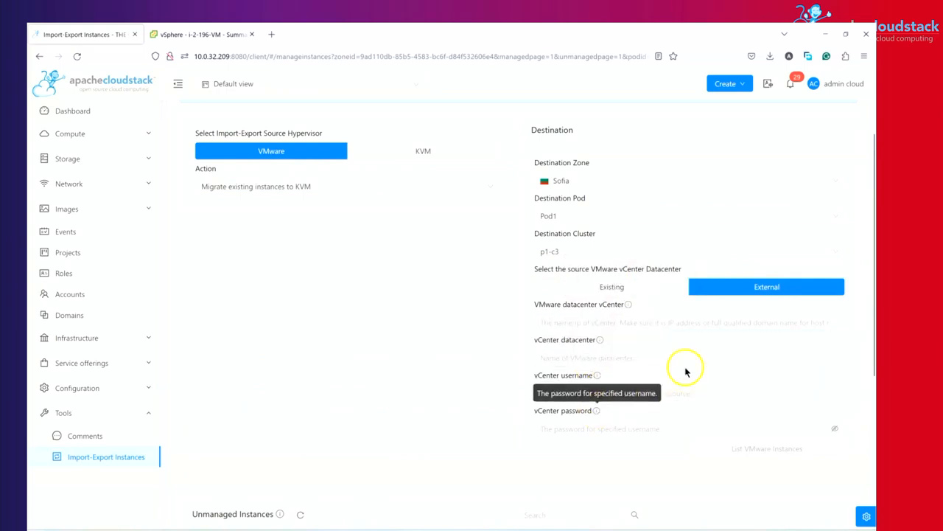
mouse_move(668, 367)
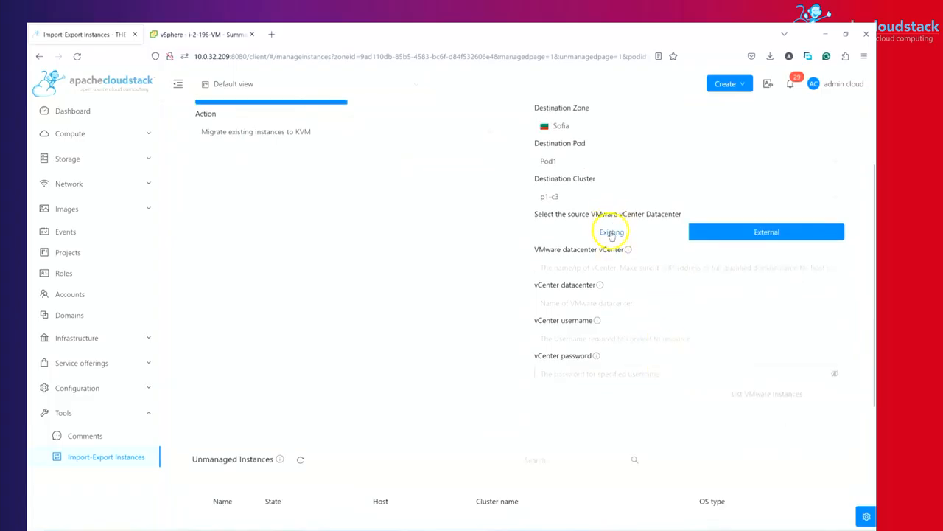
click(199, 33)
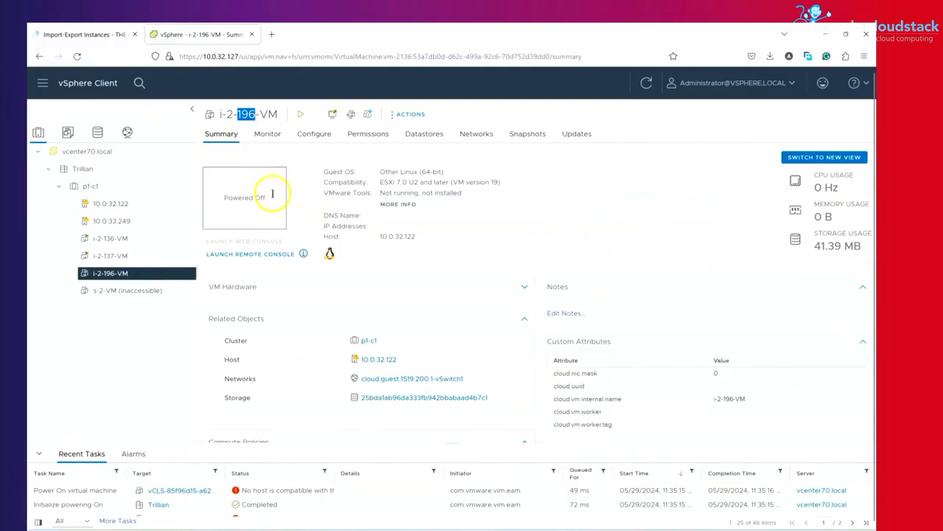
click(81, 35)
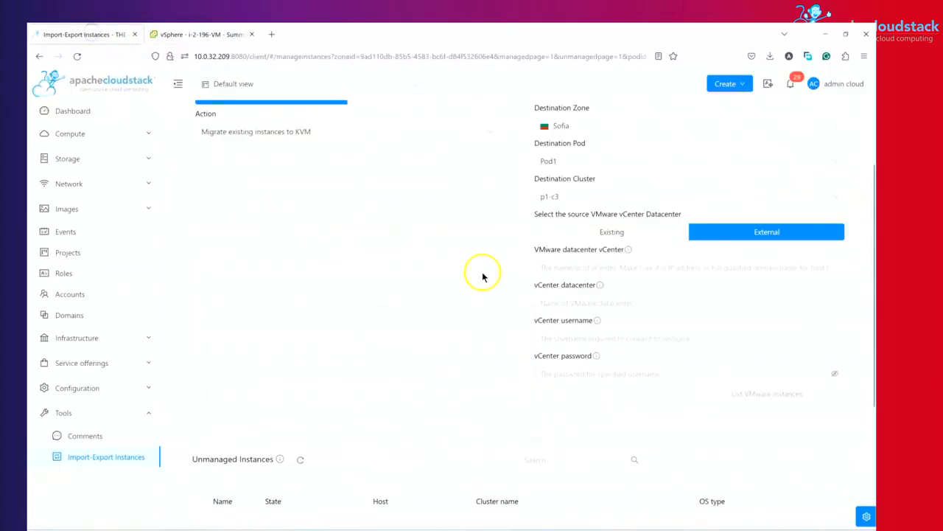
Use the existing vCenter 'VC: 10.0.32.127 - DC: Trillian' to list its VMware instances.
click(610, 231)
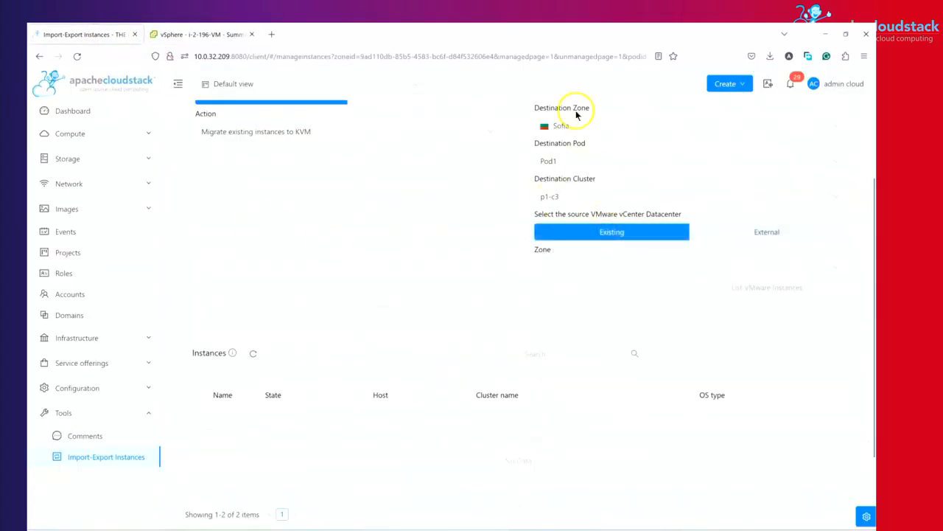
click(610, 232)
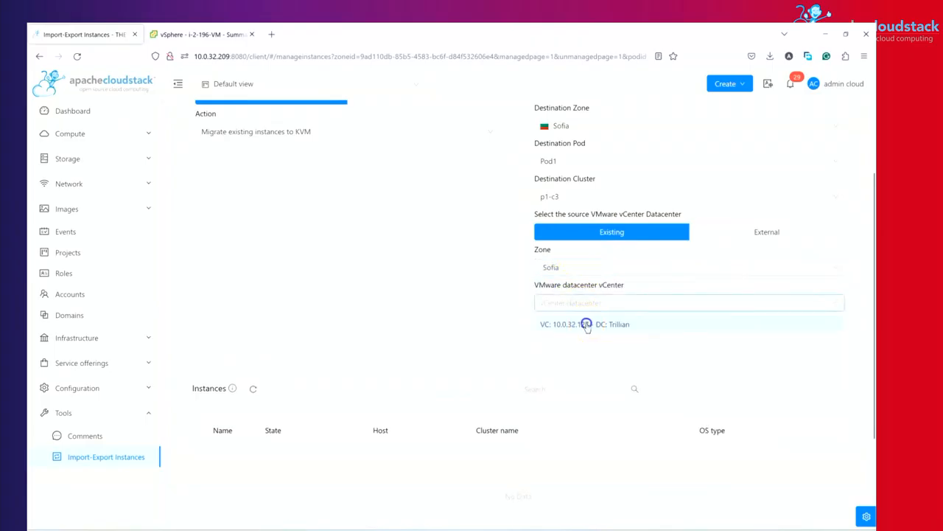
click(578, 324)
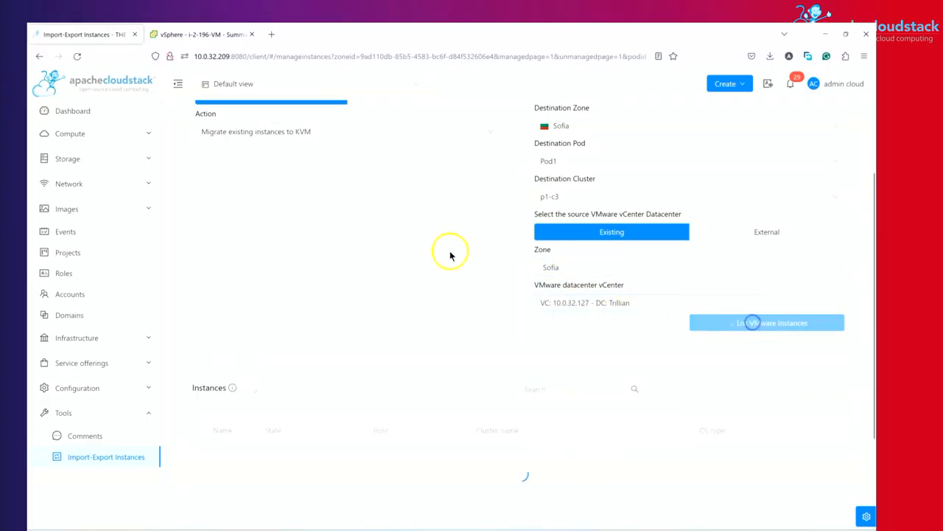
mouse_move(306, 238)
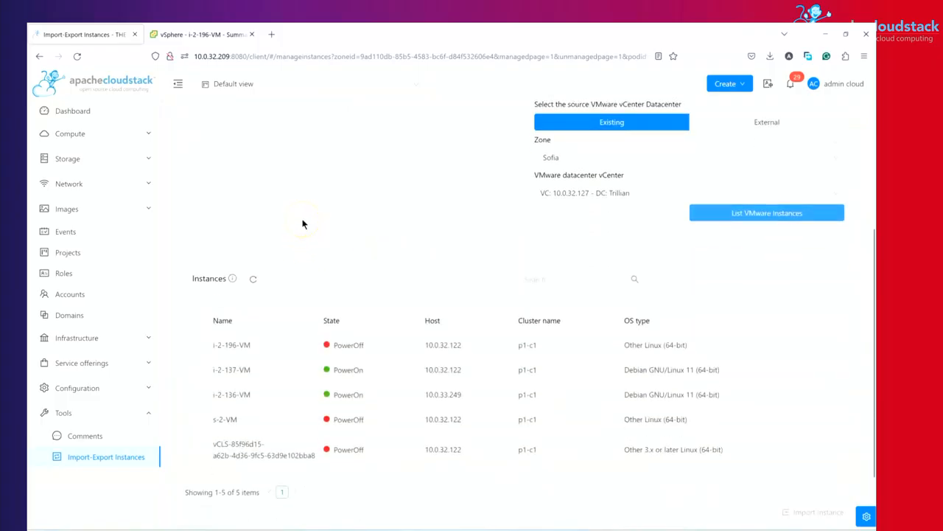
Compare i-2-196-VM with its vSphere view, then select it in the Instances table for import.
click(212, 345)
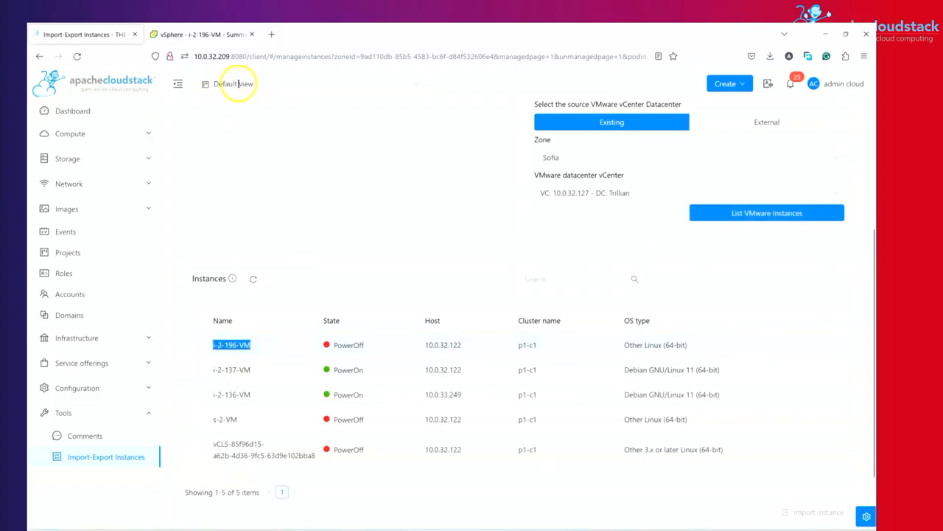
click(199, 34)
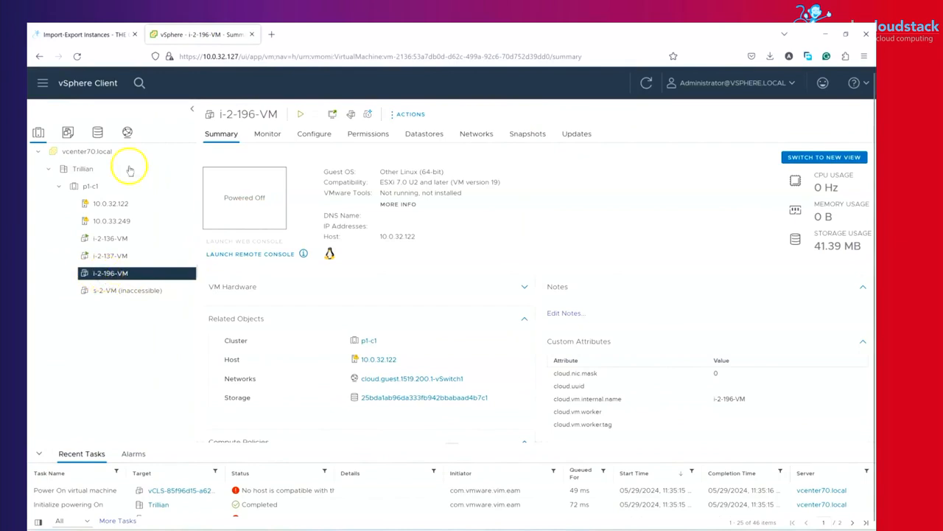
click(86, 36)
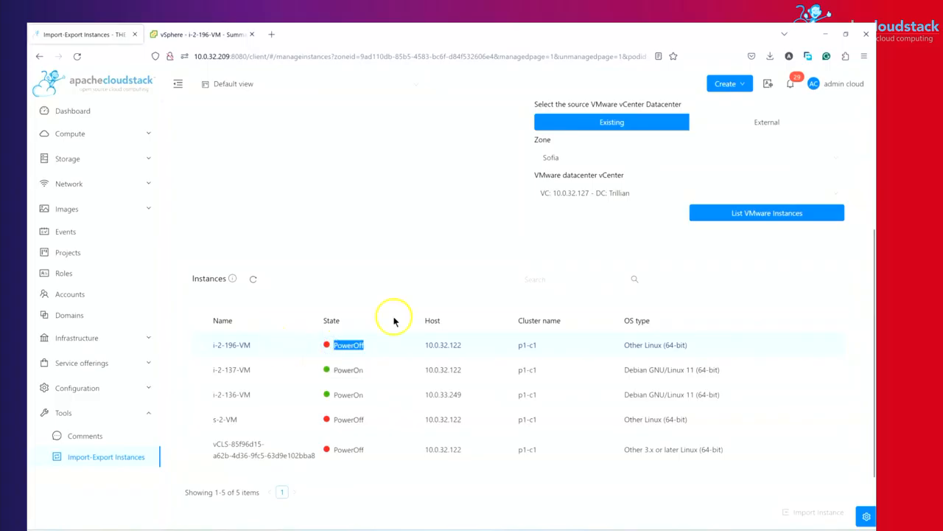
scroll(down, 3)
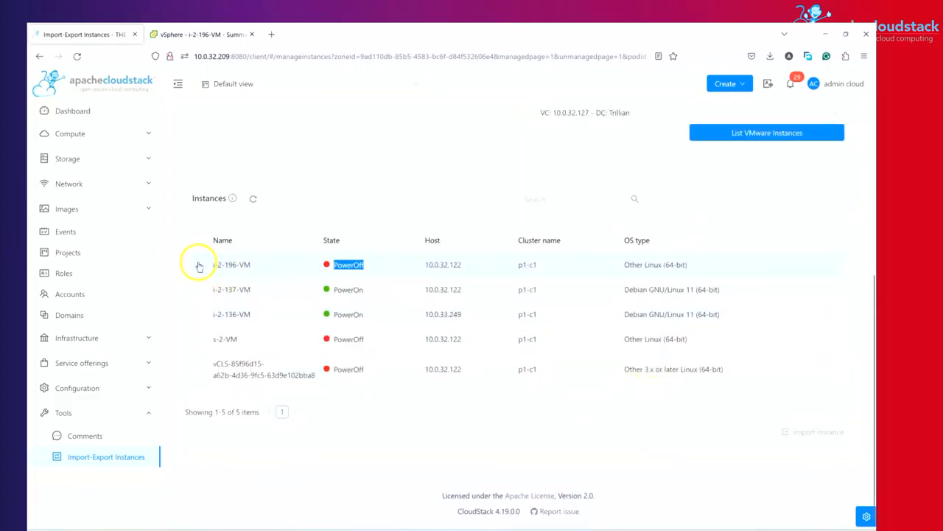
click(200, 263)
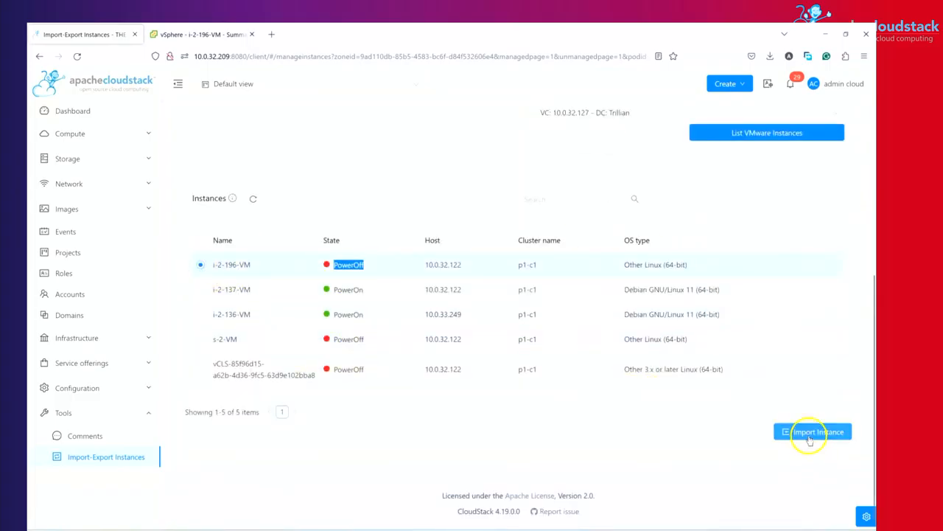
click(820, 431)
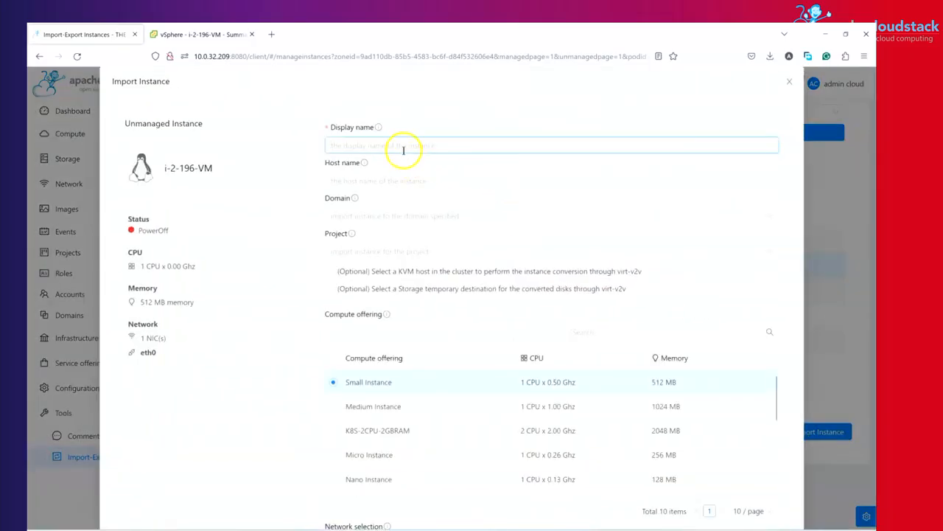
text(AI)
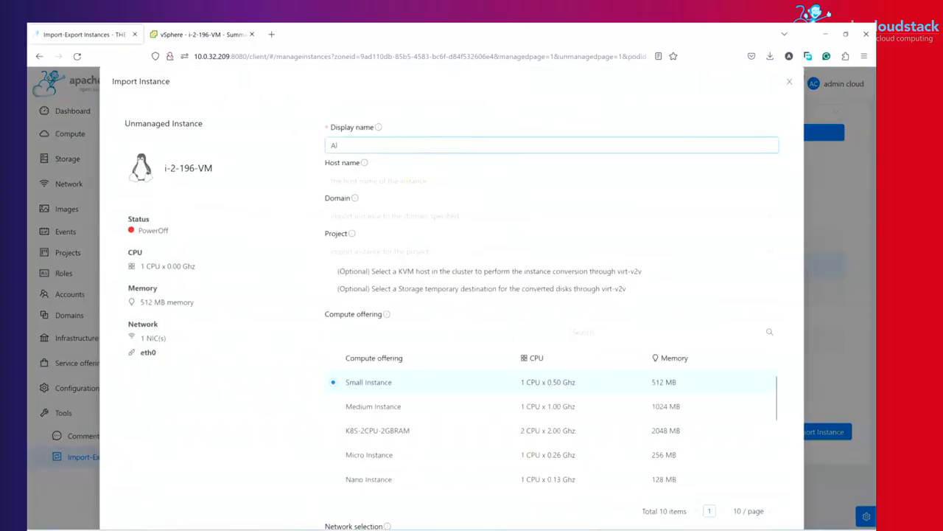
text(lma-9-i)
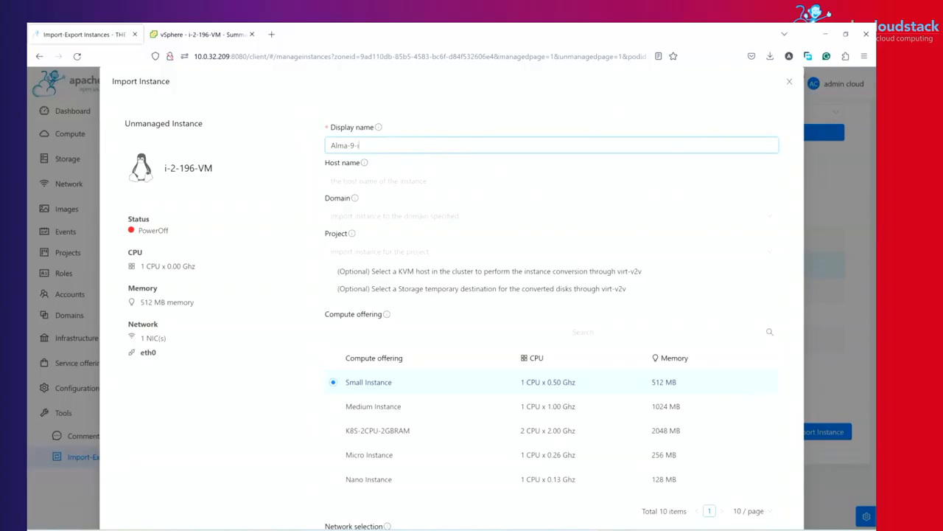
scroll(down, 3)
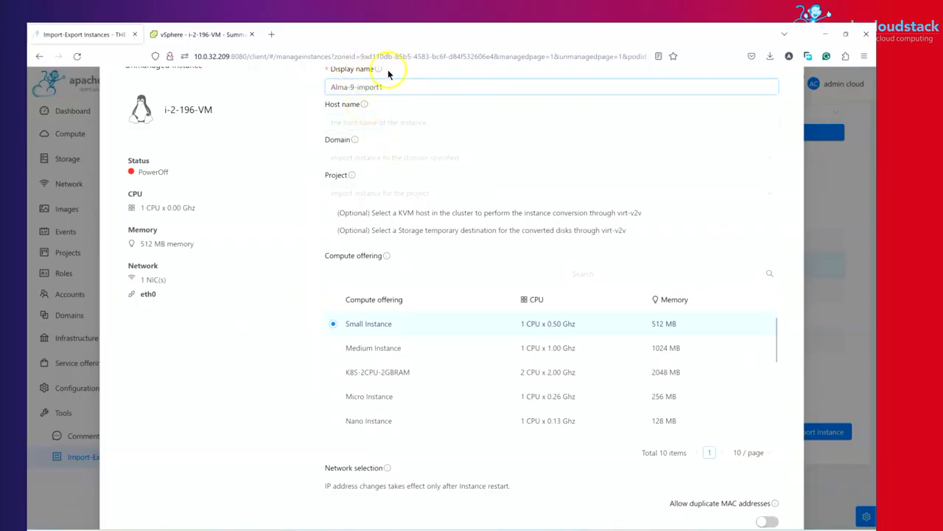
mouse_move(355, 139)
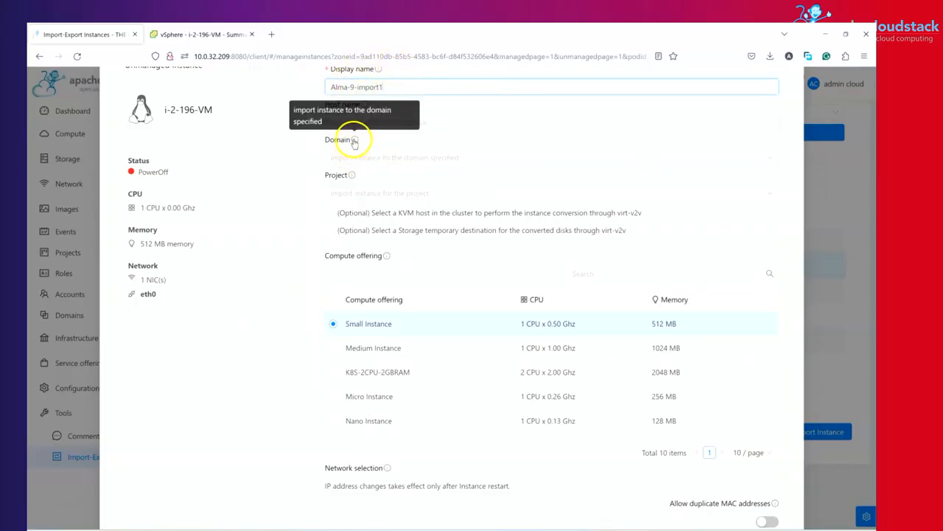
click(555, 156)
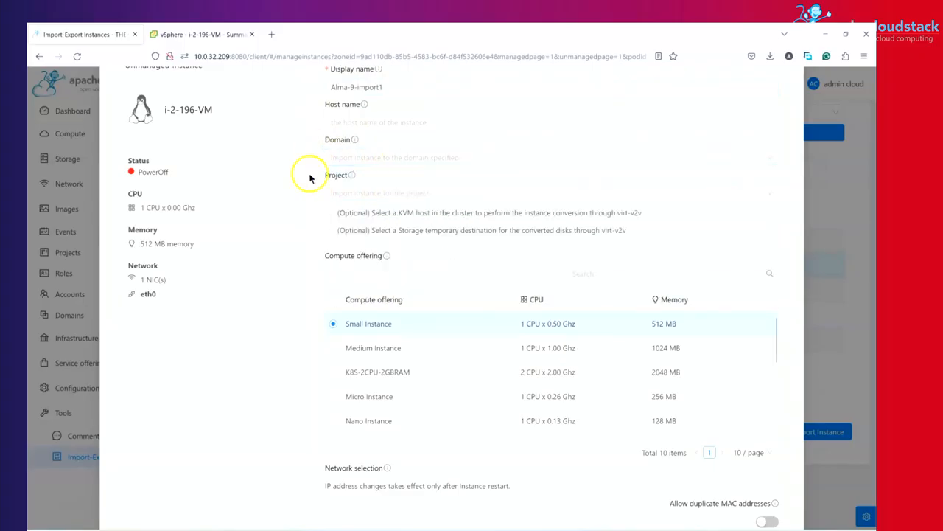
click(341, 191)
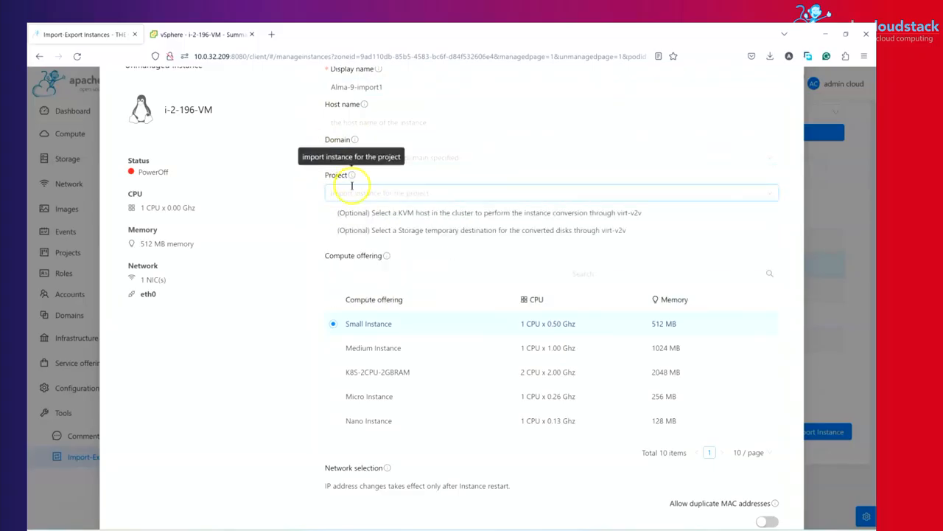
click(550, 191)
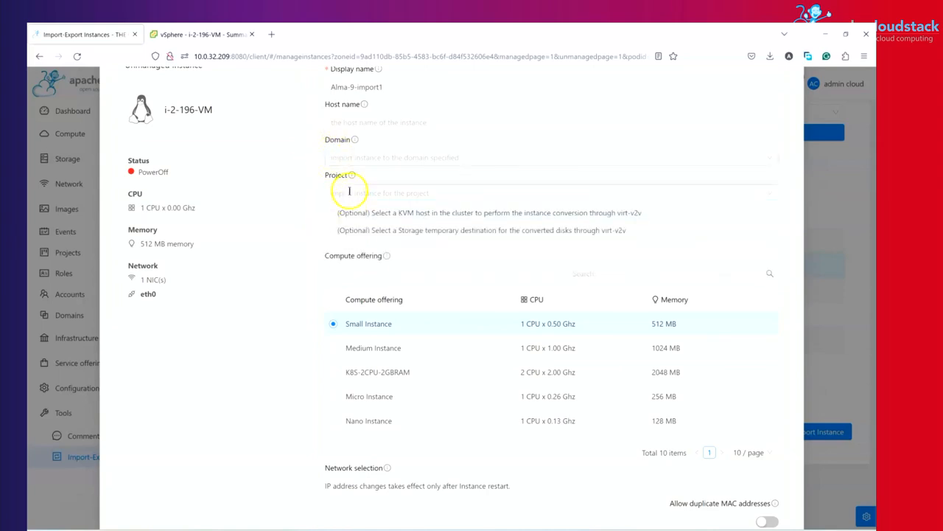
mouse_move(312, 168)
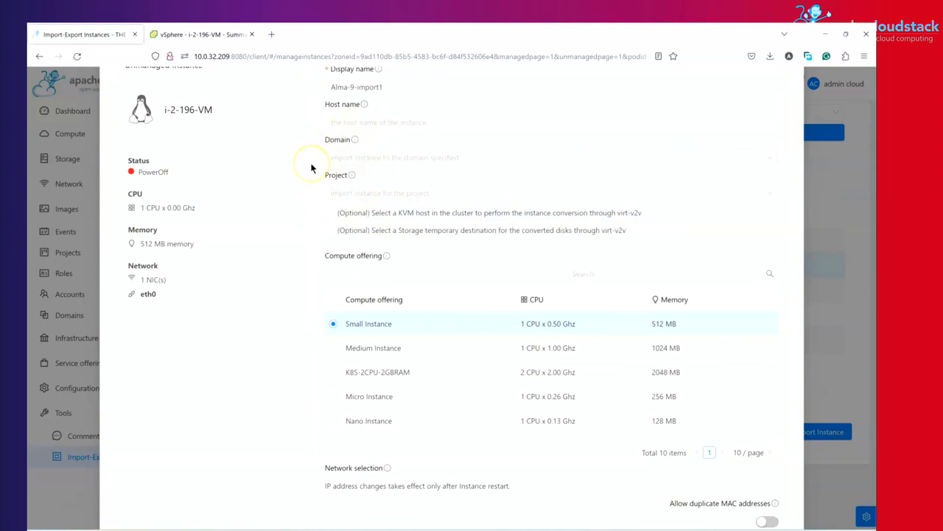
mouse_move(330, 215)
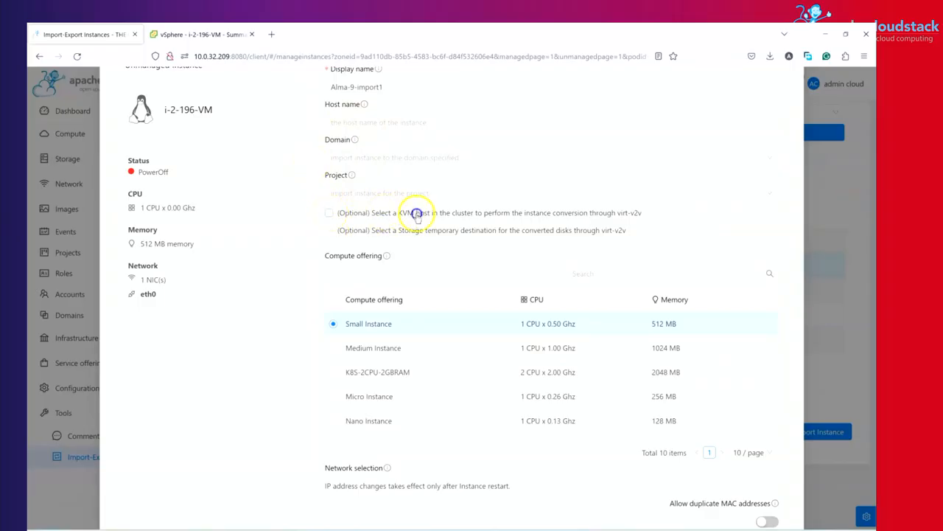
click(329, 212)
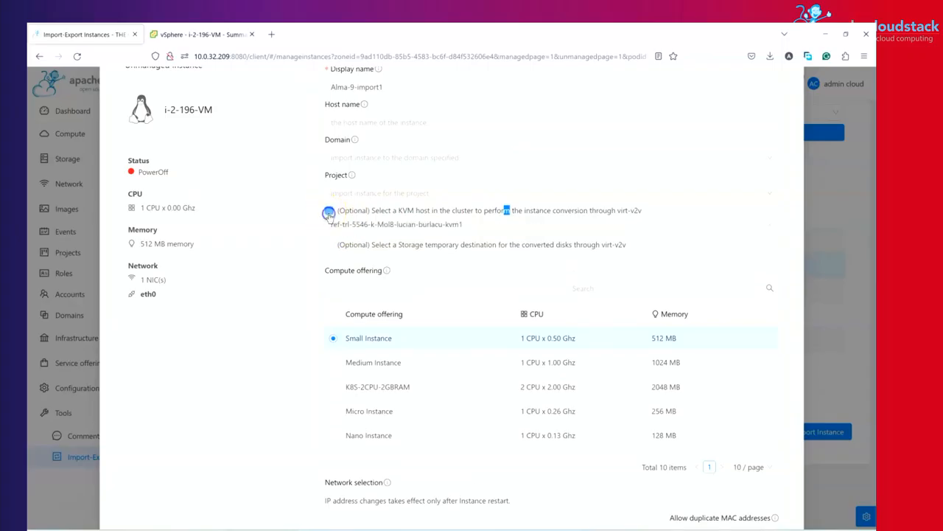
click(329, 210)
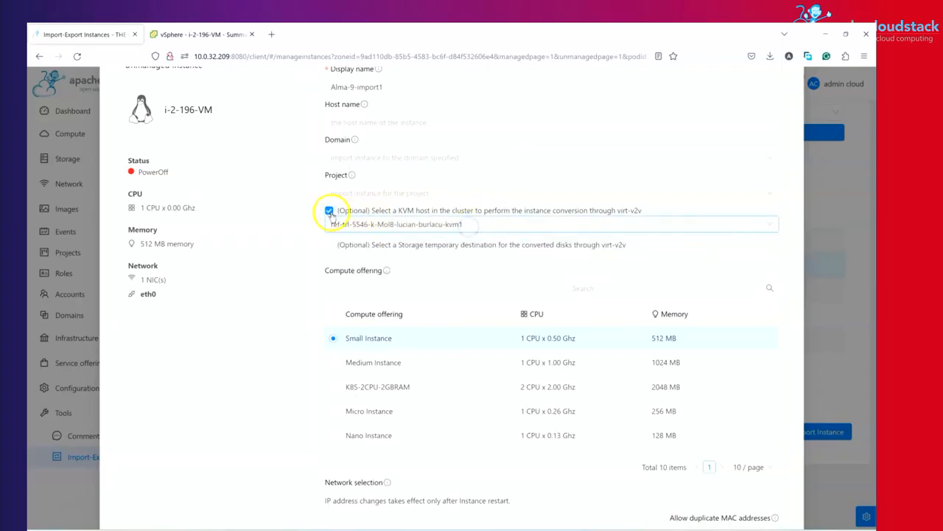
click(329, 213)
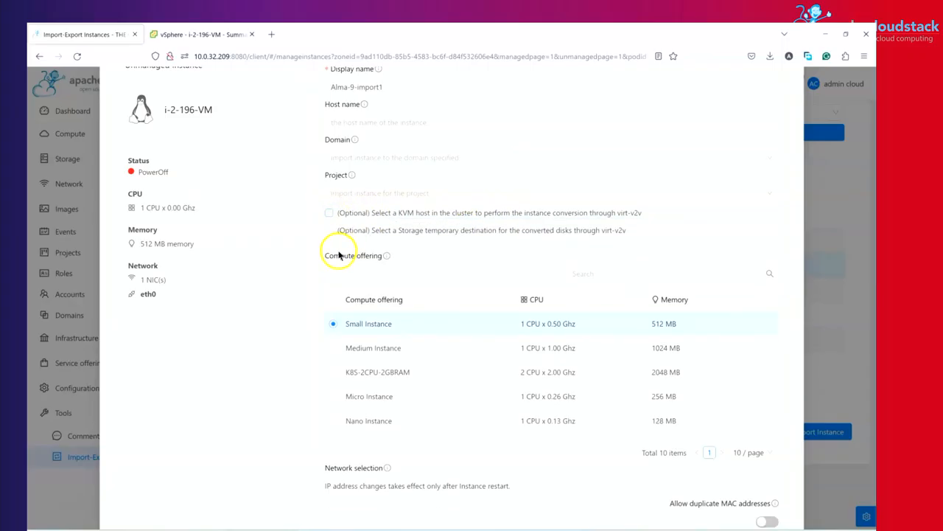
mouse_move(500, 236)
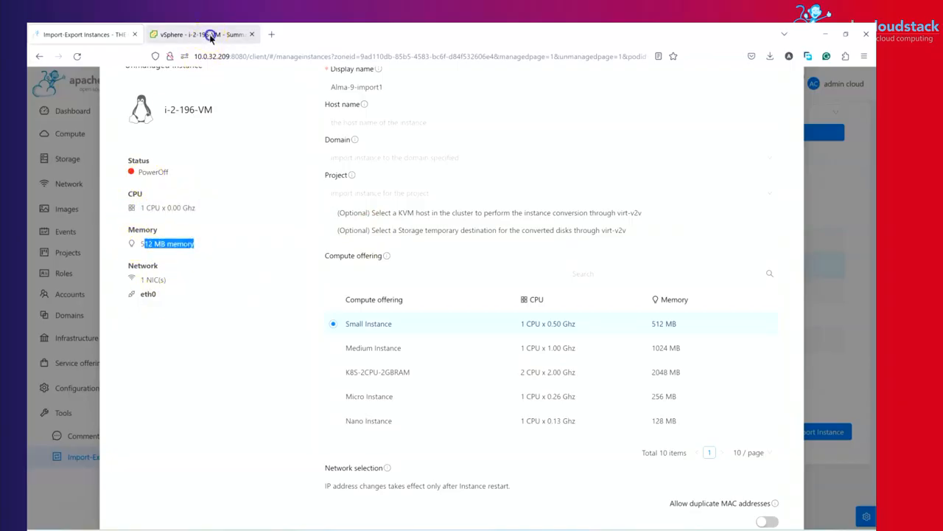
click(199, 34)
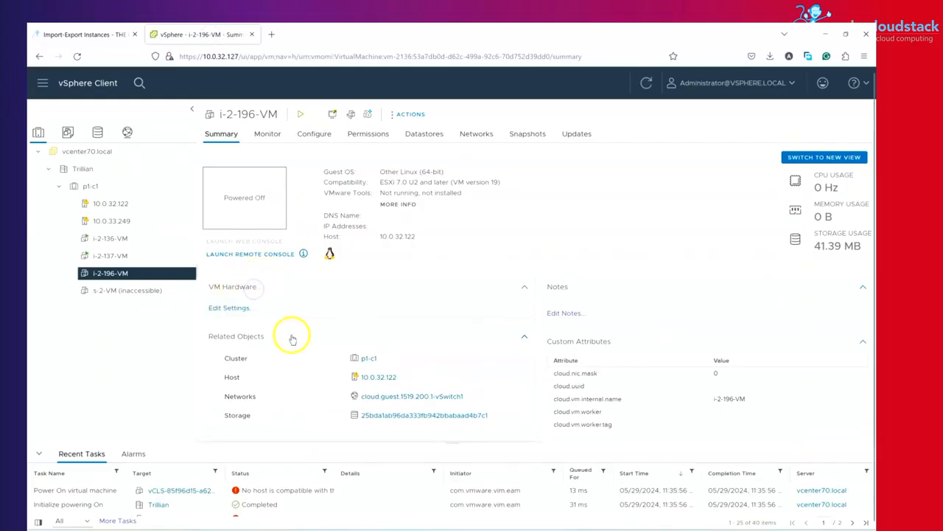
click(233, 286)
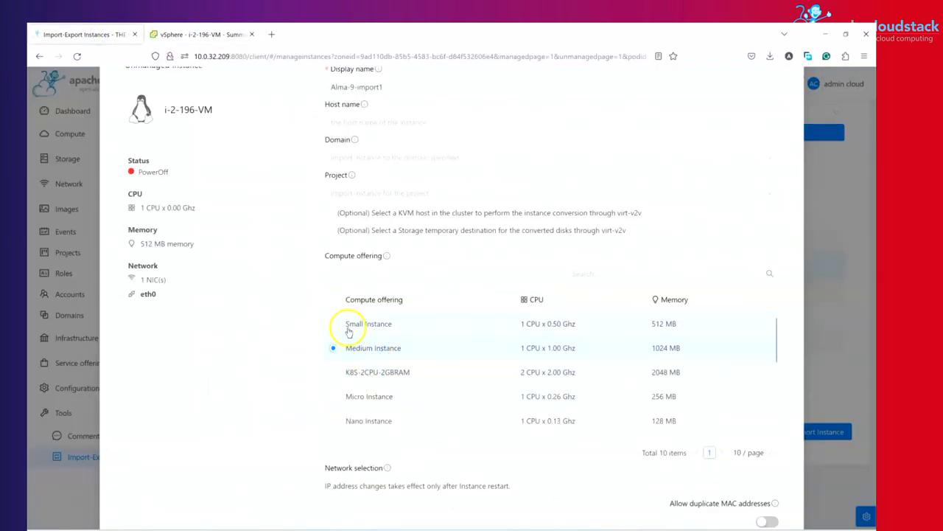
Attach Network adapter 1 to the L2 (vlan://1519) network.
scroll(down, 3)
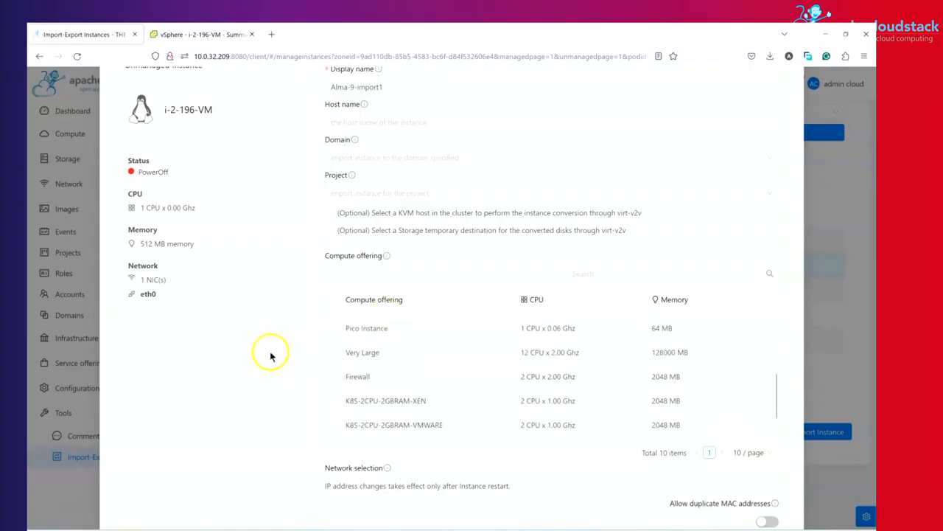
scroll(down, 3)
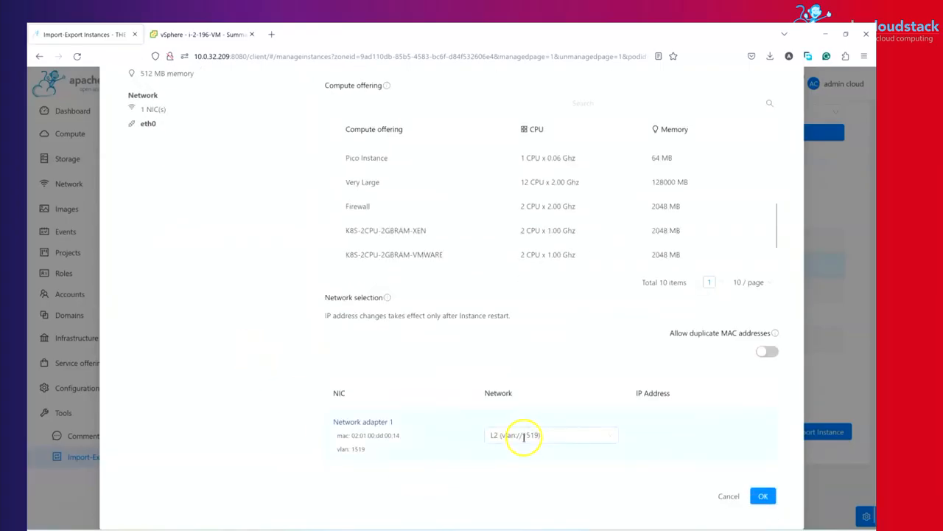
click(550, 435)
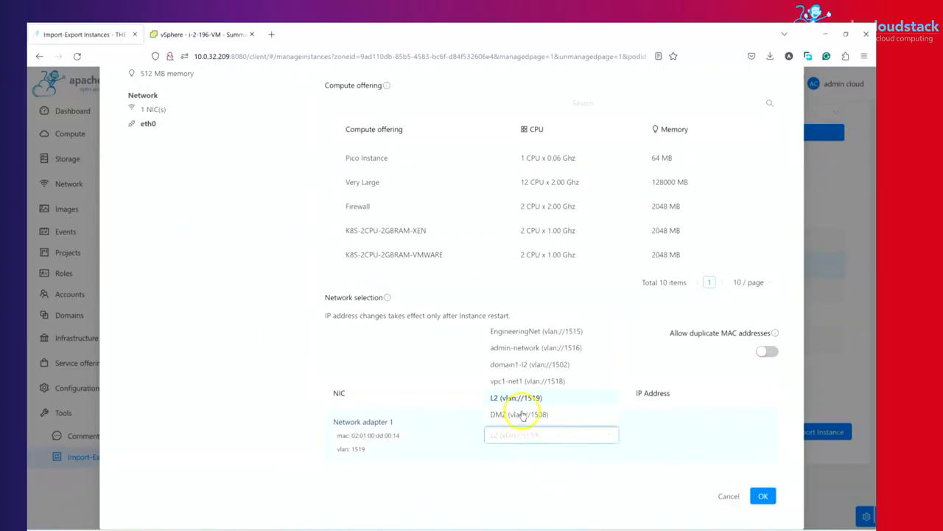
click(518, 398)
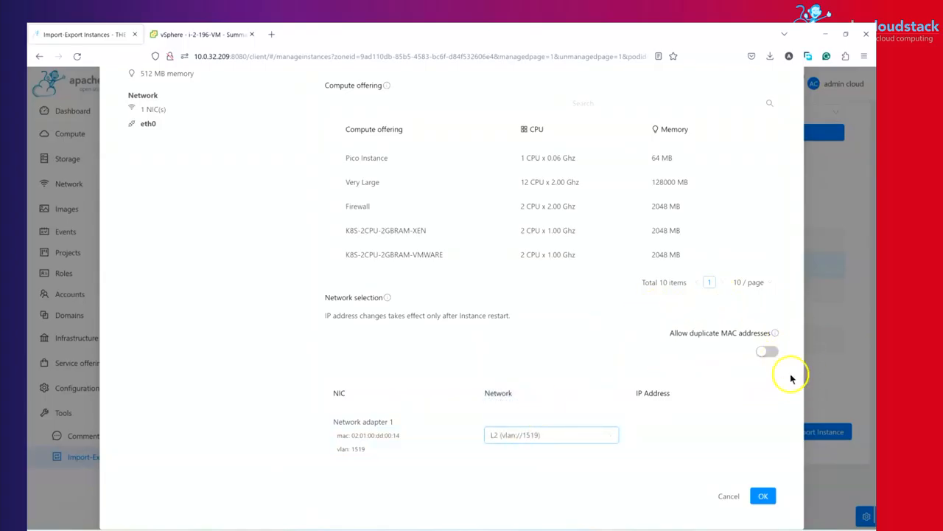
mouse_move(721, 313)
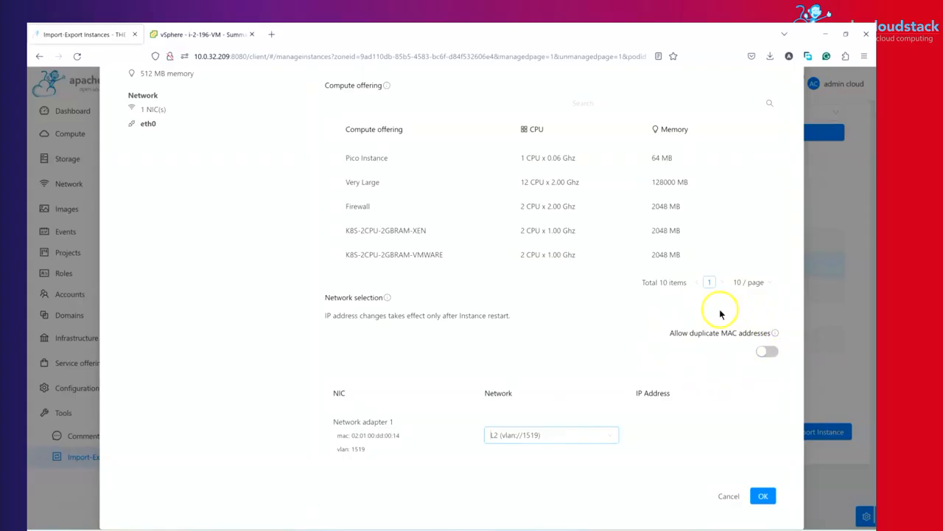
Allow duplicate MAC addresses and confirm with OK to begin the import.
click(767, 352)
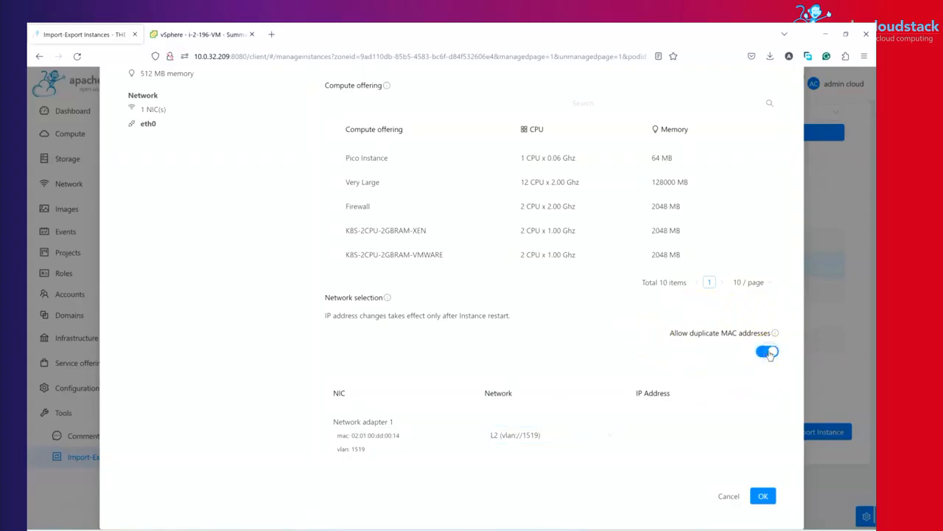
mouse_move(780, 334)
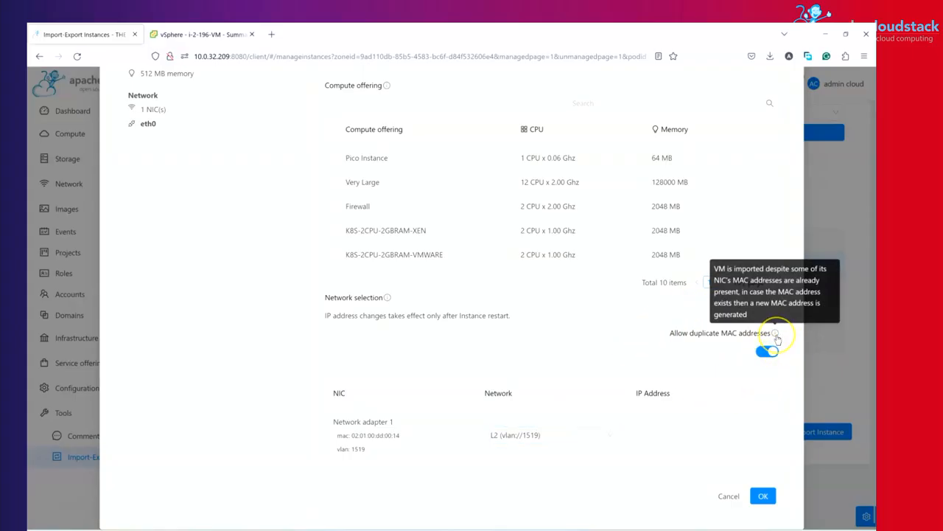
mouse_move(725, 309)
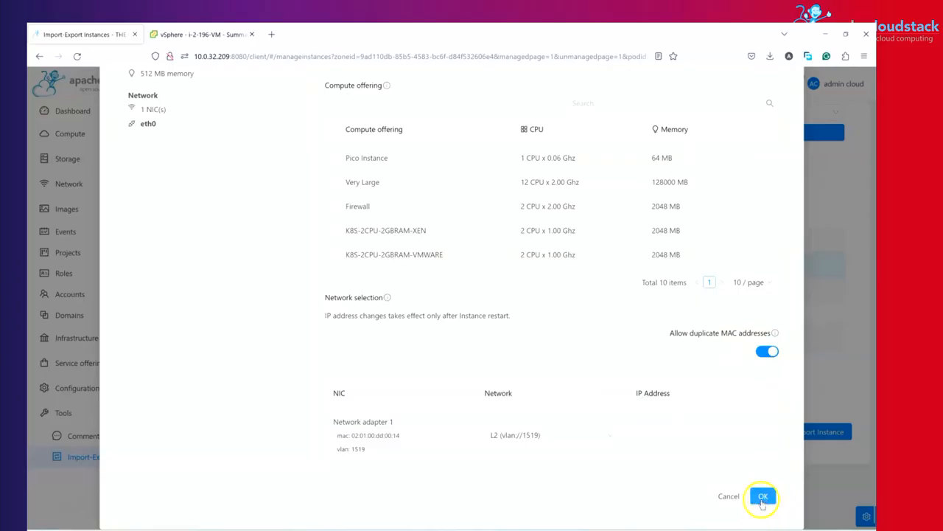
click(761, 495)
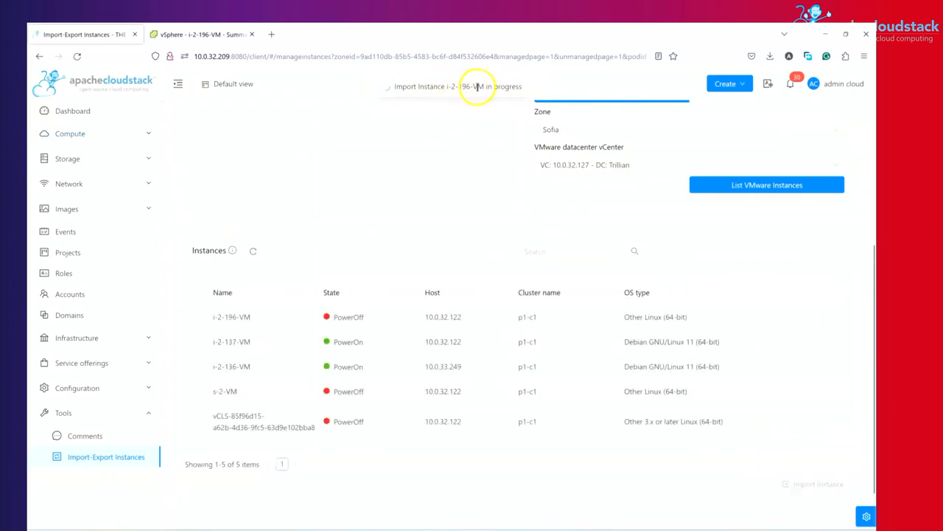
mouse_move(70, 133)
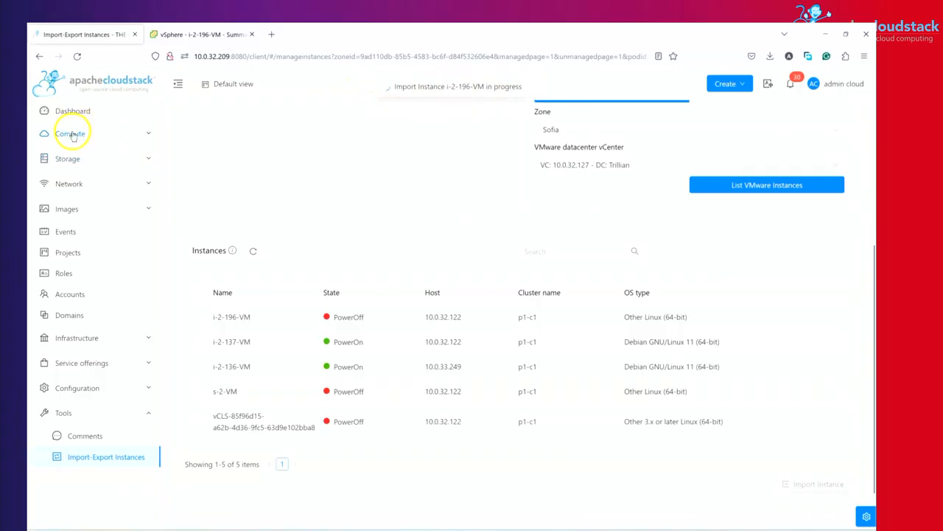
From Compute > Instances, show the stopped Alma-9-imported instance's details panel.
click(70, 133)
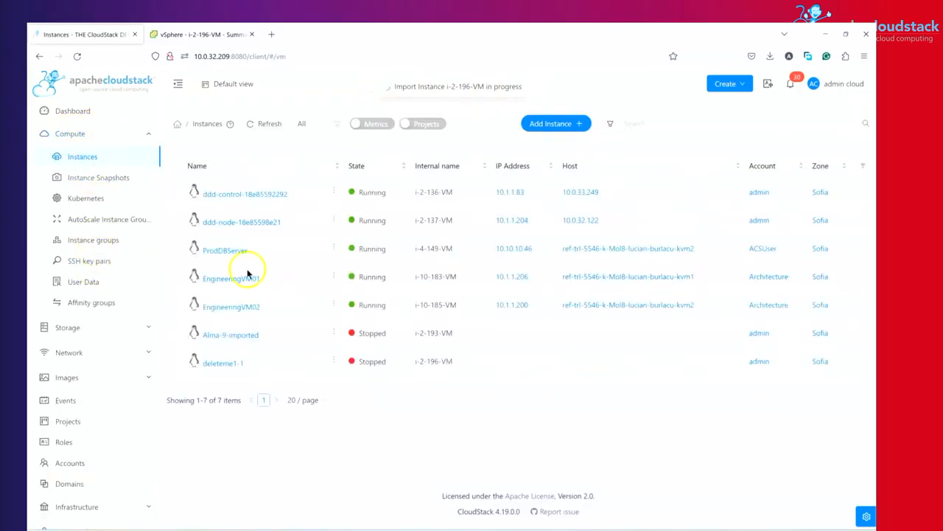
mouse_move(231, 336)
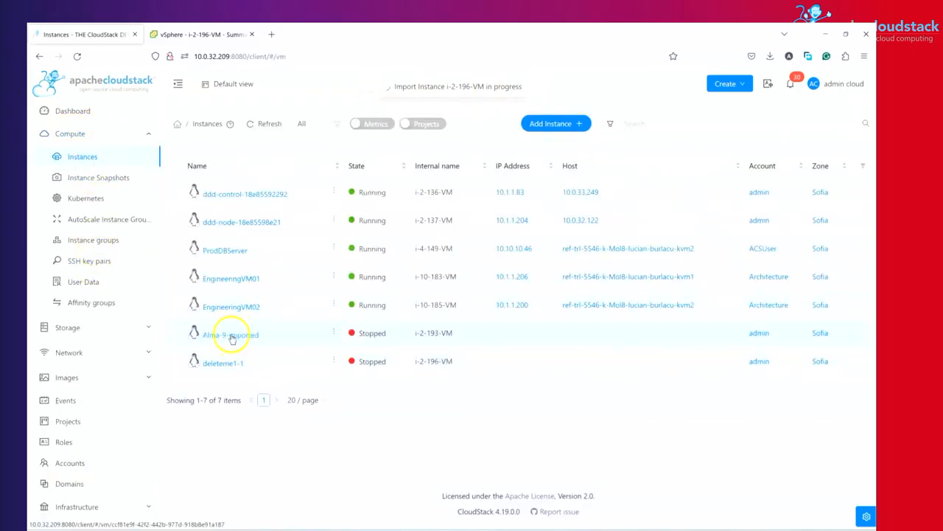
click(230, 333)
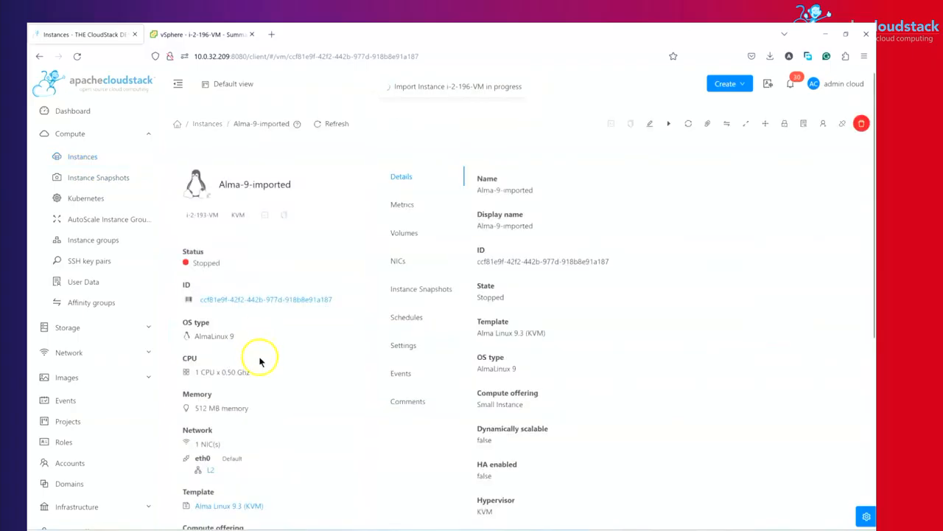
scroll(down, 3)
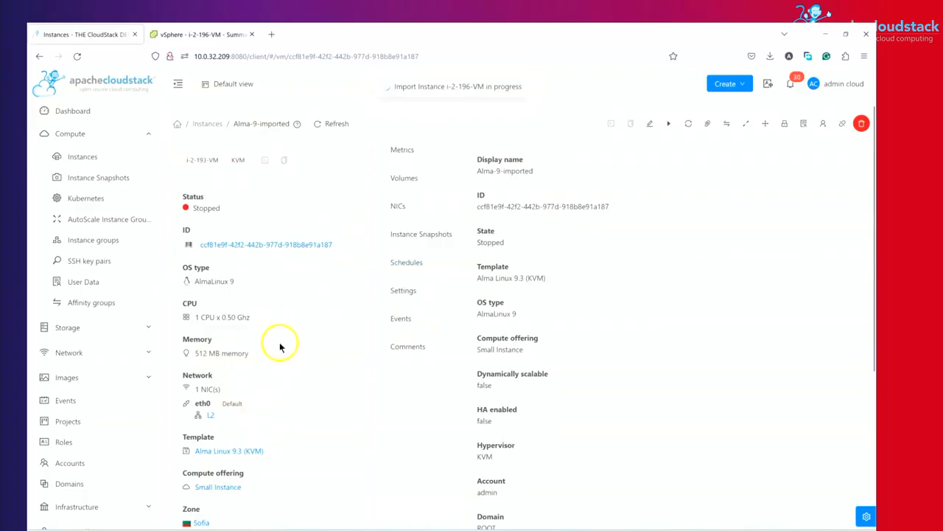
scroll(down, 3)
text(oher)
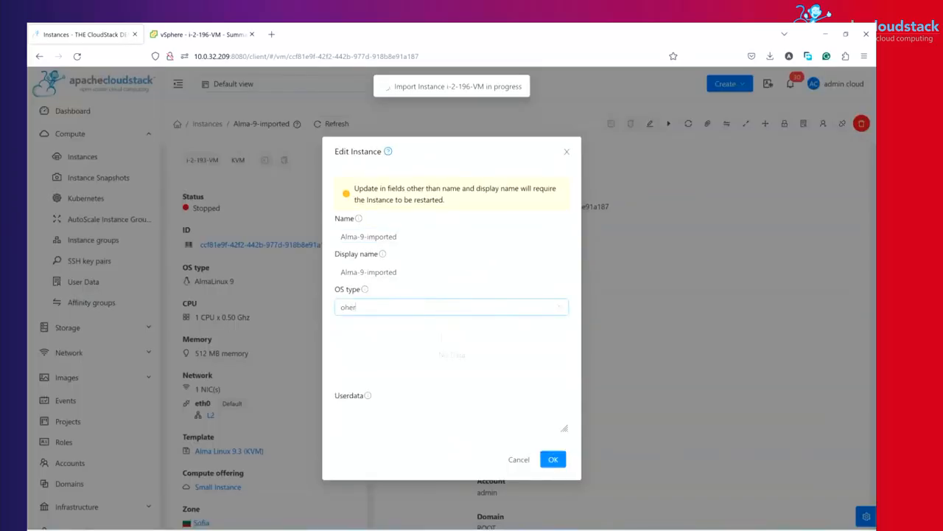
Search 'alma', pick AlmaLinux 9 as the OS type and save the instance.
click(451, 306)
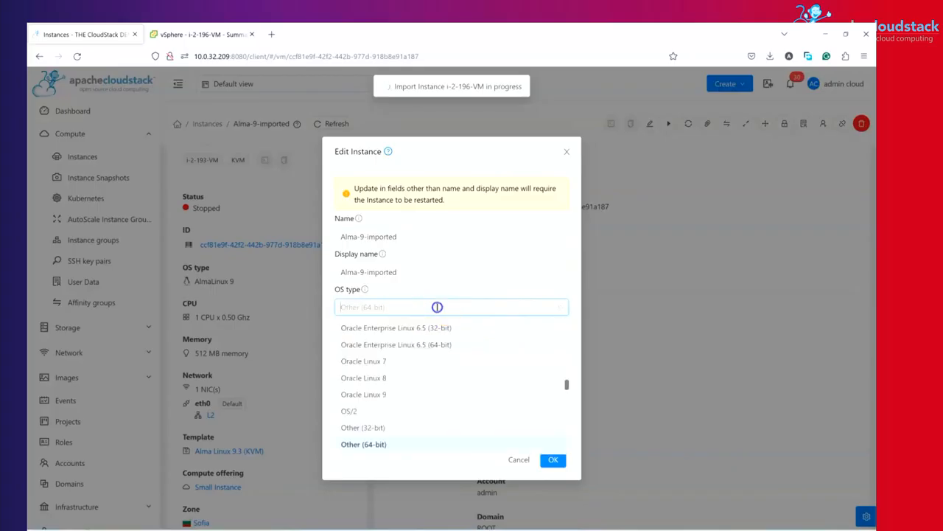
text(alma)
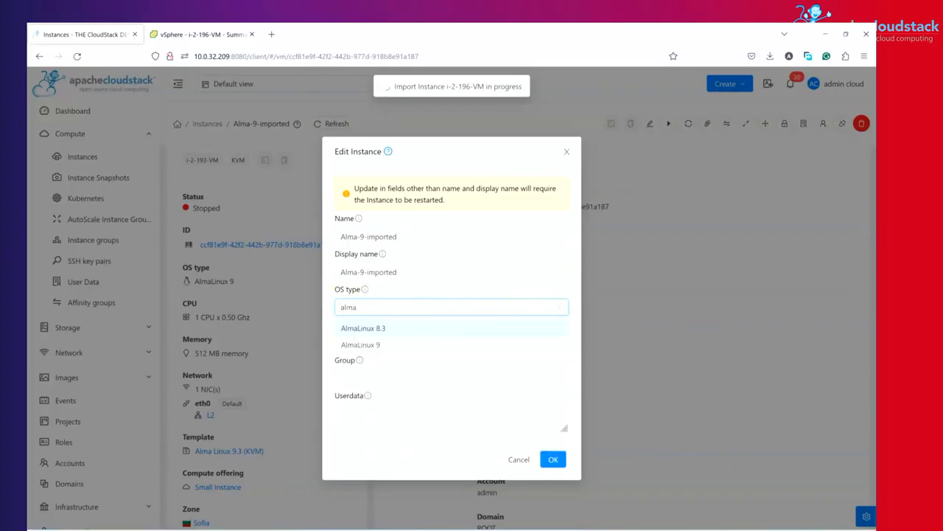
click(359, 345)
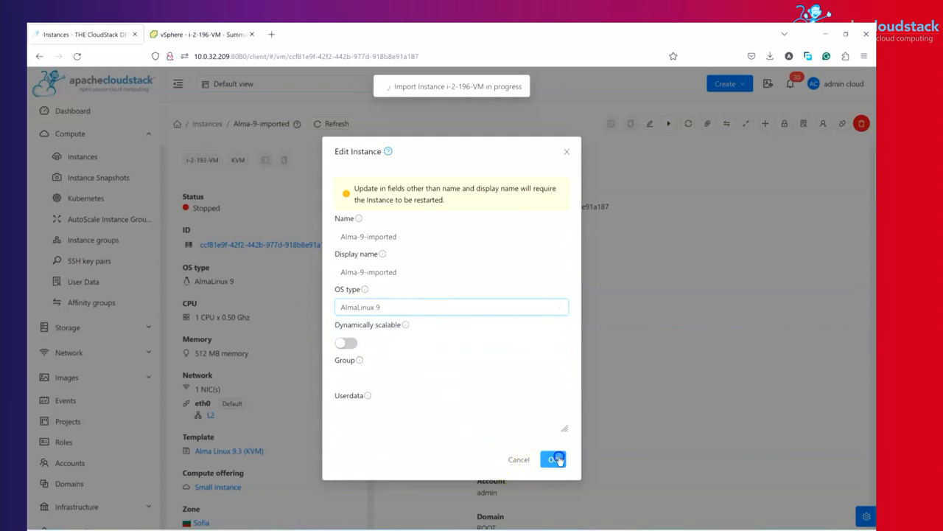
click(553, 458)
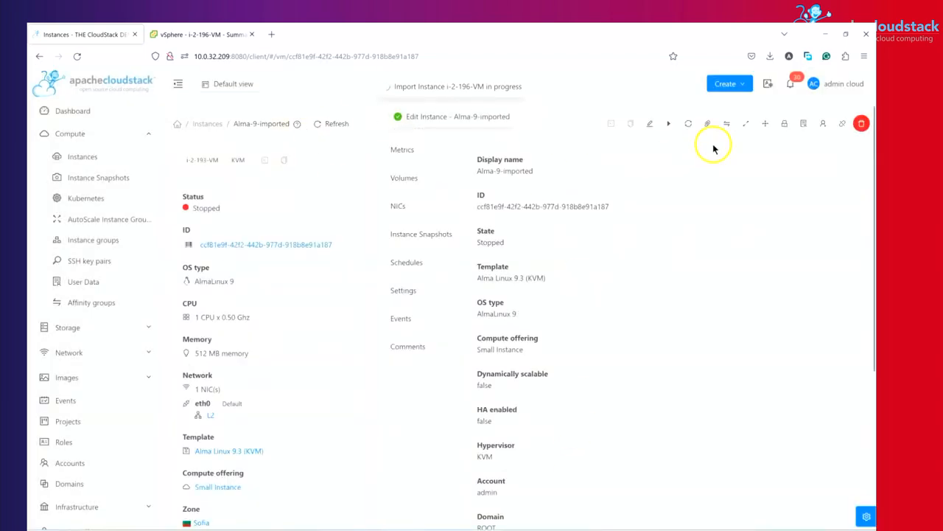